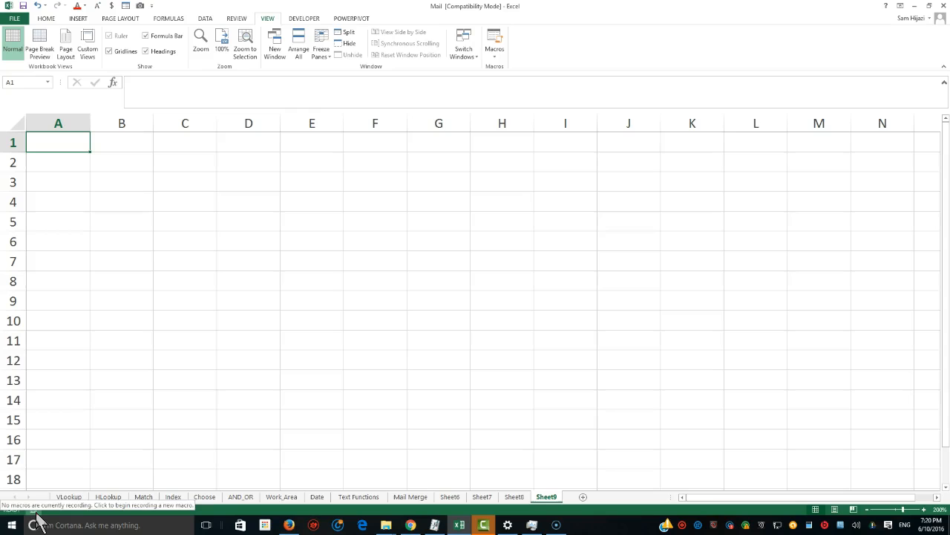
# - Enter the name John into cells B2 and C2 and check B2's contents
pyautogui.click(121, 162)
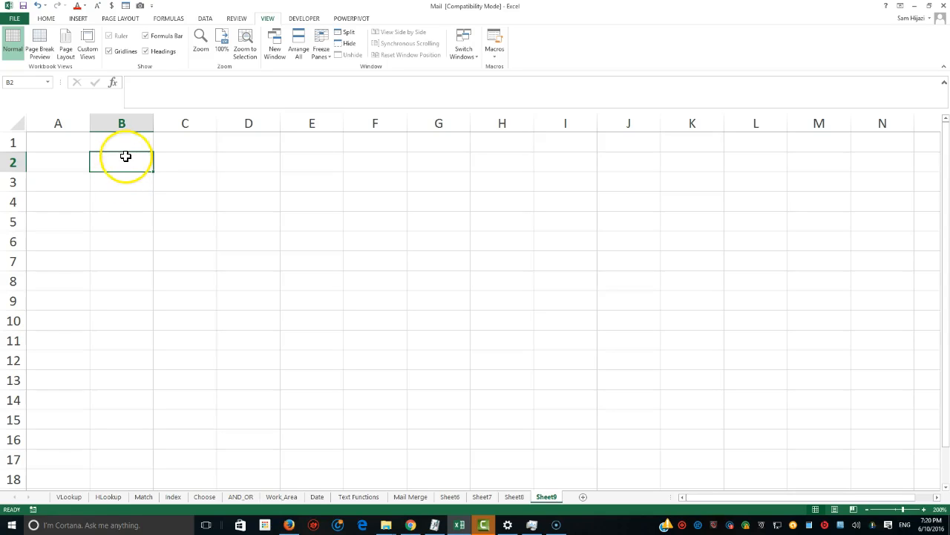
pyautogui.write('John')
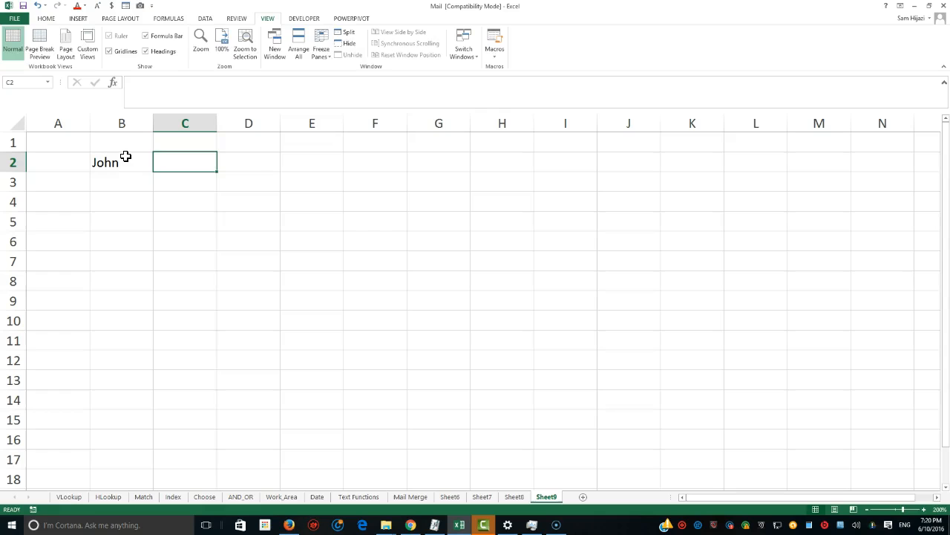
pyautogui.write('John')
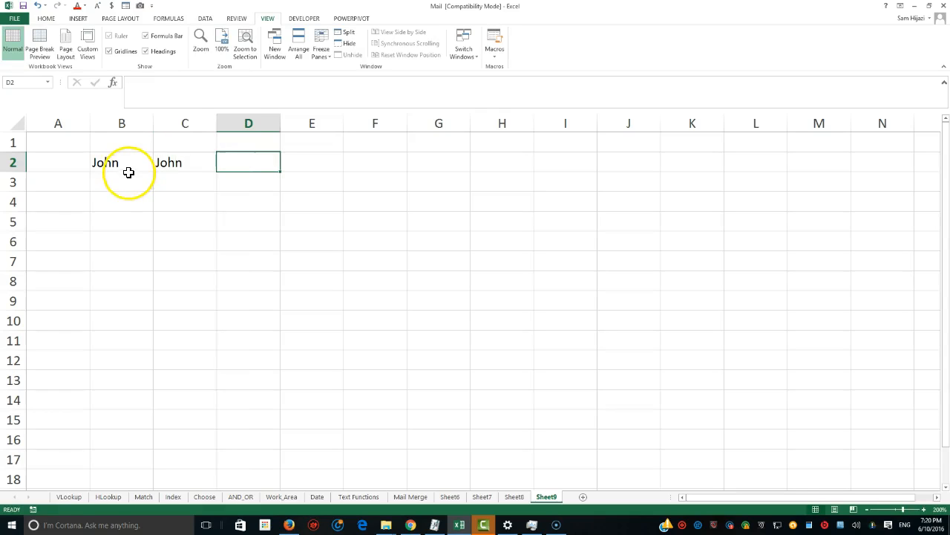
pyautogui.doubleClick(122, 162)
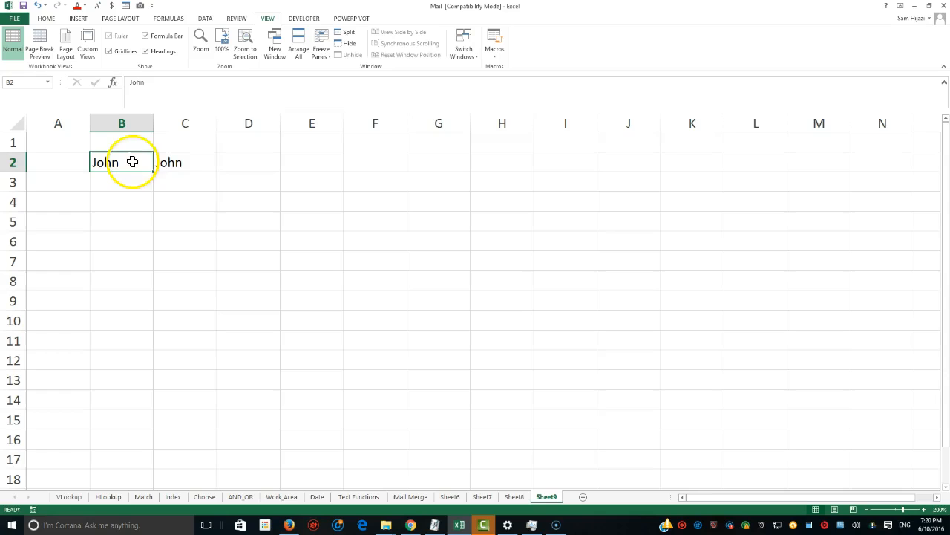
pyautogui.click(247, 162)
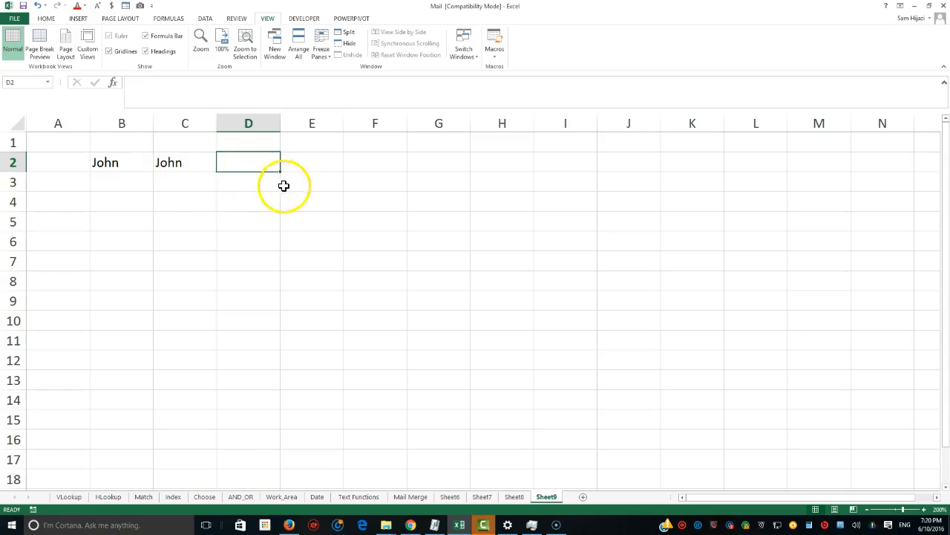
pyautogui.moveTo(349, 210)
pyautogui.write('=')
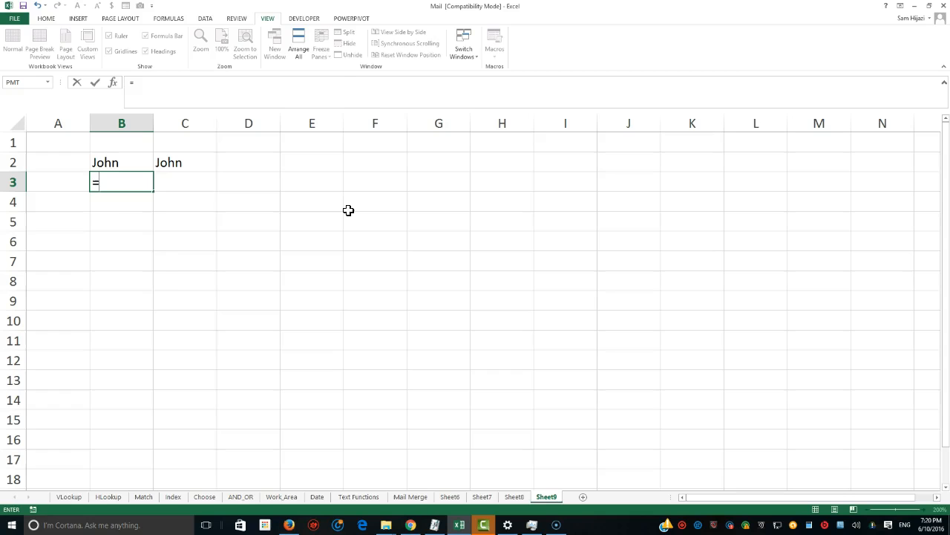
# - Add =LEN(B2) in B3 to count the characters of the first John
pyautogui.write('len(')
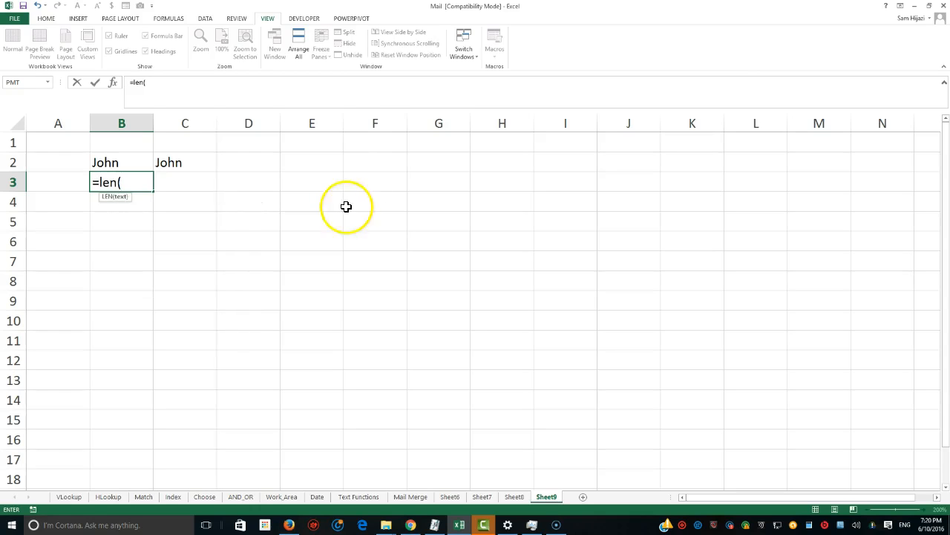
pyautogui.click(121, 162)
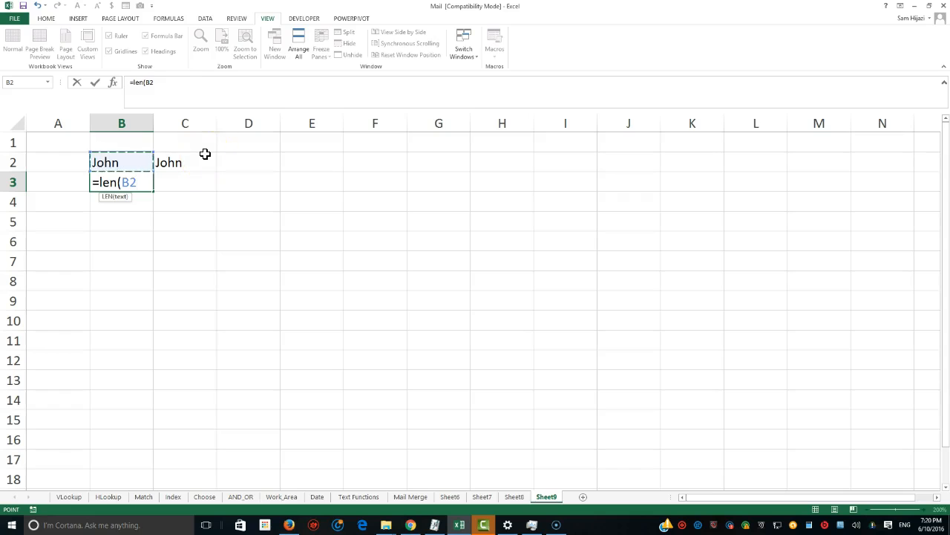
pyautogui.press('enter')
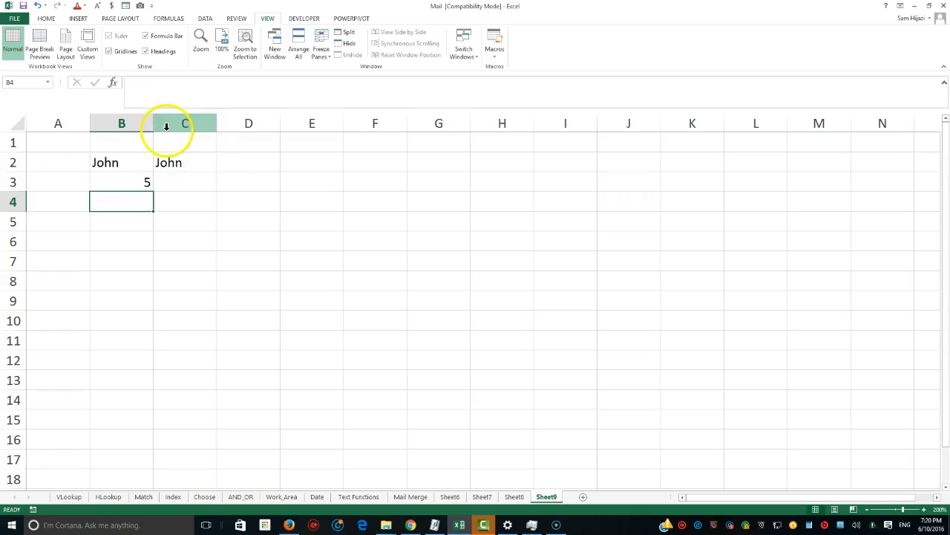
pyautogui.click(122, 162)
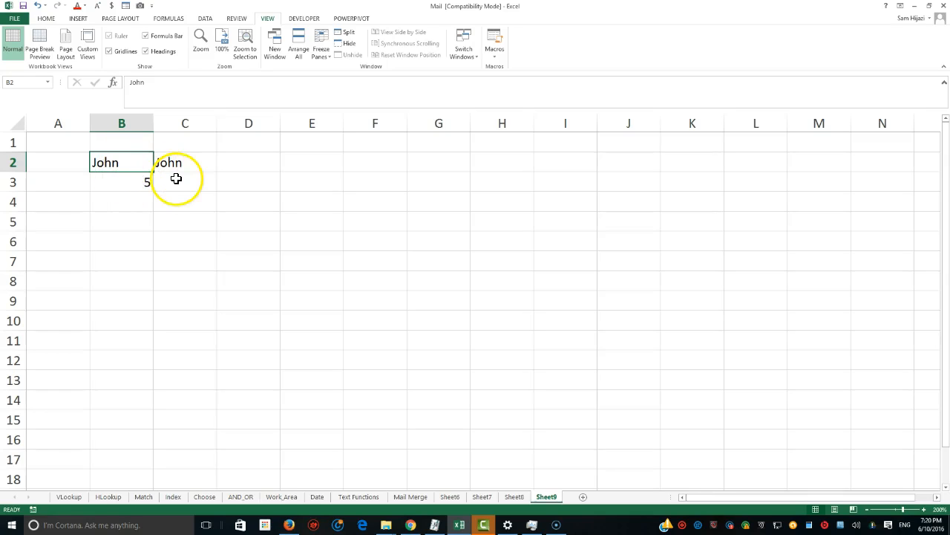
# - Review the length formula in B3 and compare the names in B2 and C2
pyautogui.click(122, 182)
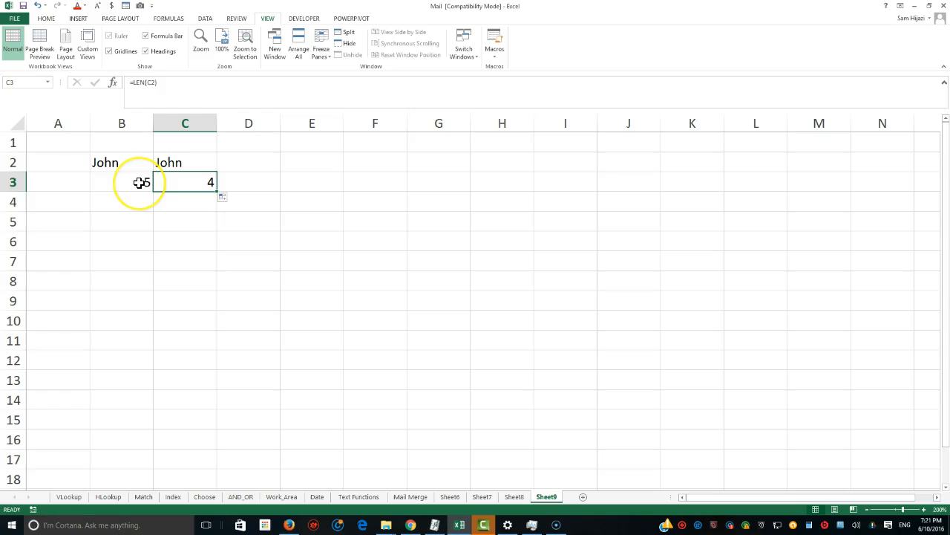
pyautogui.click(122, 182)
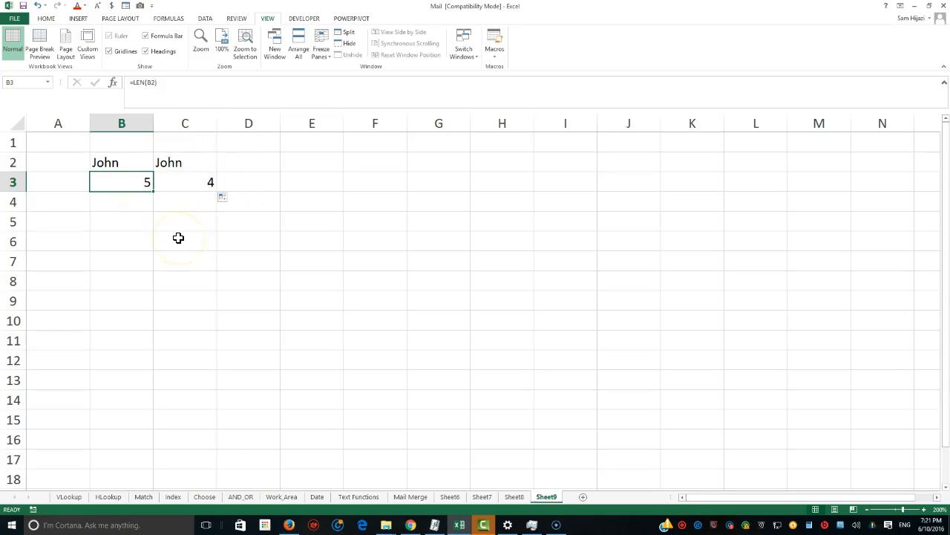
pyautogui.moveTo(180, 164)
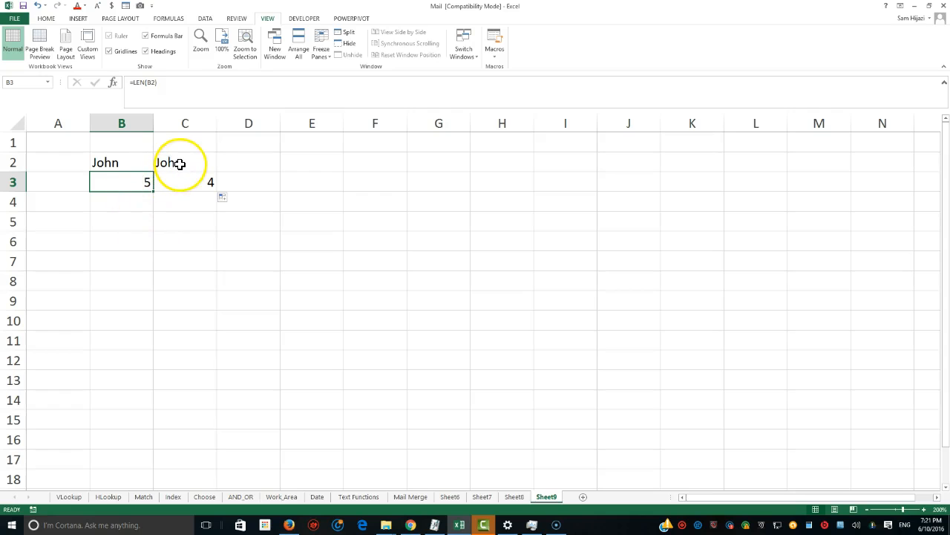
pyautogui.click(122, 162)
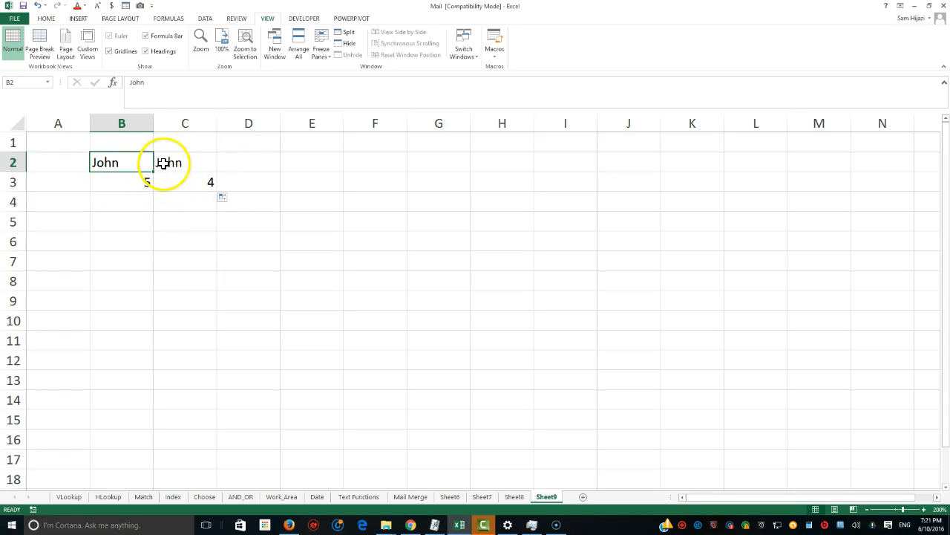
pyautogui.click(185, 162)
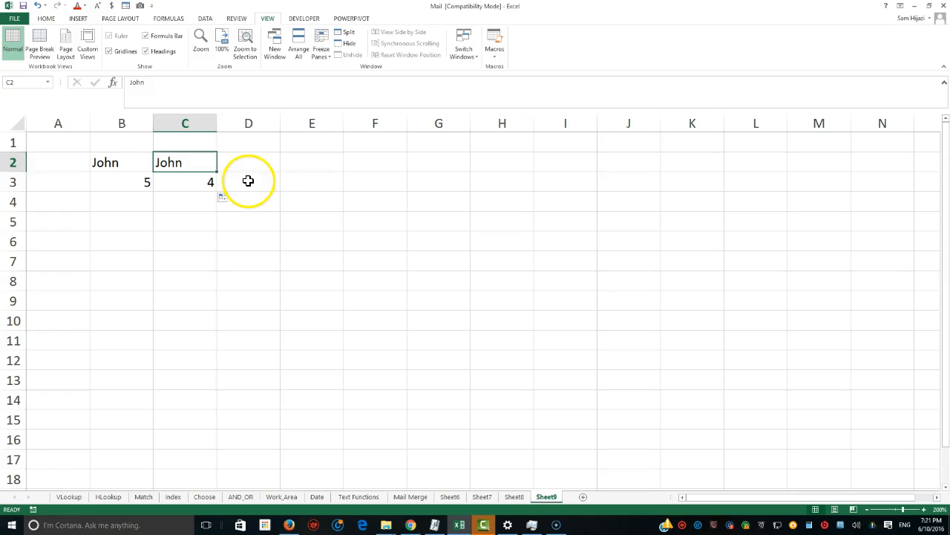
# - Enter =IF(B2=C2,"They are the same names","They are not the same names") in D3
pyautogui.write('=if')
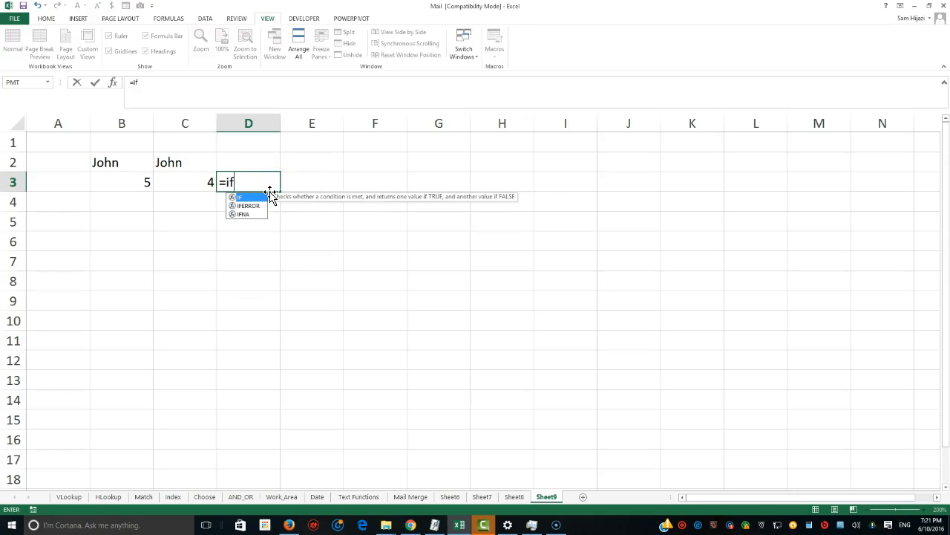
pyautogui.click(105, 162)
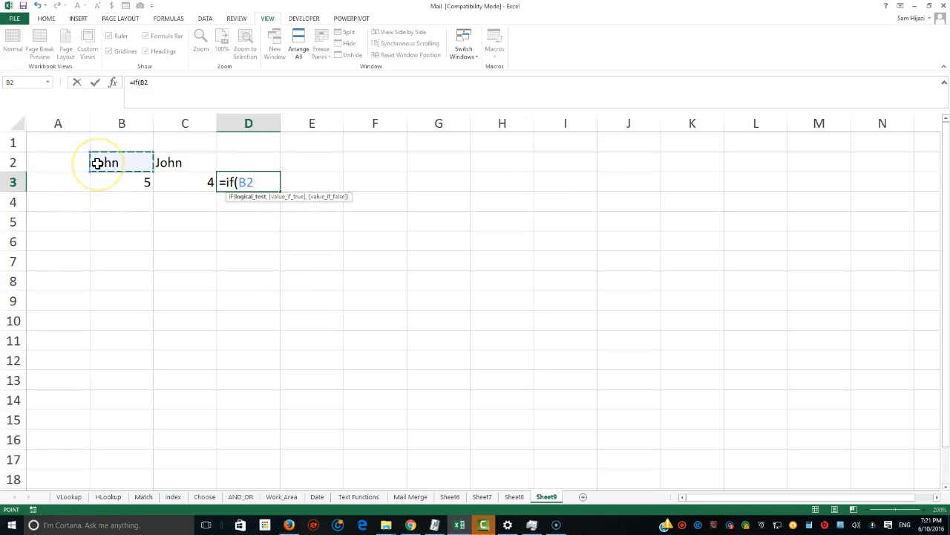
pyautogui.click(184, 162)
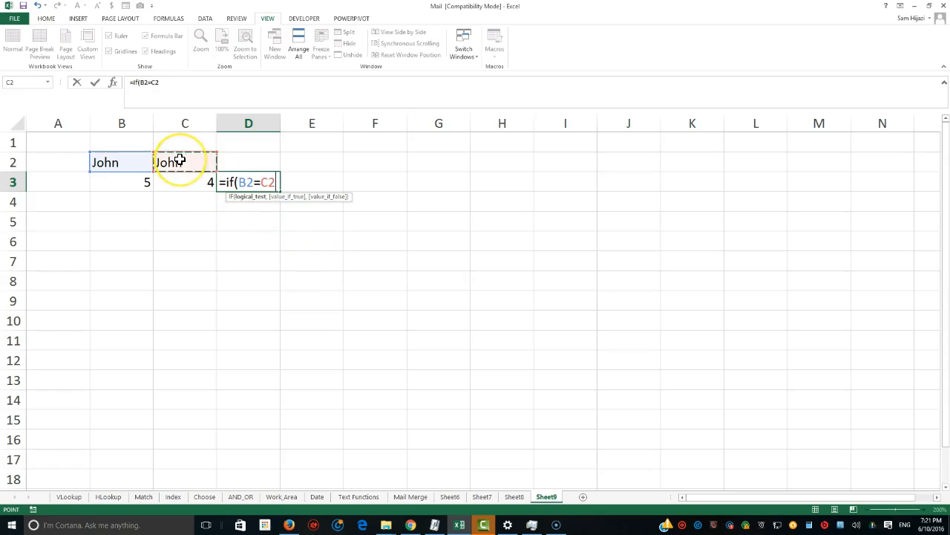
pyautogui.write(',')
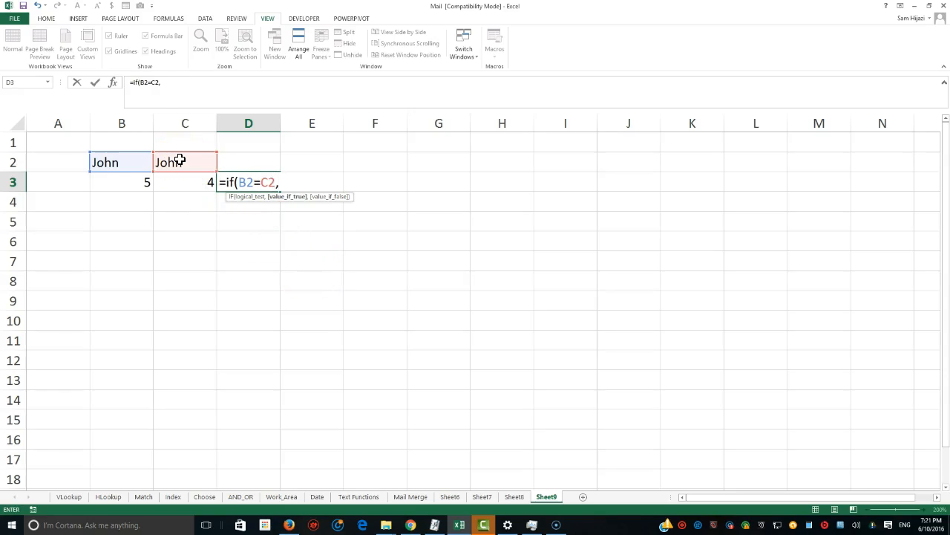
pyautogui.write('"Thear')
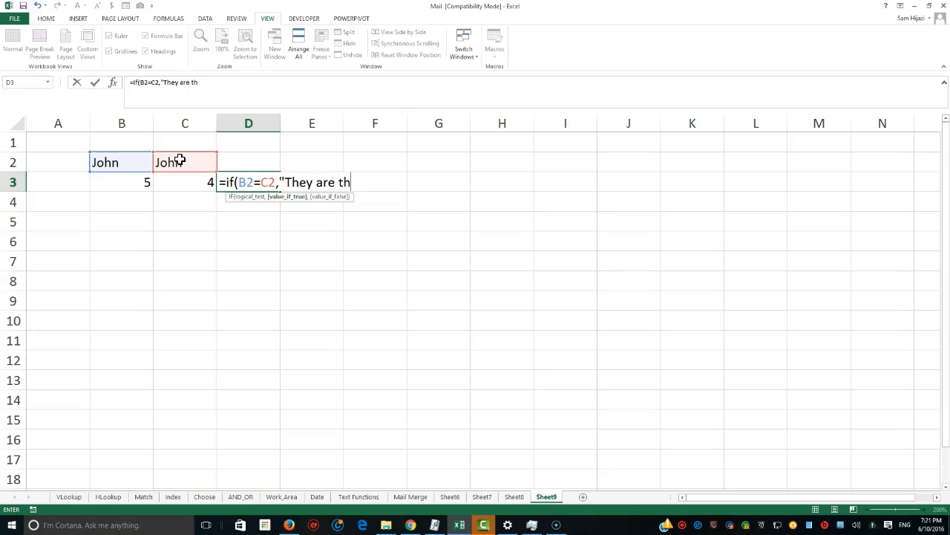
pyautogui.write('e same names"')
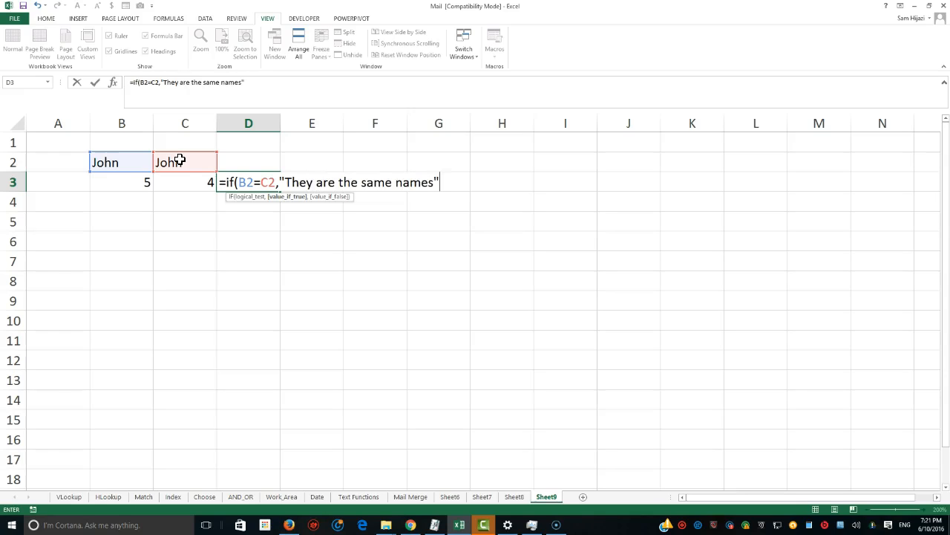
pyautogui.write(', "They are not t')
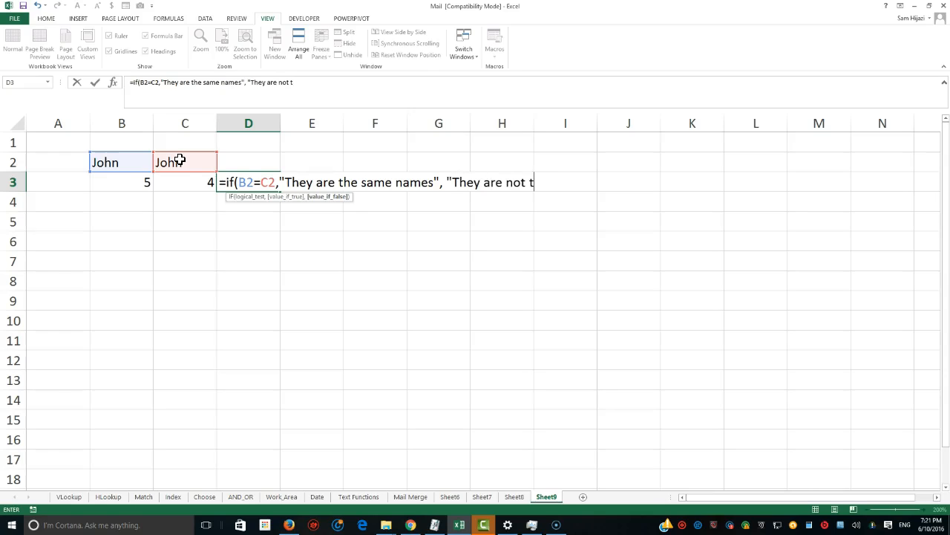
pyautogui.write('he same names')
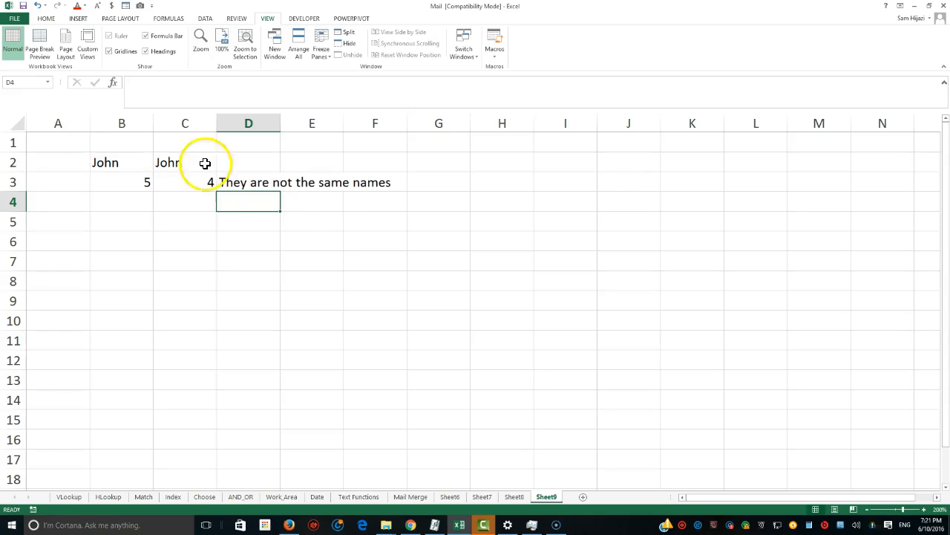
# - Recheck the name in B2 and reopen the D3 comparison formula for editing
pyautogui.click(122, 162)
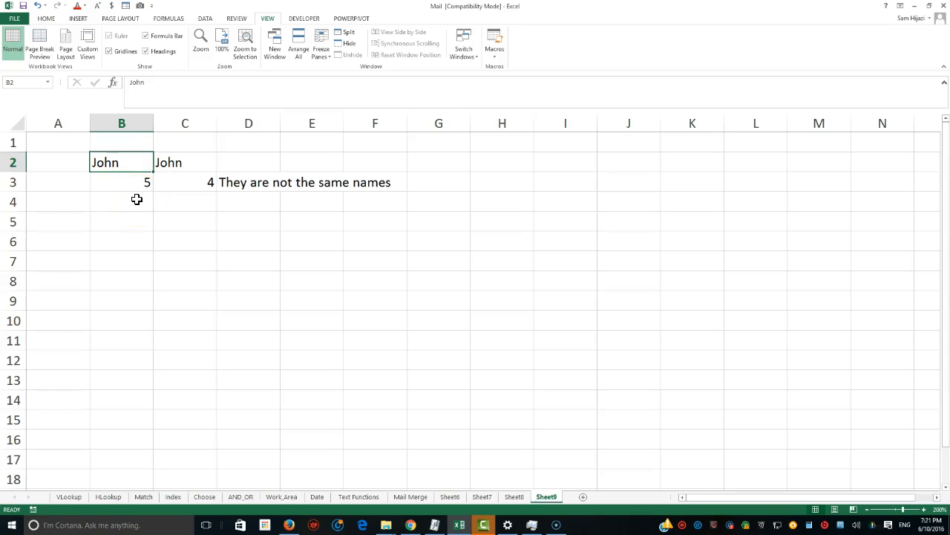
pyautogui.moveTo(208, 204)
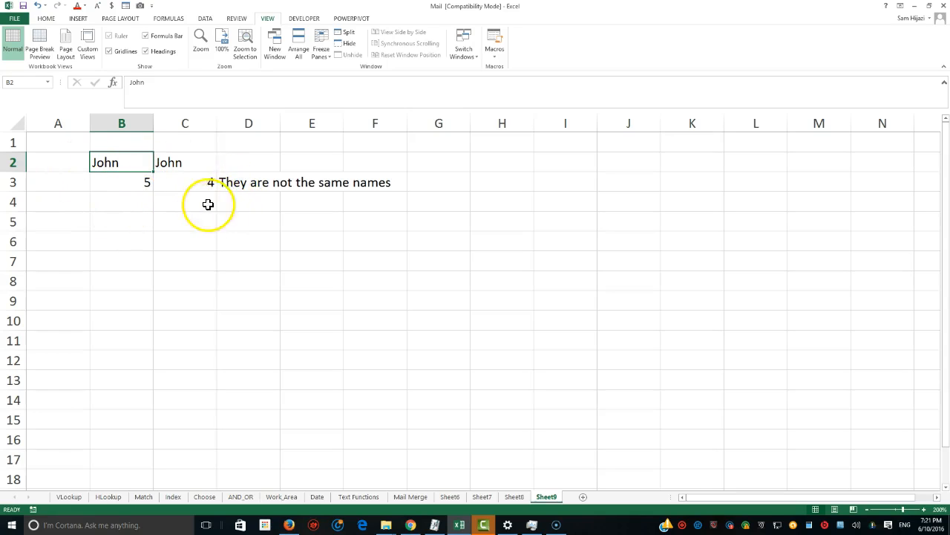
pyautogui.moveTo(323, 255)
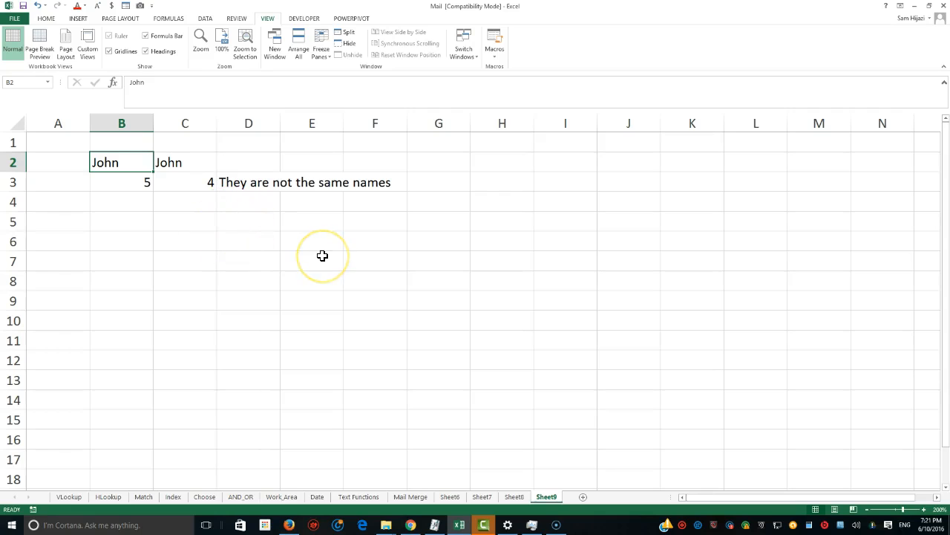
pyautogui.moveTo(312, 257)
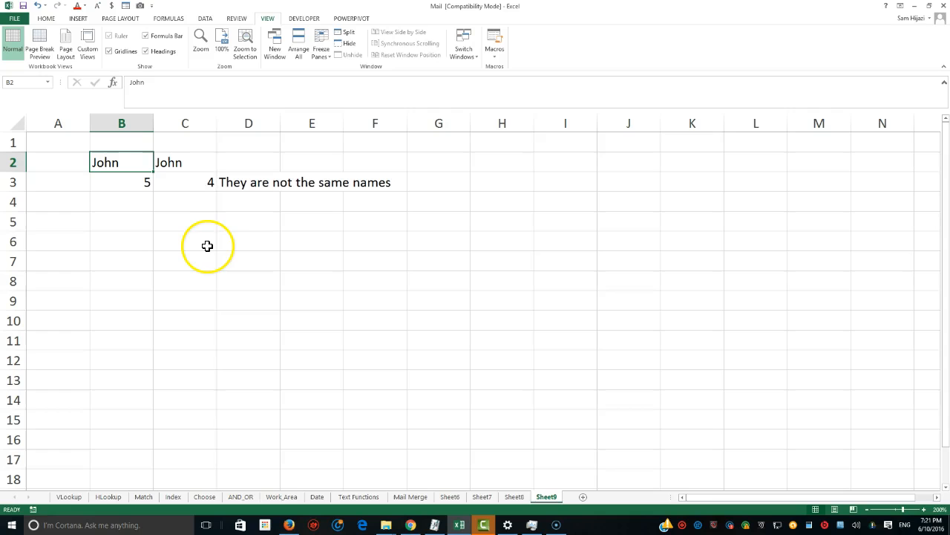
pyautogui.click(249, 182)
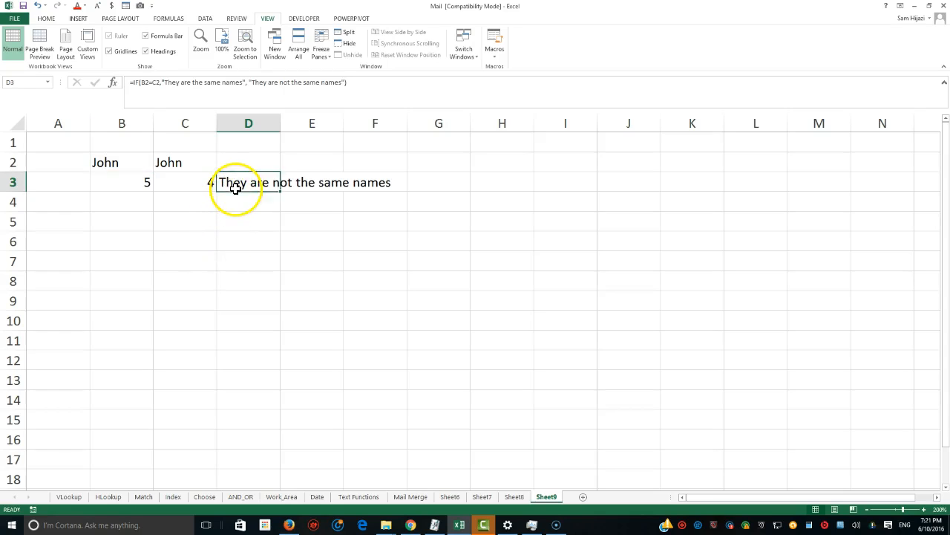
pyautogui.doubleClick(249, 182)
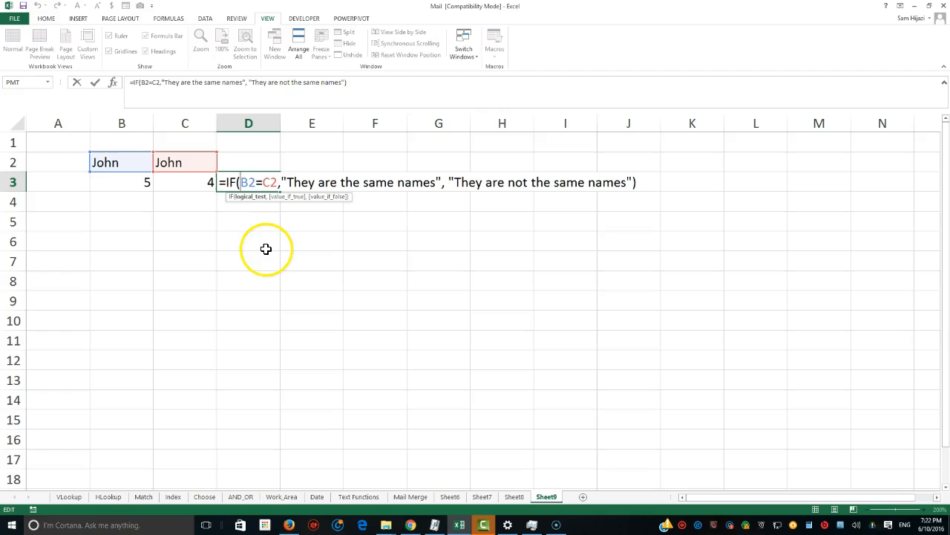
# - Wrap B2 in TRIM so D3 reads =IF(TRIM(B2)=C2,...) and reports the names match
pyautogui.write('t')
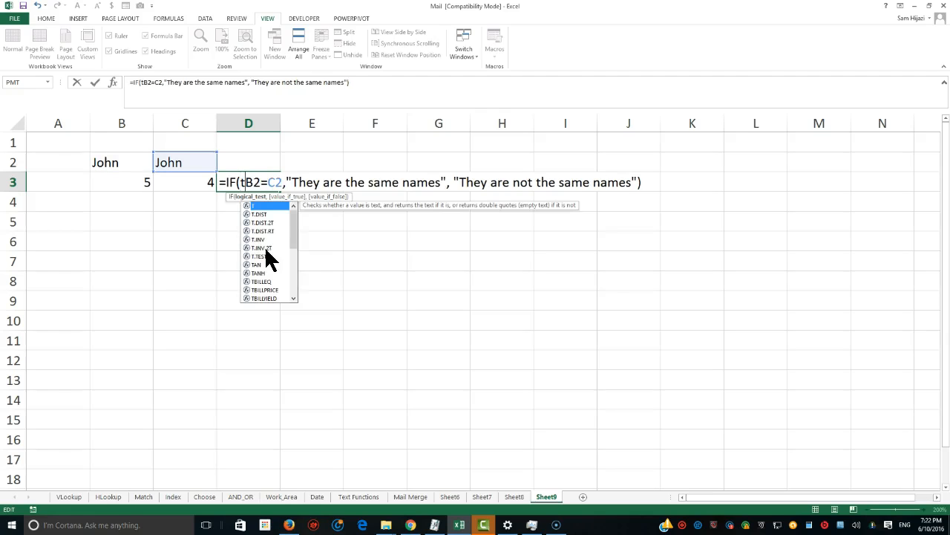
pyautogui.write('rim(')
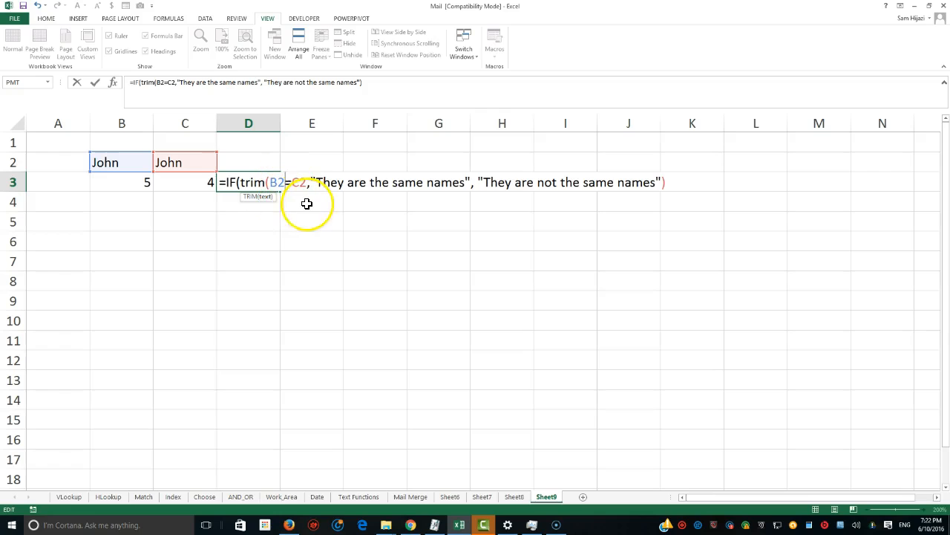
pyautogui.write('(')
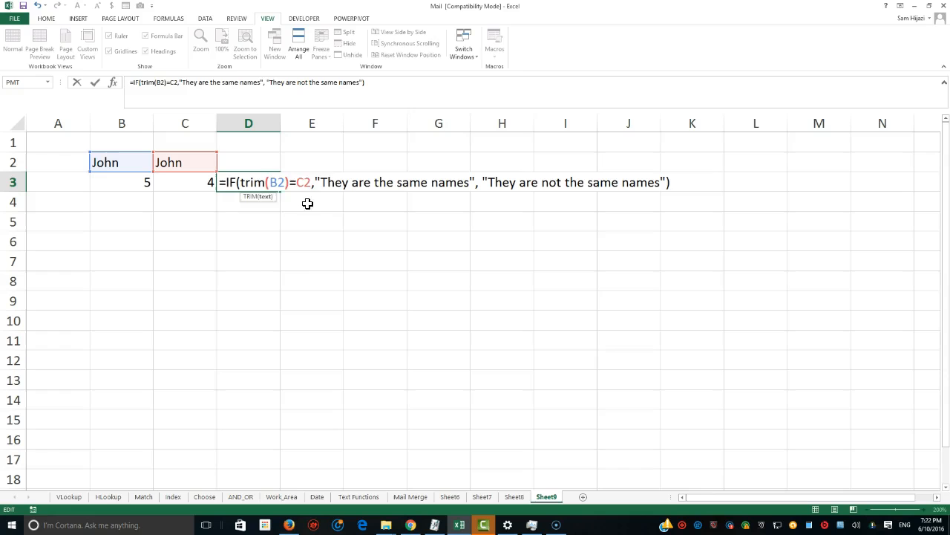
pyautogui.write('t')
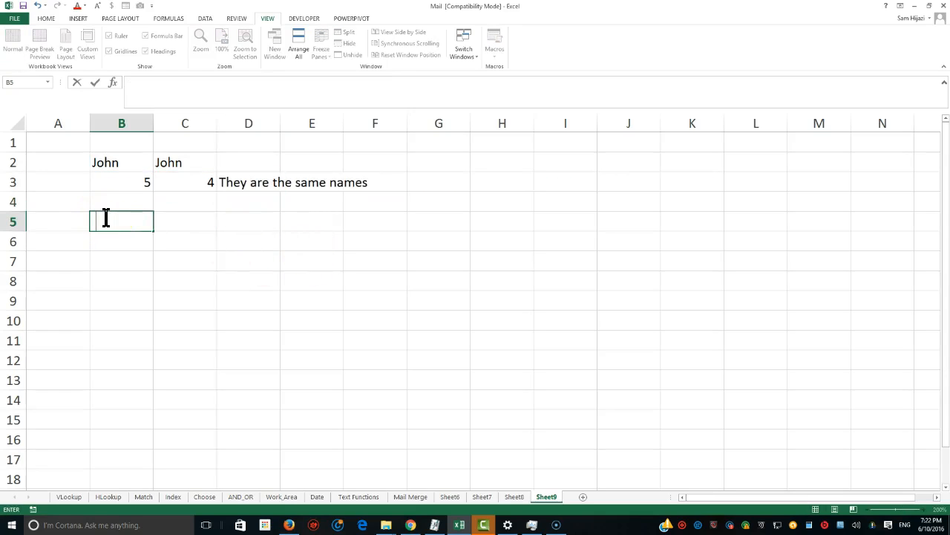
# - Put a space-padded full name in B5 and start =TRIM(B5) in D5
pyautogui.write('Sam Hijaz')
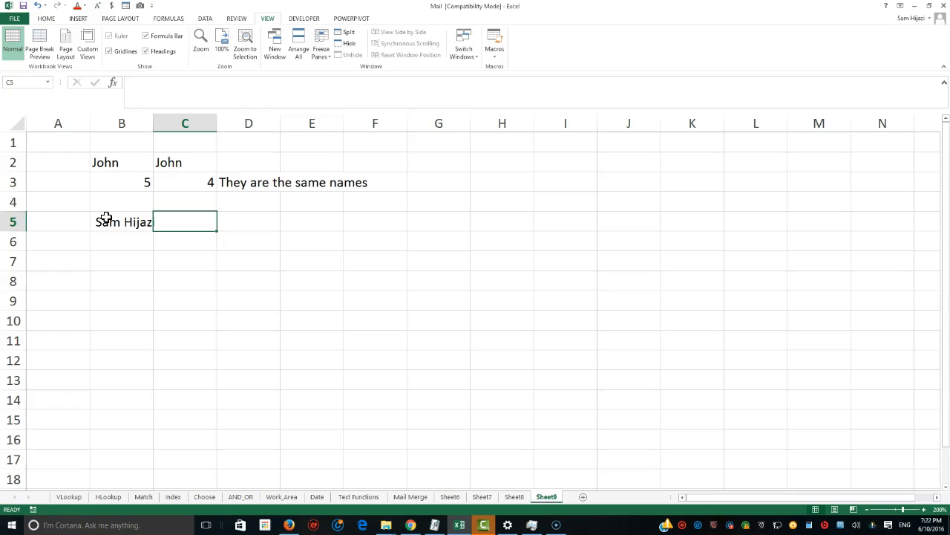
pyautogui.click(121, 221)
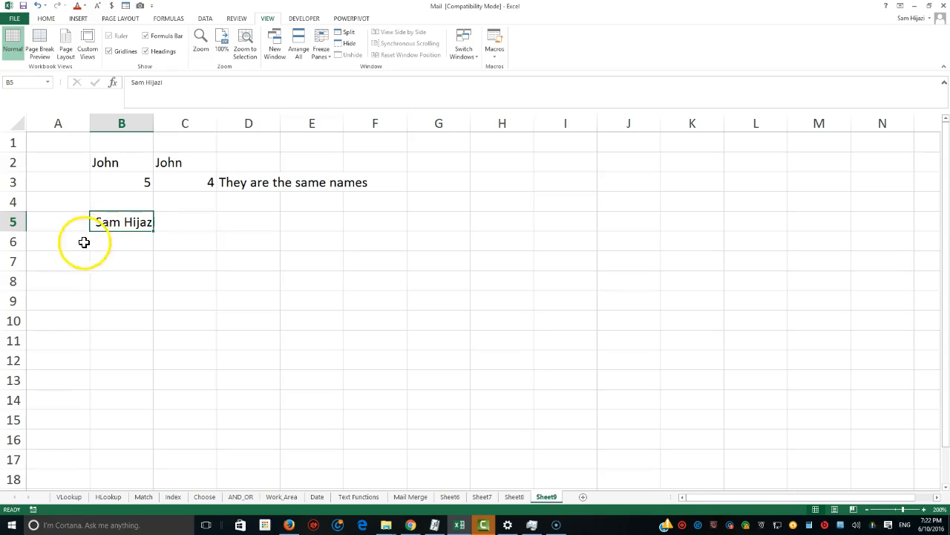
pyautogui.doubleClick(123, 221)
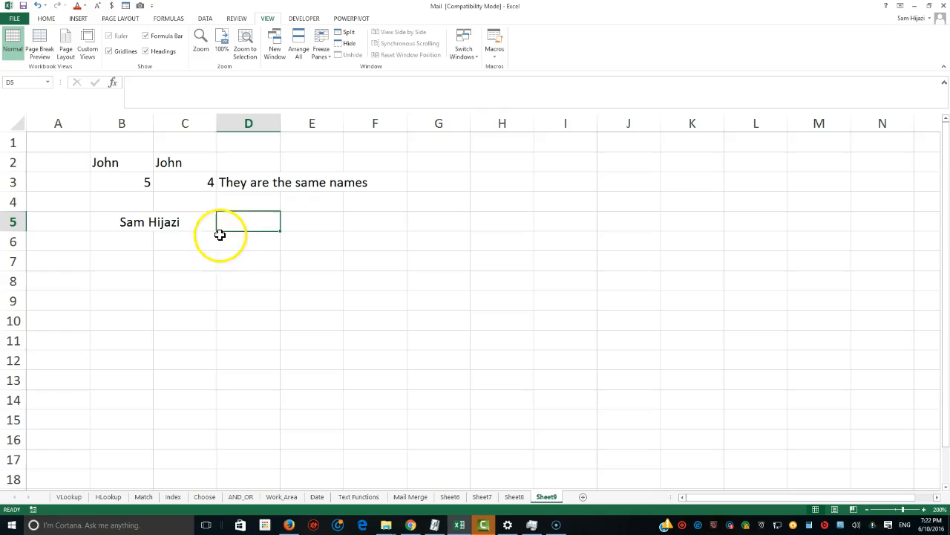
pyautogui.write('=')
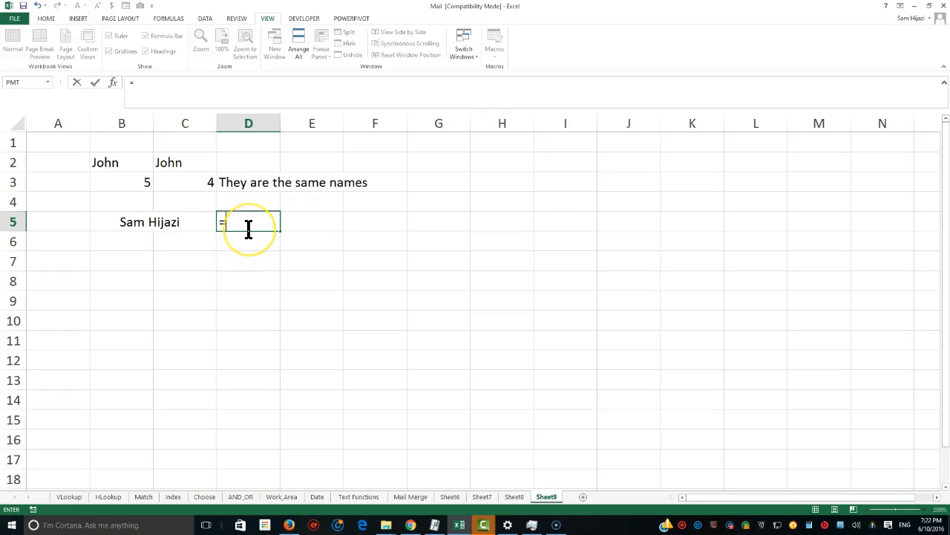
pyautogui.write('trim(')
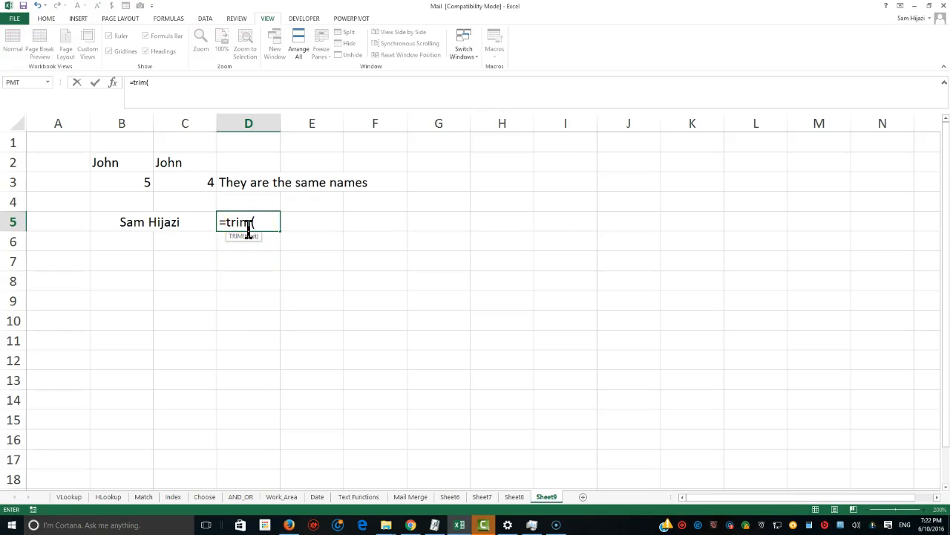
pyautogui.click(122, 222)
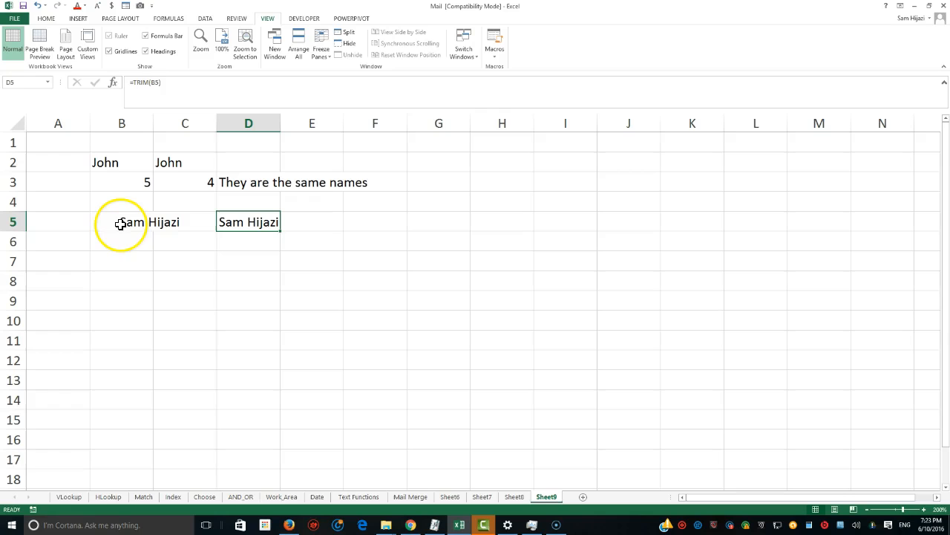
pyautogui.moveTo(118, 223)
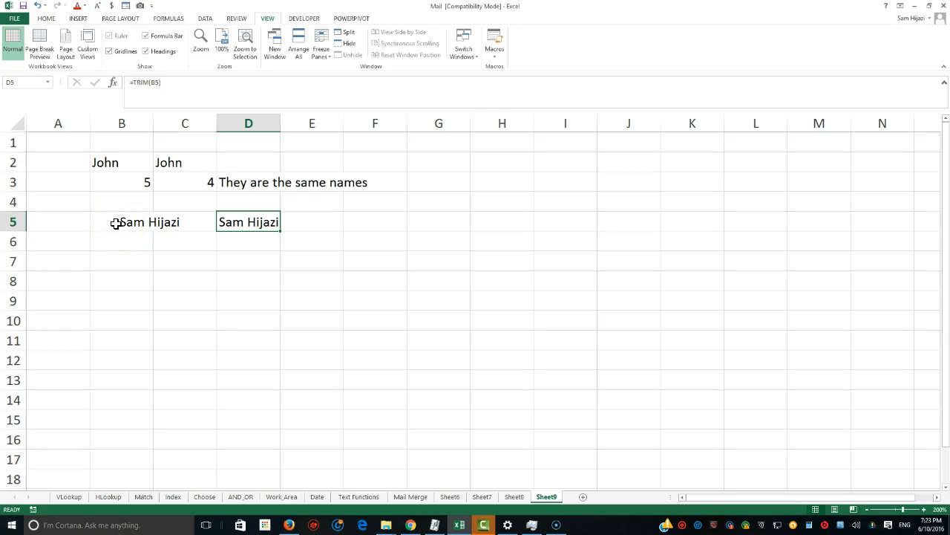
pyautogui.moveTo(152, 266)
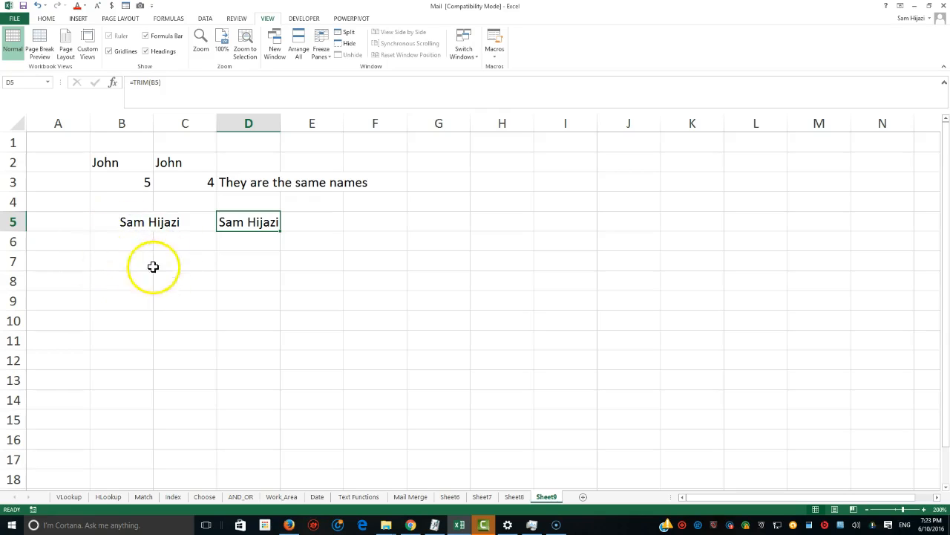
pyautogui.moveTo(198, 231)
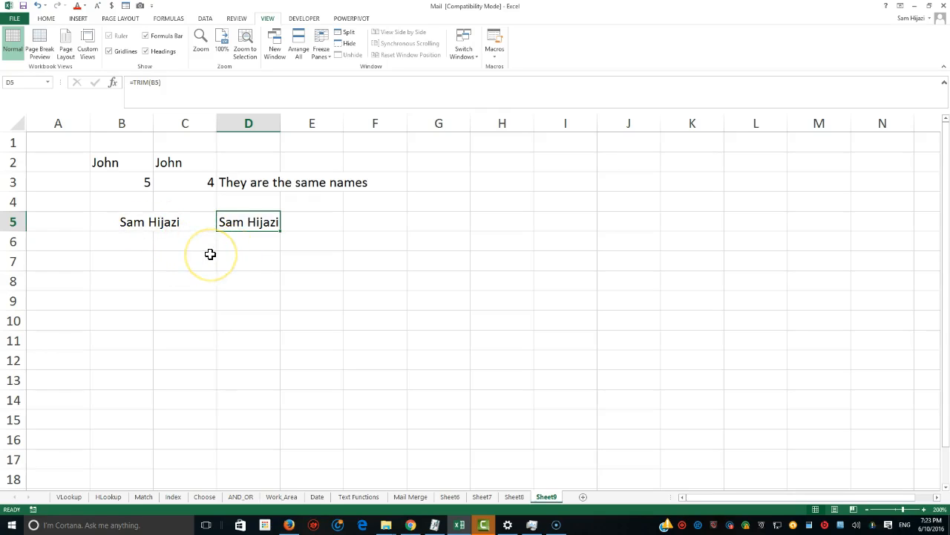
pyautogui.moveTo(240, 256)
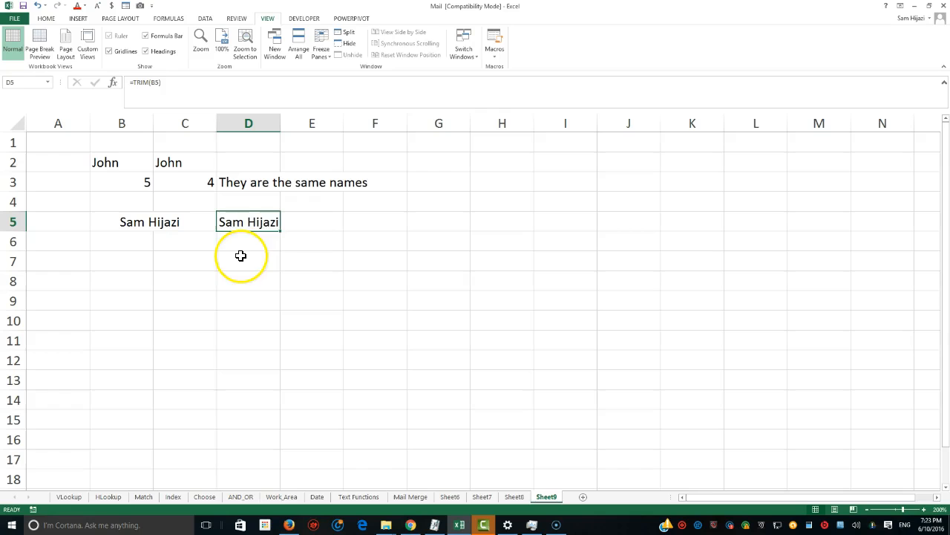
pyautogui.moveTo(275, 253)
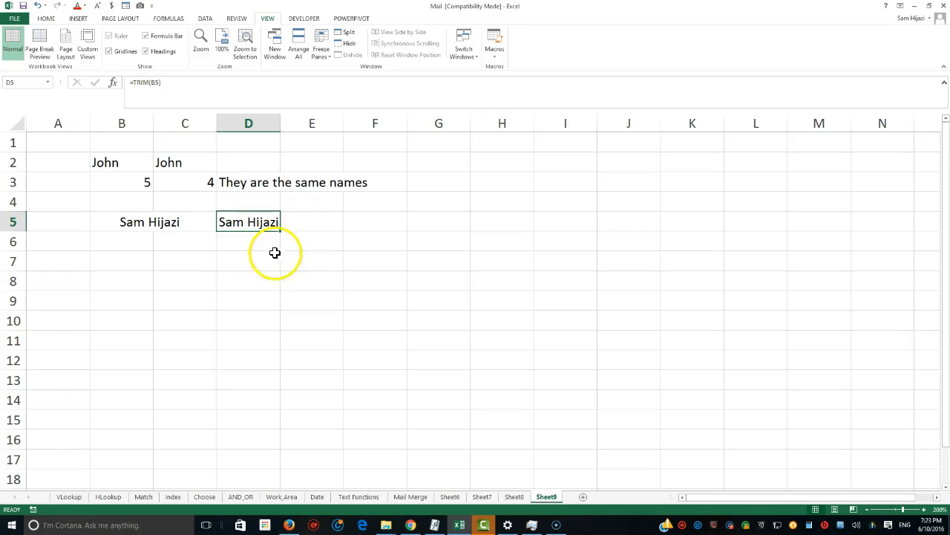
# - Select empty cell B8 for the next name example
pyautogui.click(122, 281)
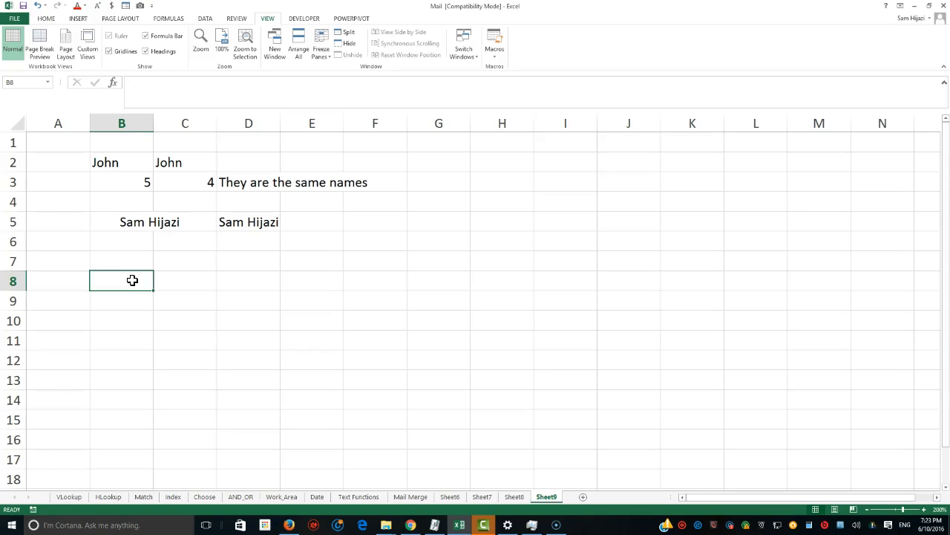
pyautogui.write('Sam')
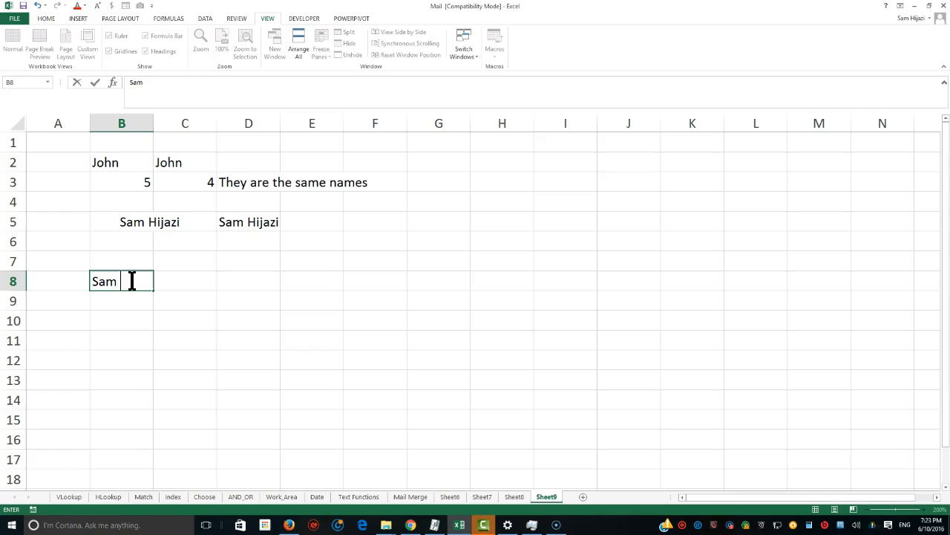
pyautogui.write('hijazi')
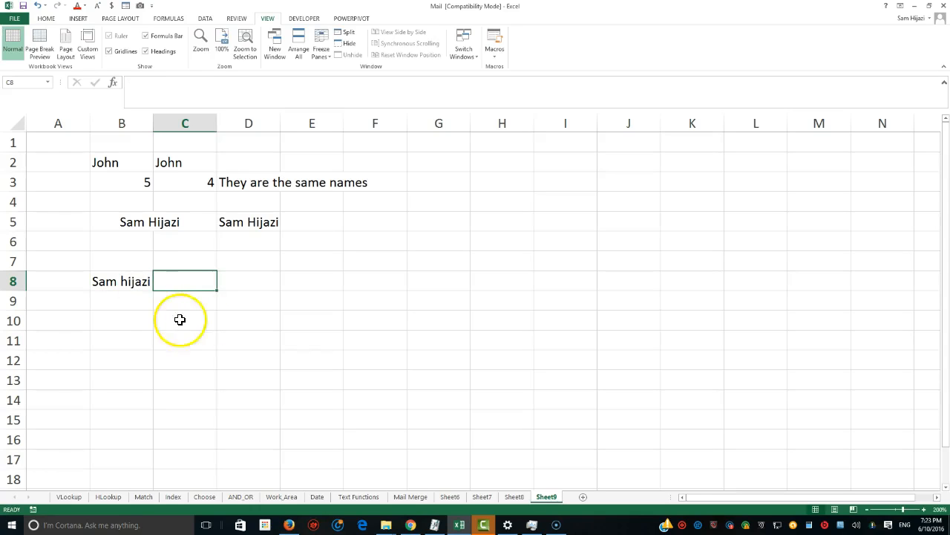
pyautogui.click(249, 281)
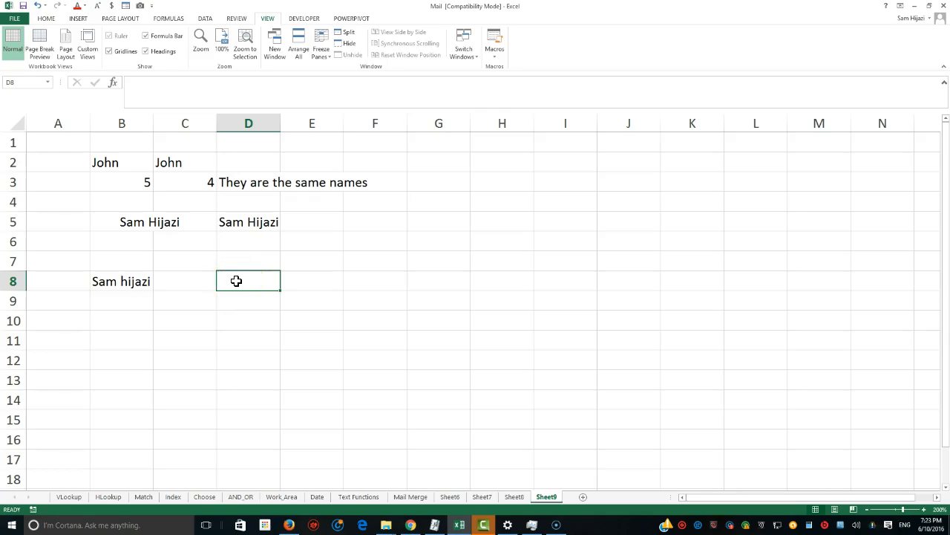
pyautogui.write('=')
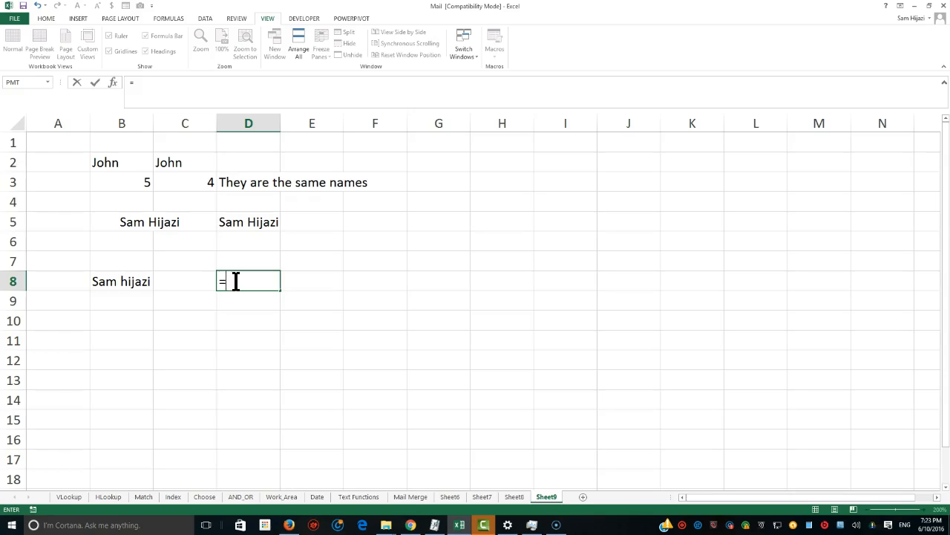
pyautogui.write('proper')
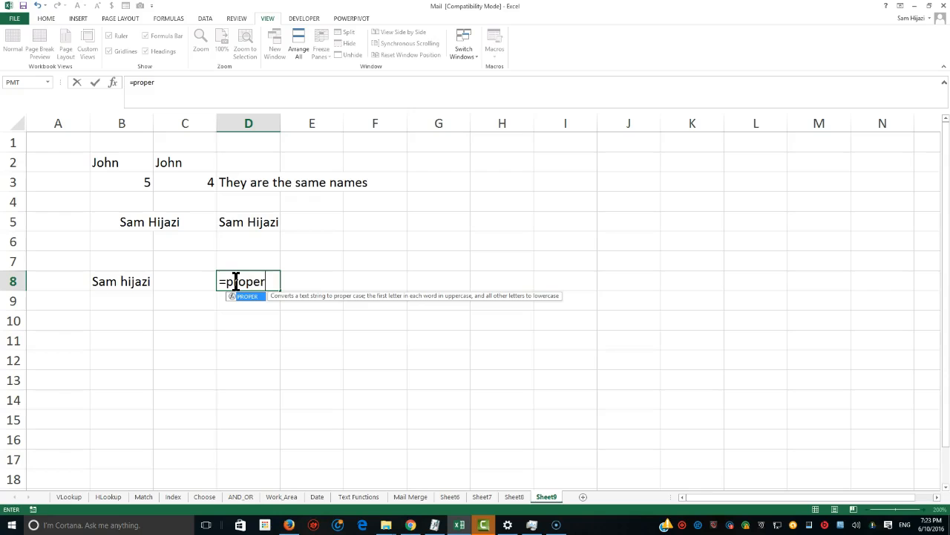
pyautogui.write('(')
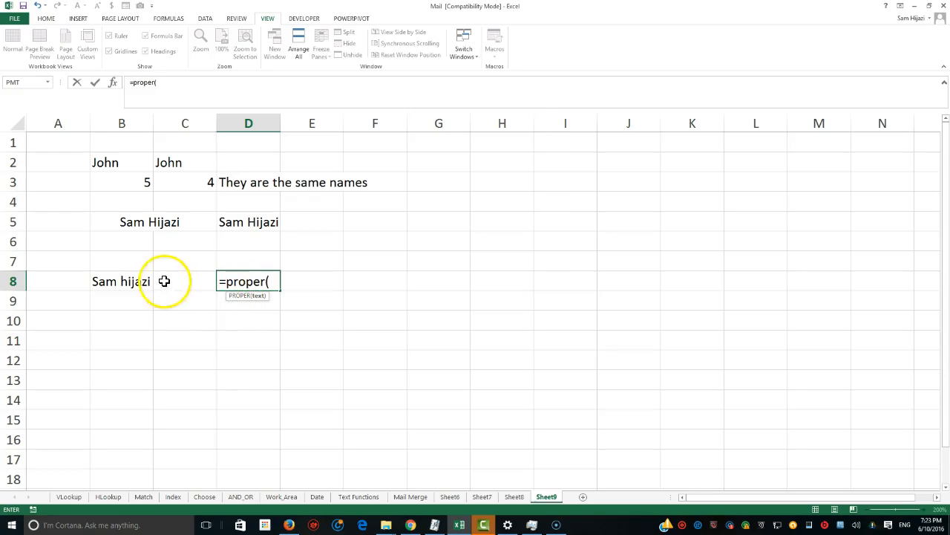
pyautogui.click(121, 280)
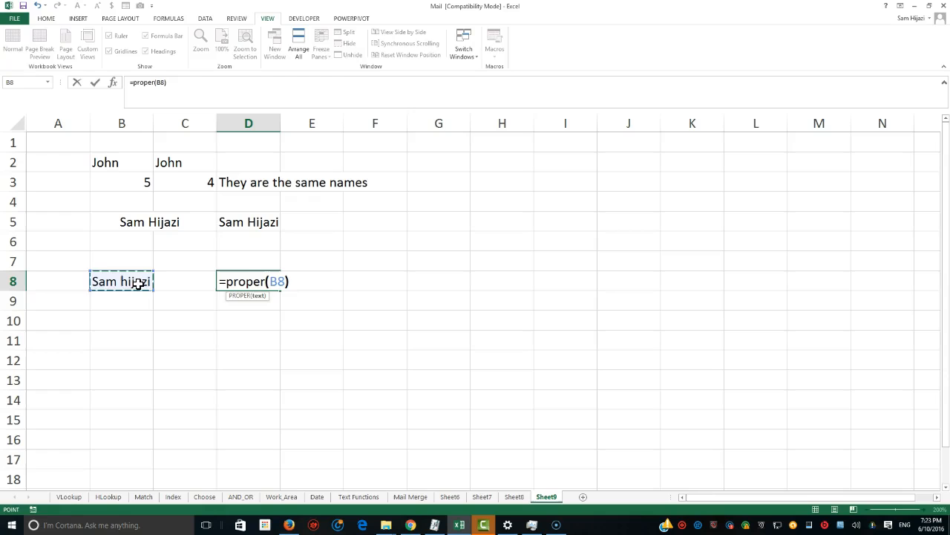
pyautogui.press('enter')
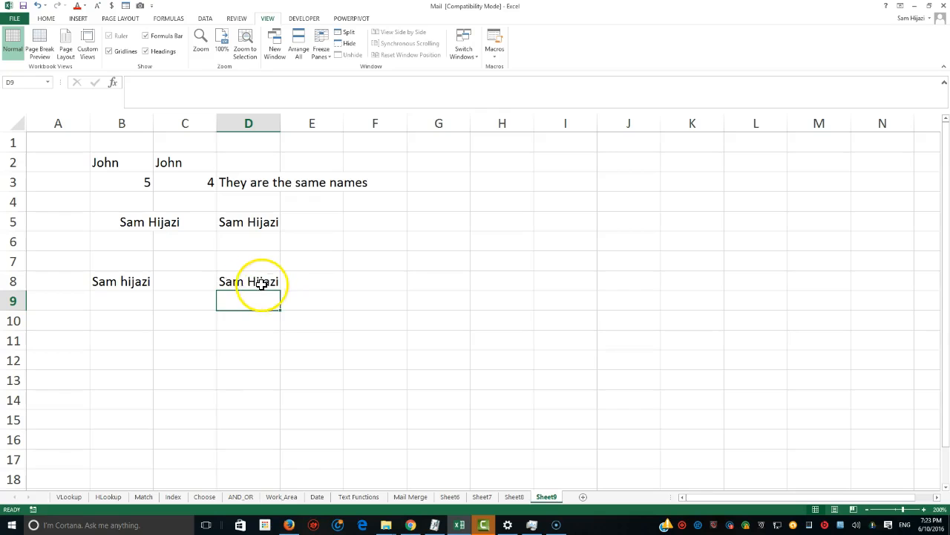
# - Replace B8 with all-caps names ending in AL WOODS so D8's PROPER returns Al Woods
pyautogui.click(121, 281)
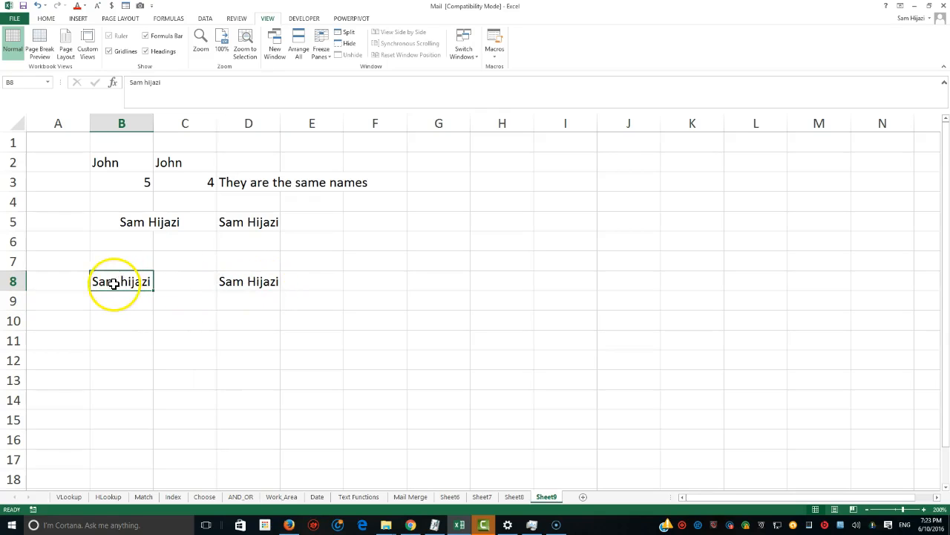
pyautogui.write('sam hi')
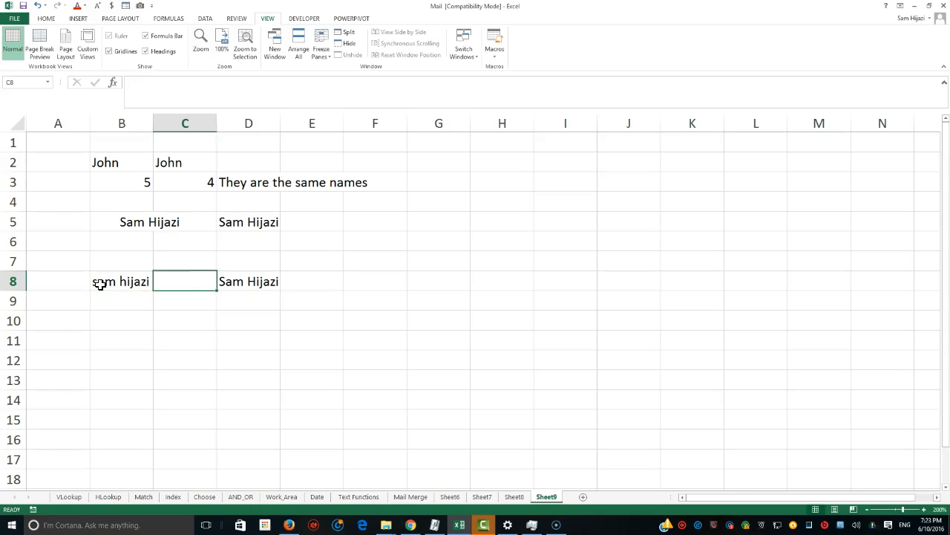
pyautogui.click(249, 280)
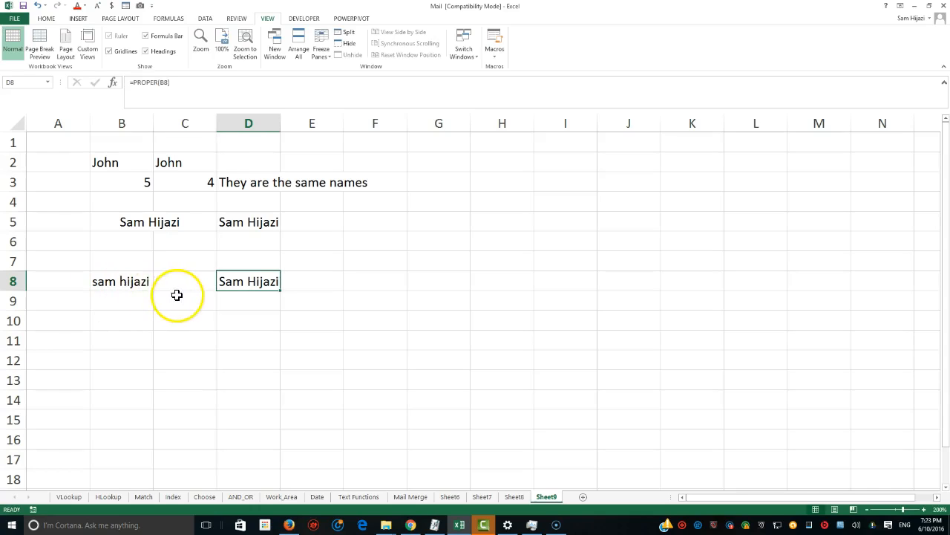
pyautogui.write('S')
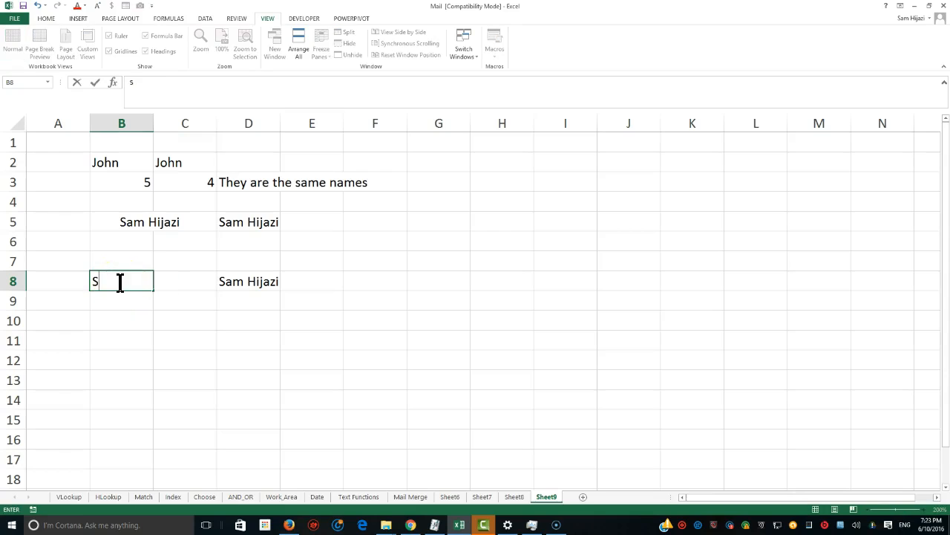
pyautogui.write('AM HIJAZI')
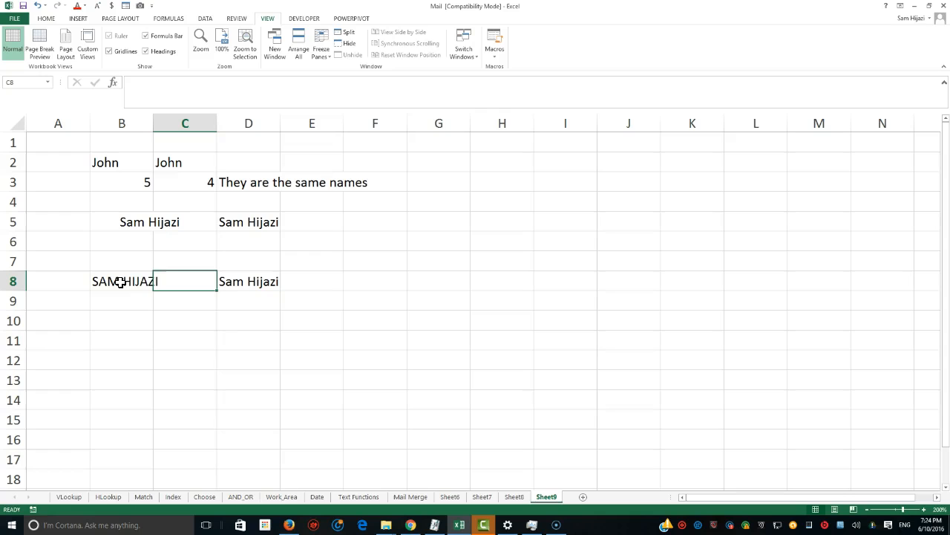
pyautogui.write('=PROPER(B8)')
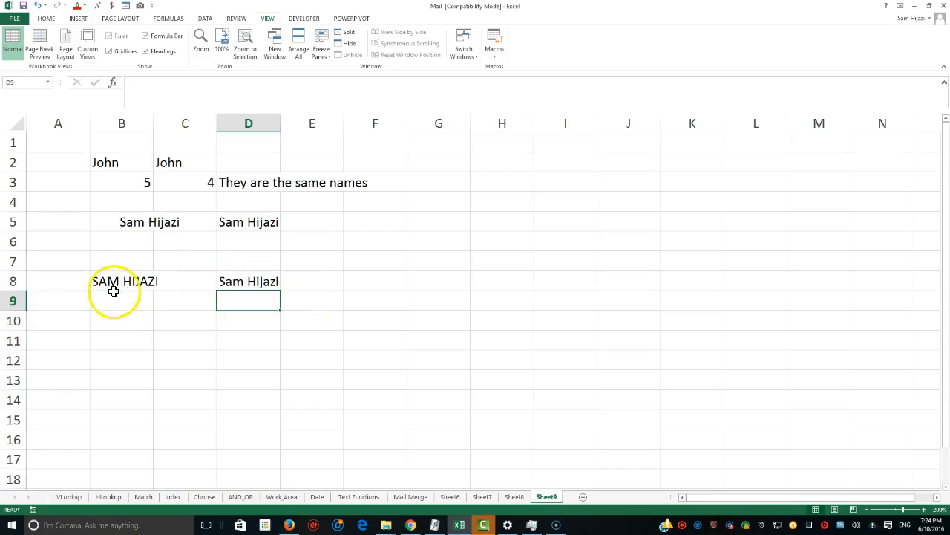
pyautogui.write('AL WOODS')
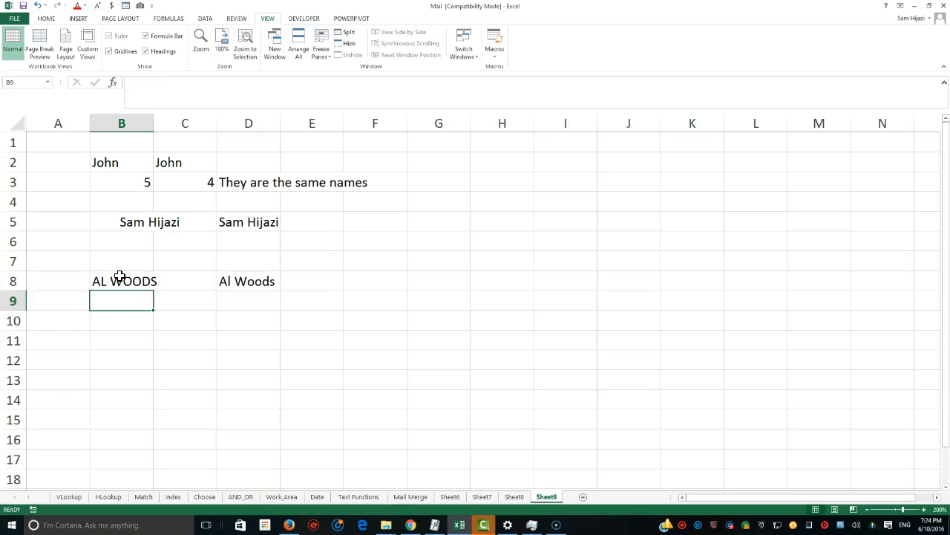
pyautogui.moveTo(182, 300)
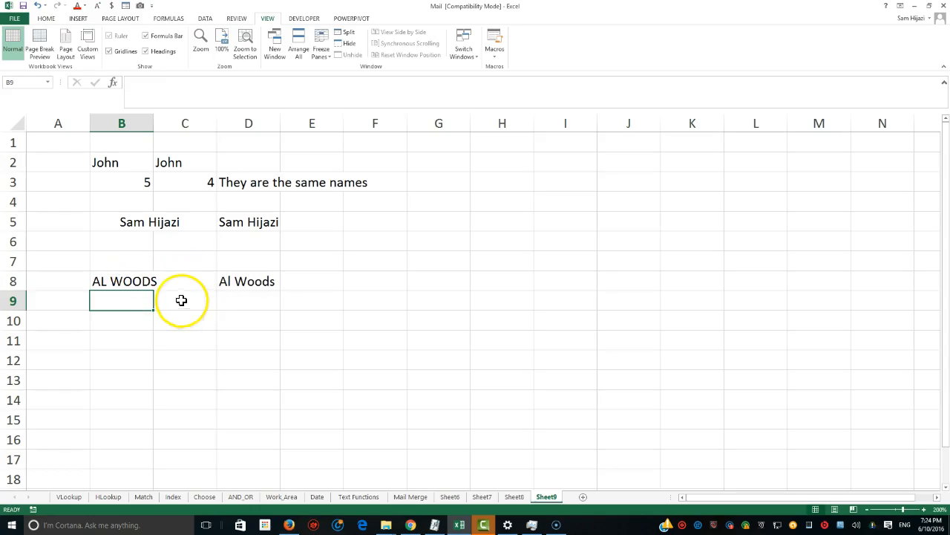
pyautogui.moveTo(269, 290)
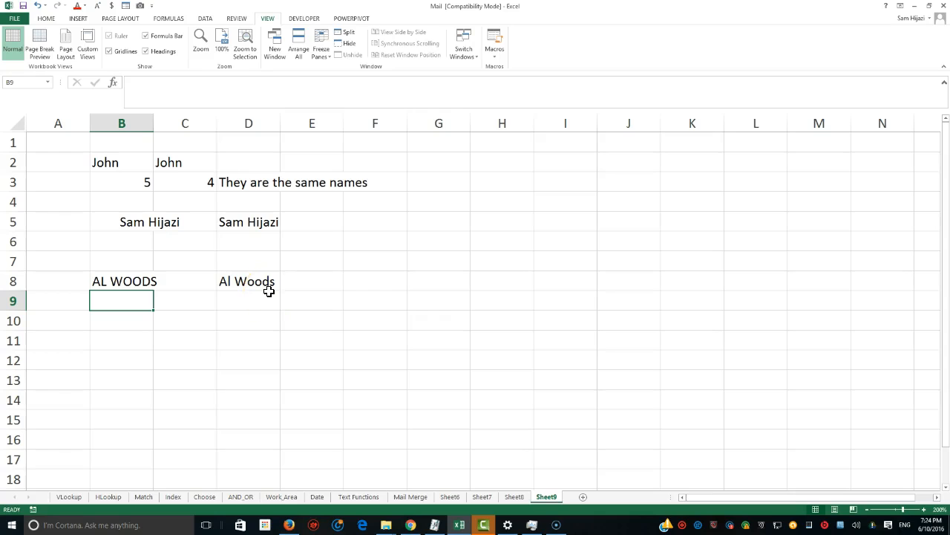
pyautogui.moveTo(258, 328)
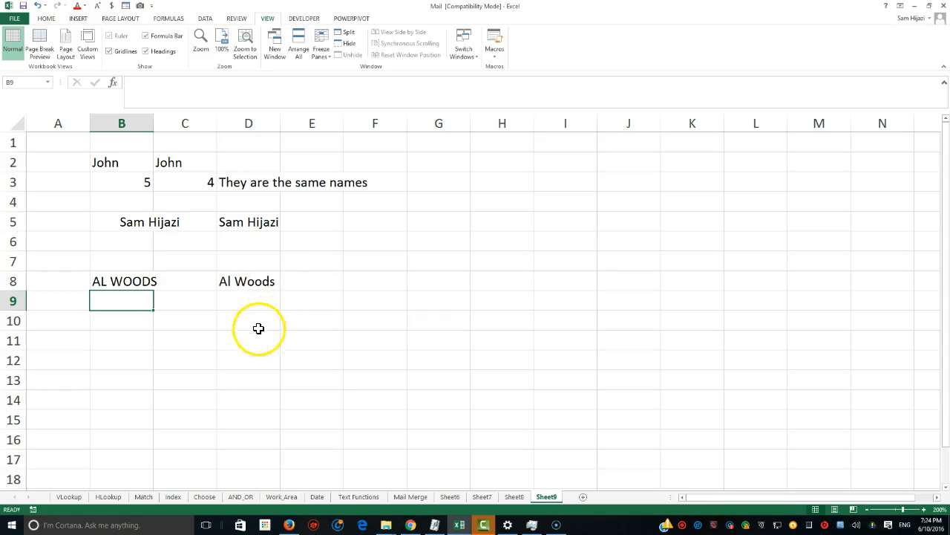
pyautogui.moveTo(232, 288)
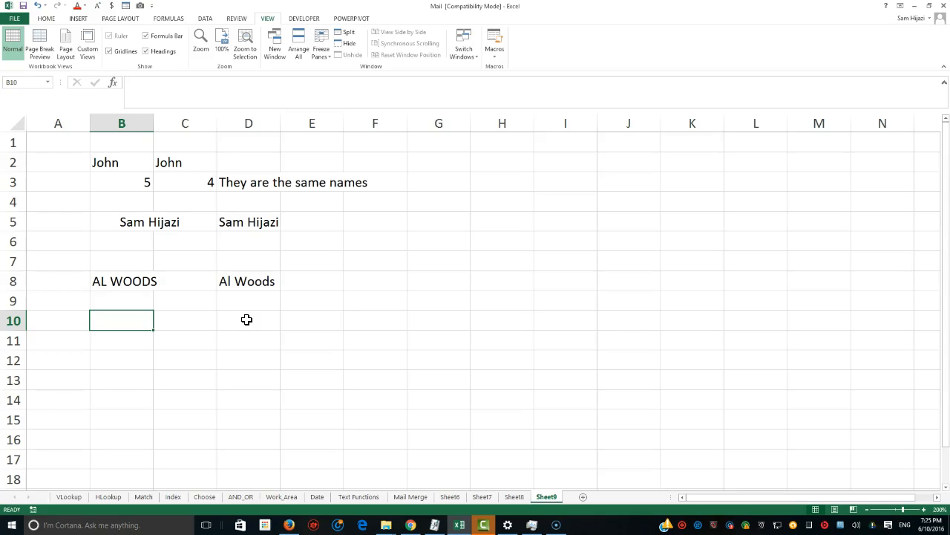
pyautogui.write('=i')
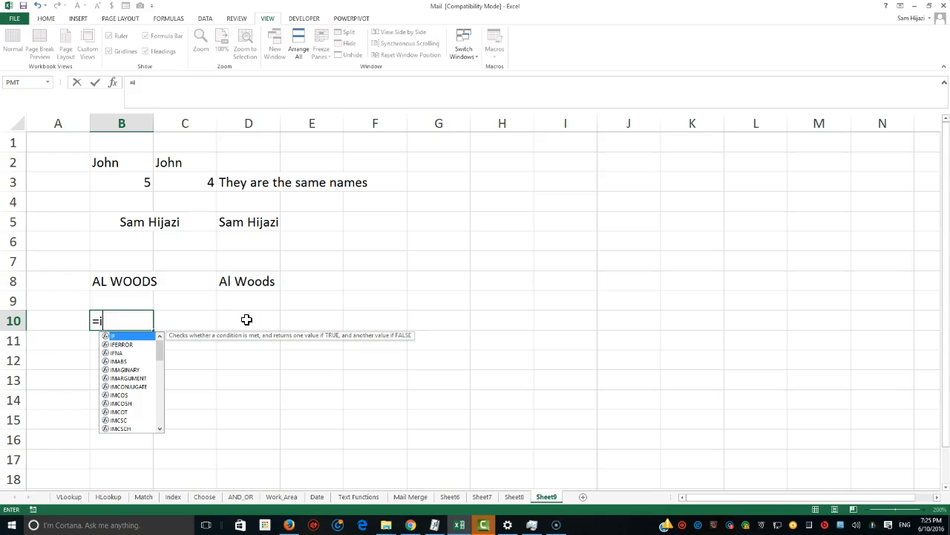
pyautogui.press('Escape')
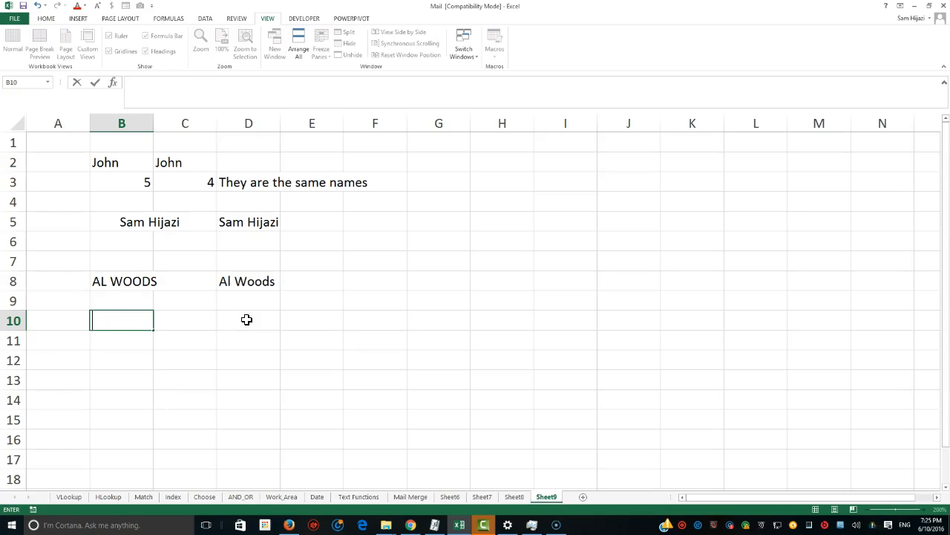
pyautogui.write('=')
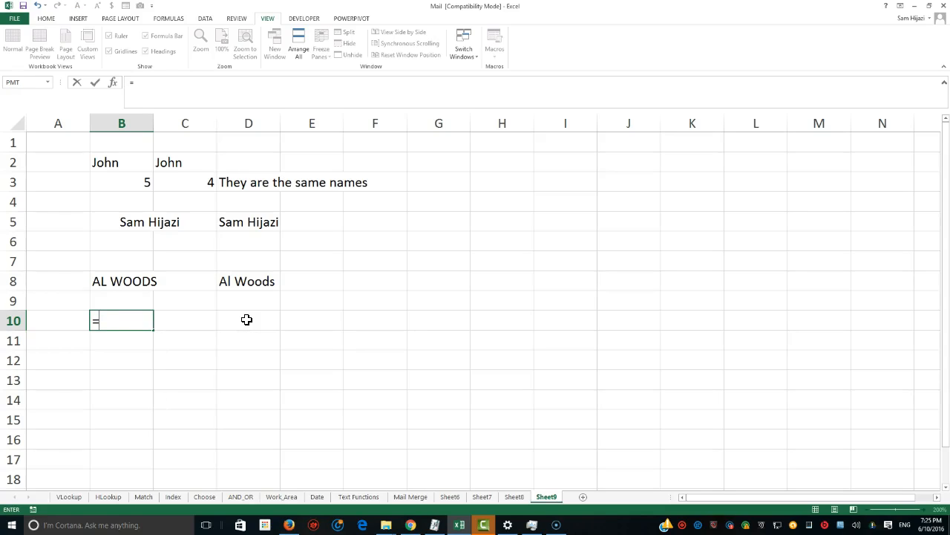
pyautogui.press('Escape')
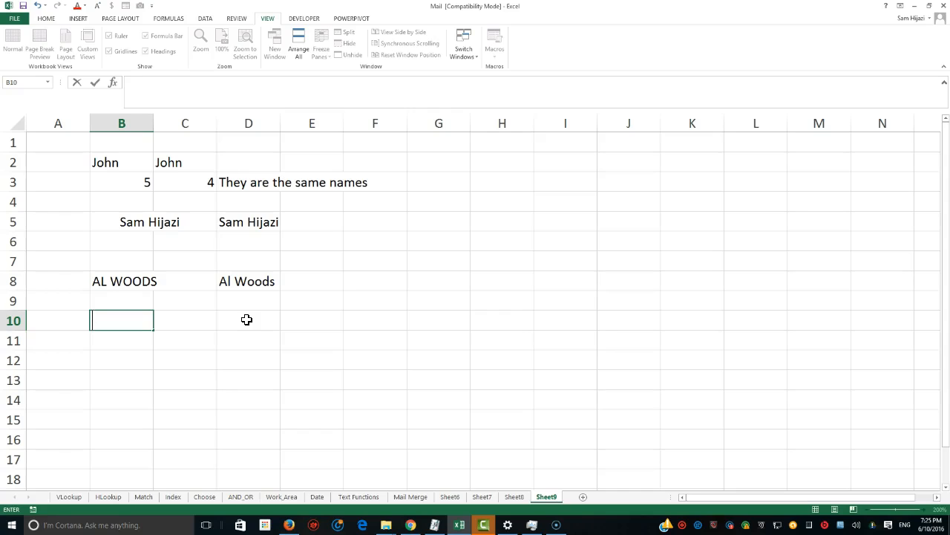
pyautogui.write('AL Woods')
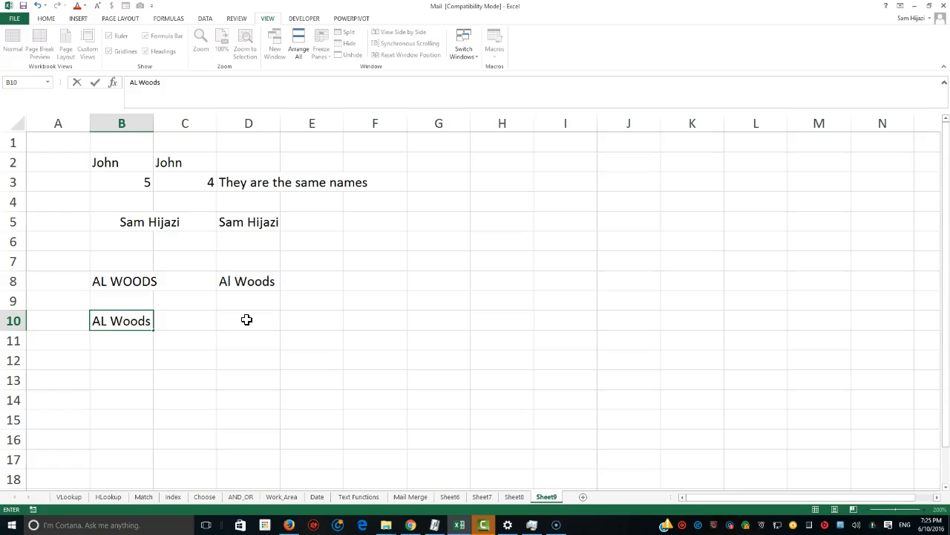
pyautogui.click(185, 320)
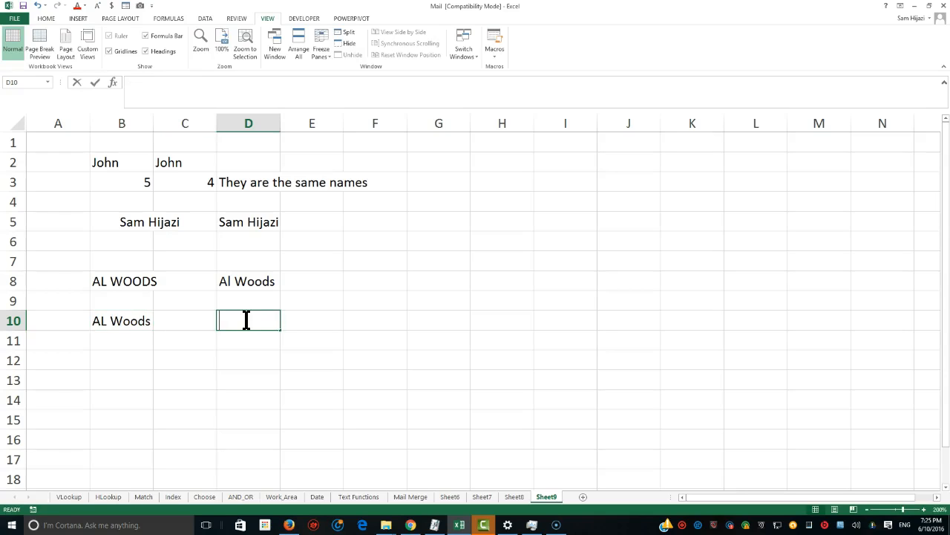
# - Enter =LOWER(B10) in D10 to return al woods
pyautogui.write('=Lower')
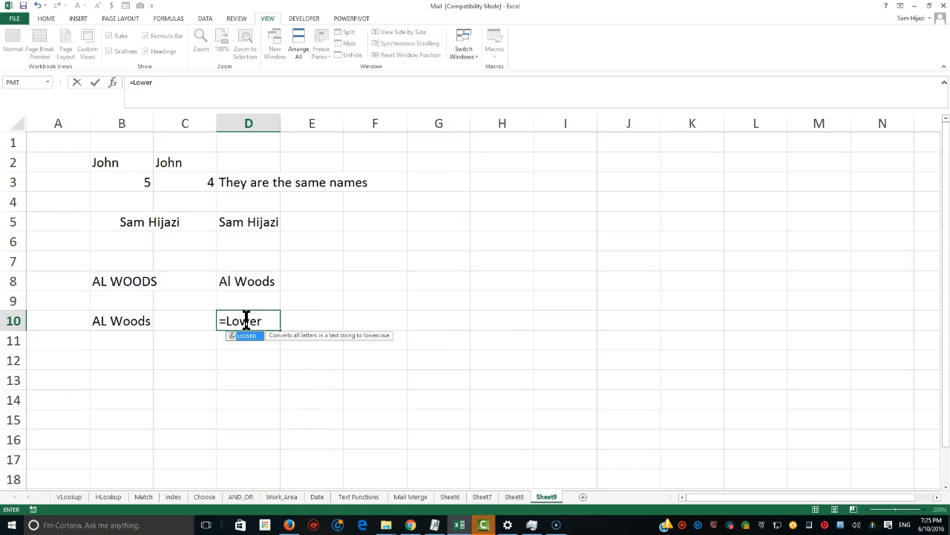
pyautogui.click(121, 320)
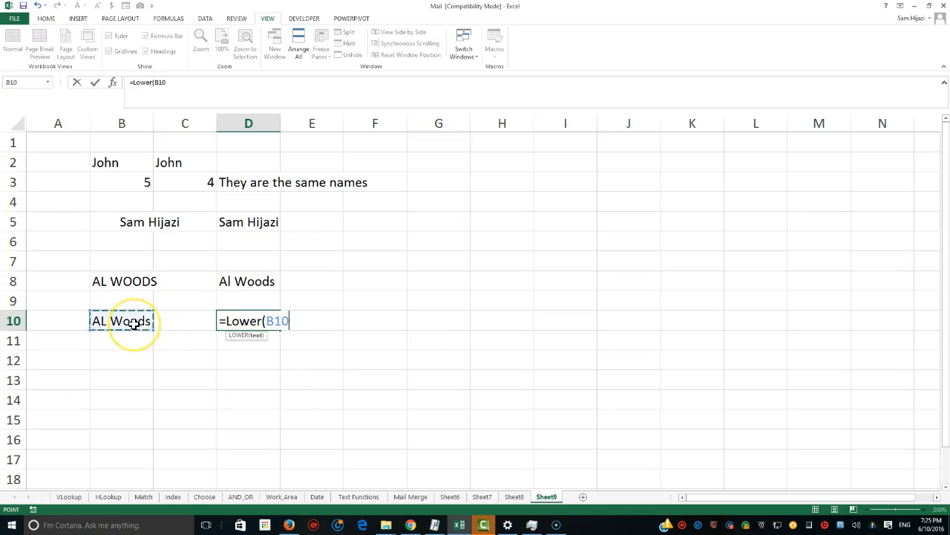
pyautogui.press('enter')
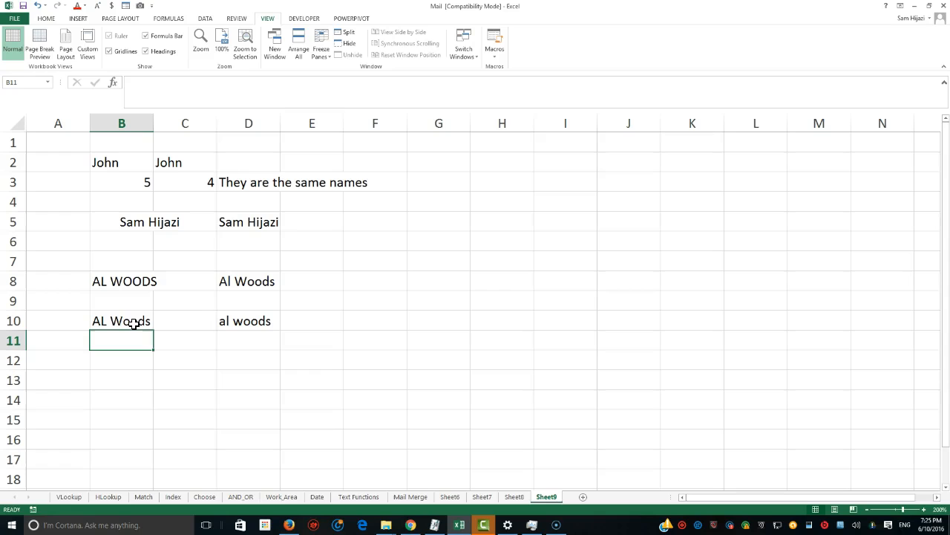
pyautogui.click(249, 340)
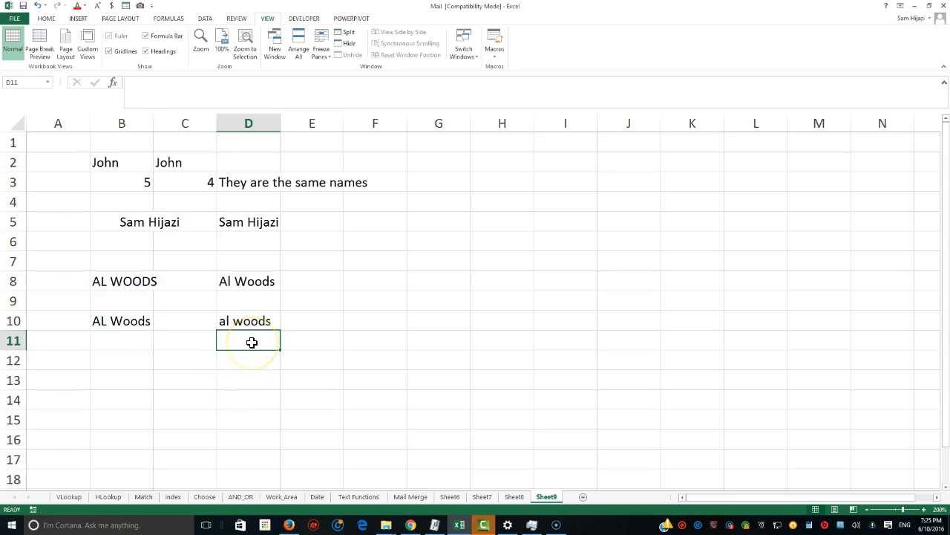
pyautogui.write('+')
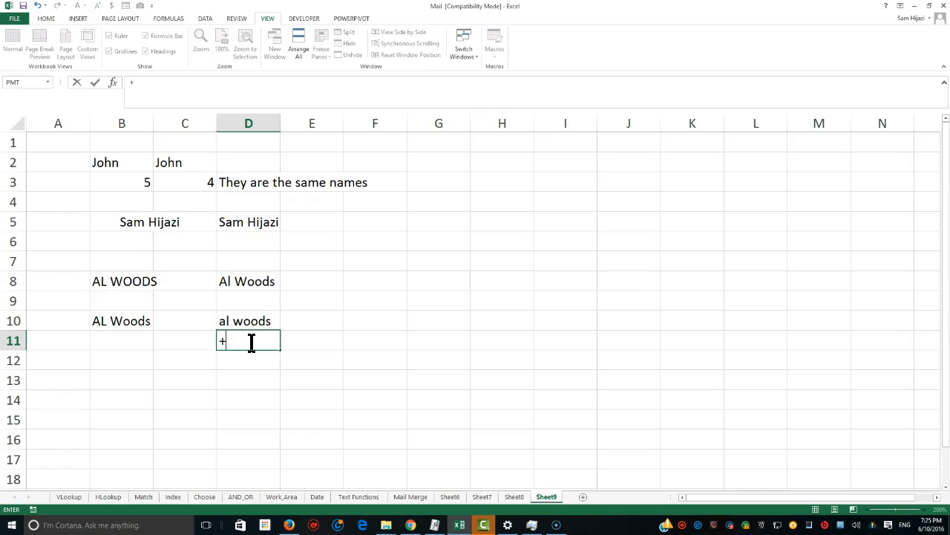
pyautogui.write('=')
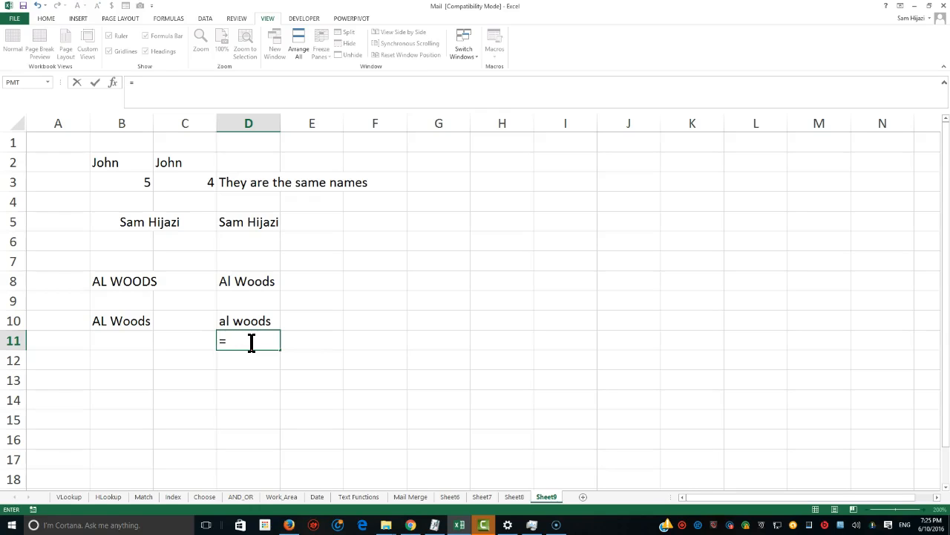
pyautogui.write('Up')
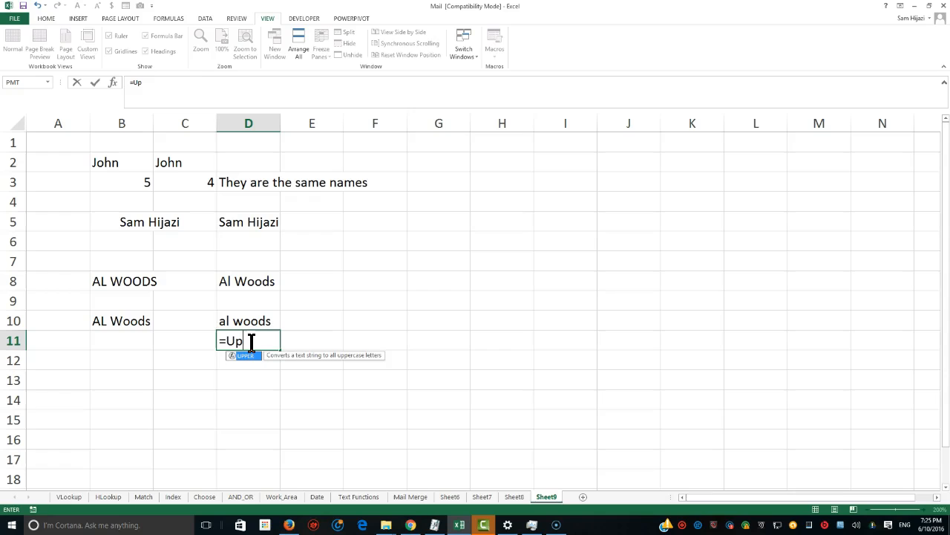
pyautogui.write('per(')
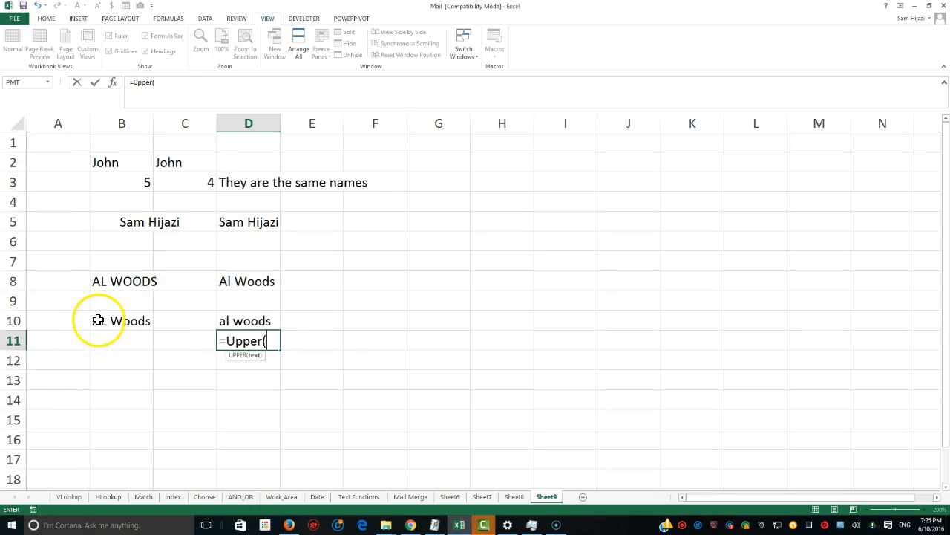
pyautogui.click(122, 320)
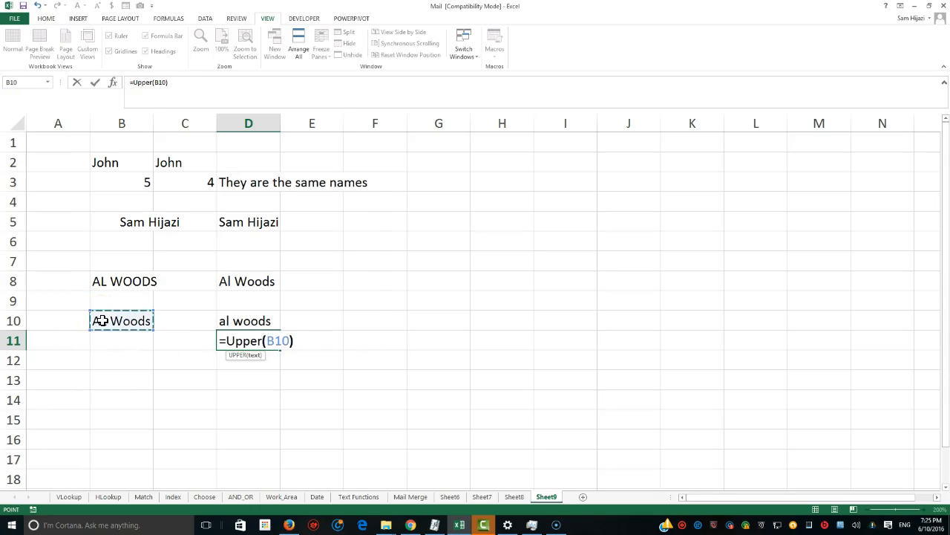
pyautogui.write('&')
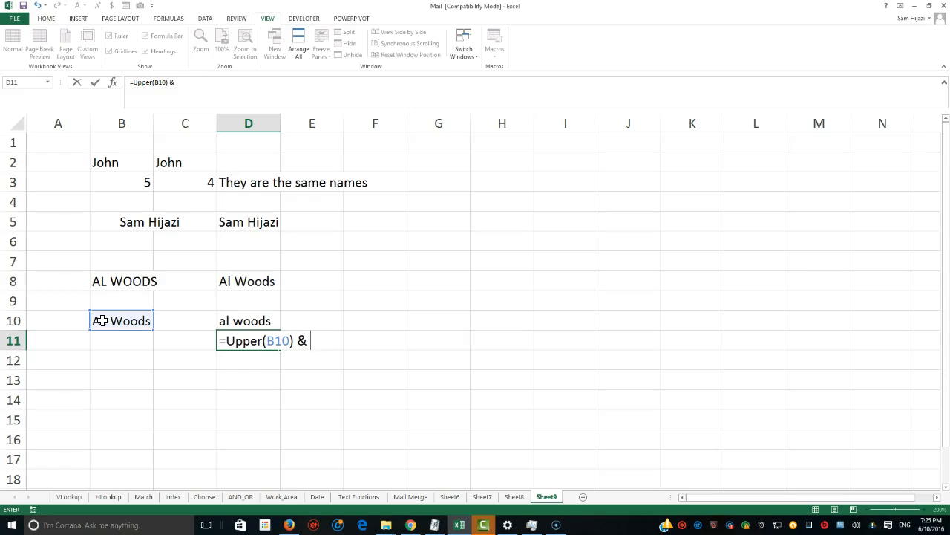
pyautogui.write('" is a great guy')
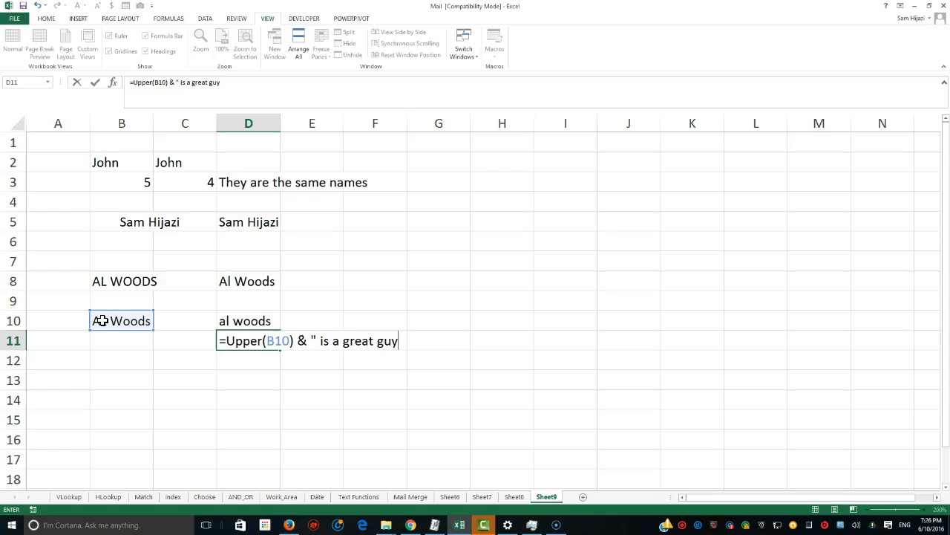
pyautogui.press('enter')
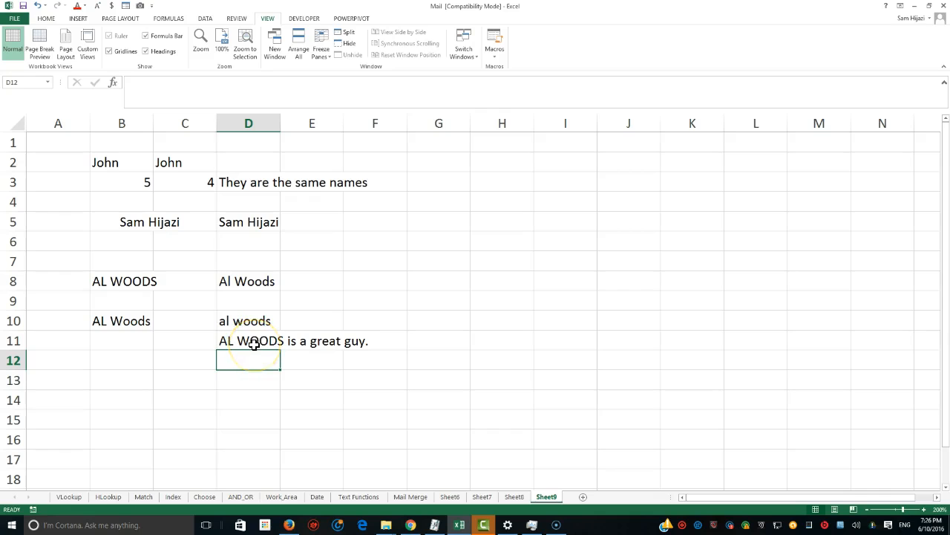
pyautogui.moveTo(258, 334)
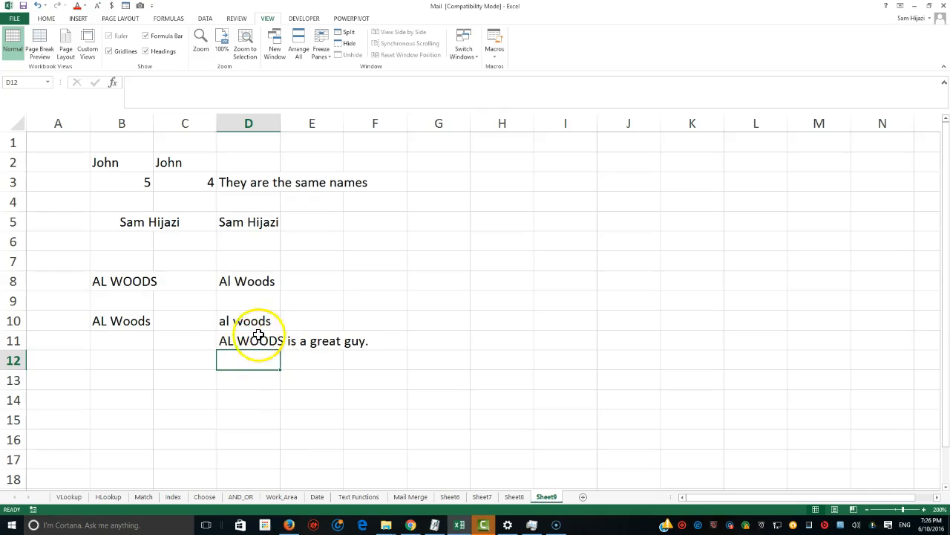
pyautogui.click(249, 182)
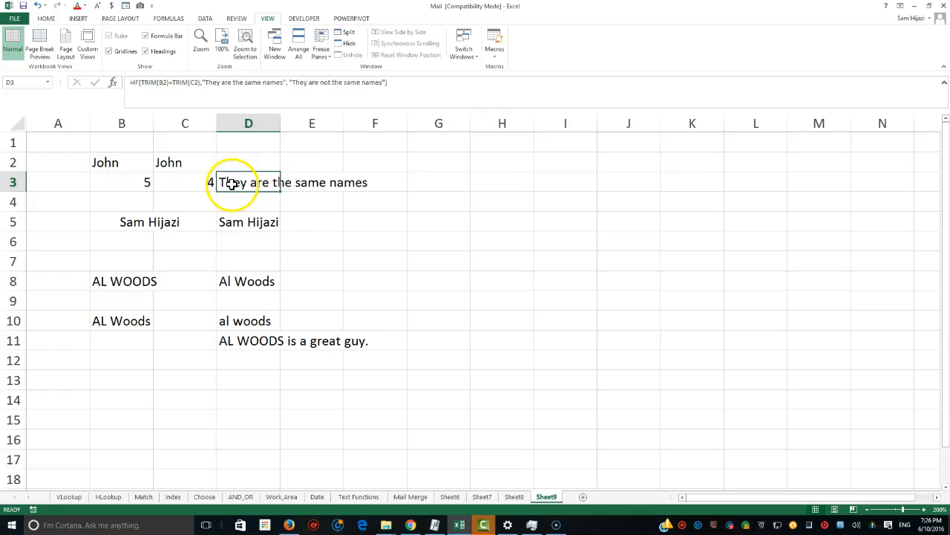
pyautogui.click(249, 202)
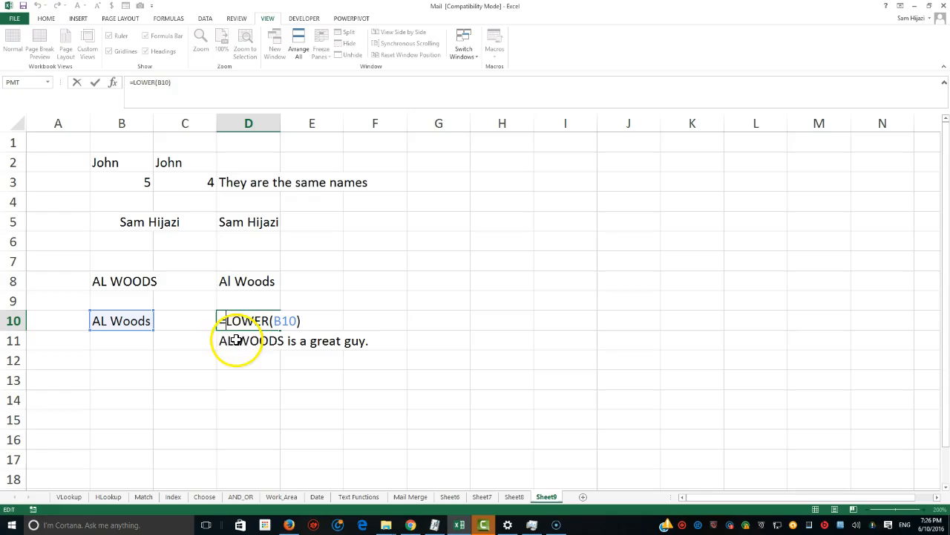
pyautogui.press('enter')
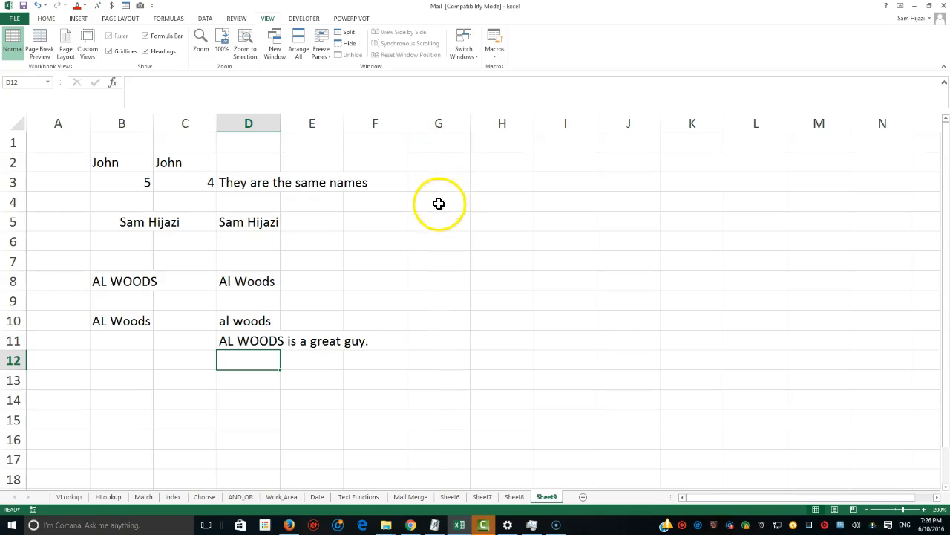
pyautogui.moveTo(424, 243)
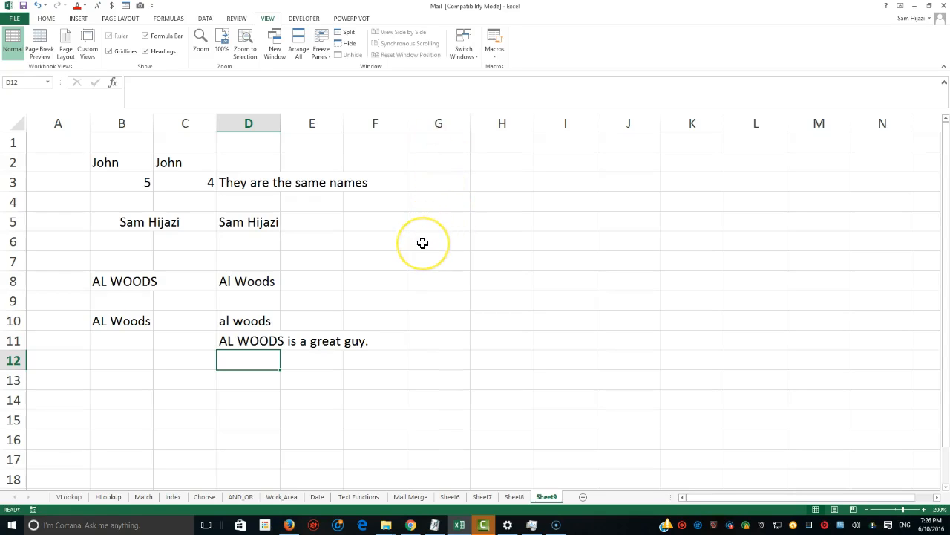
pyautogui.moveTo(436, 178)
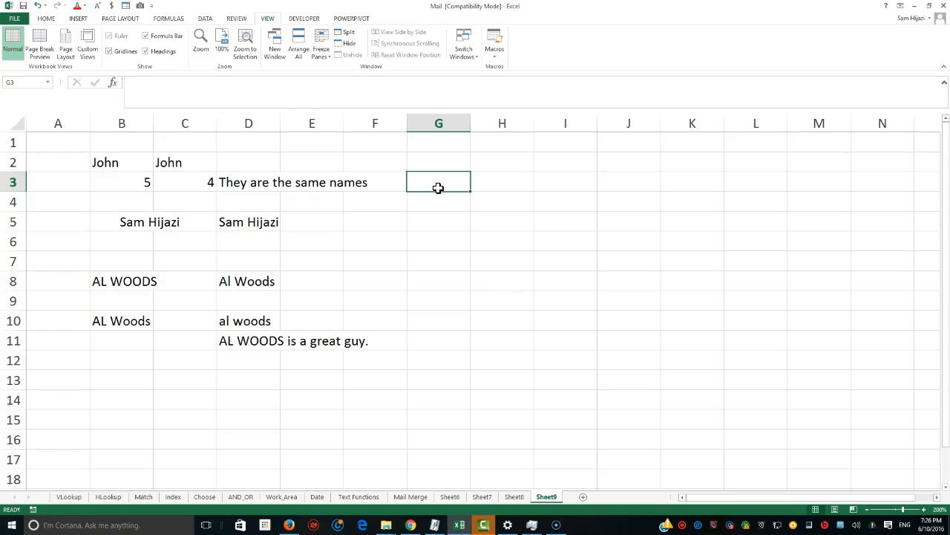
# - Enter =LEFT(B10,2) in G3 to return "AL" from the AL Woods name
pyautogui.write('=')
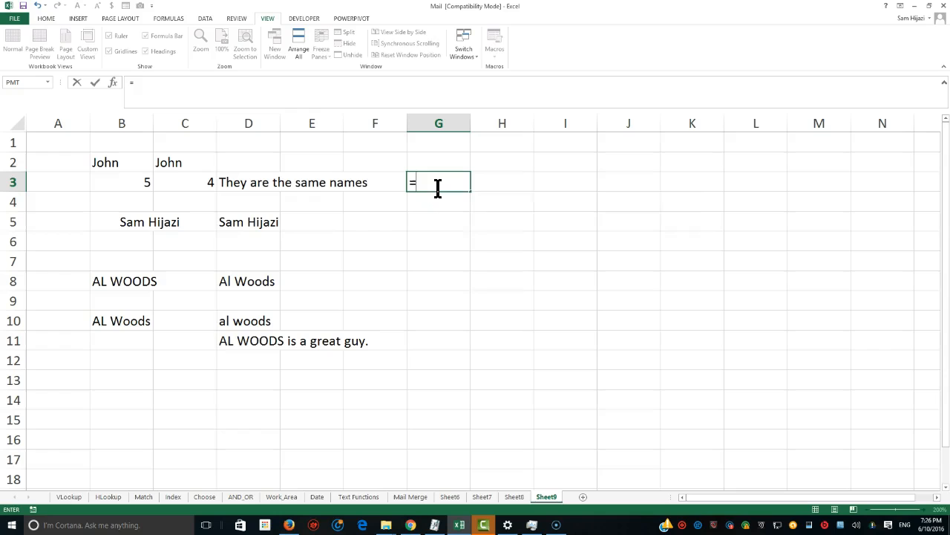
pyautogui.write('Lef')
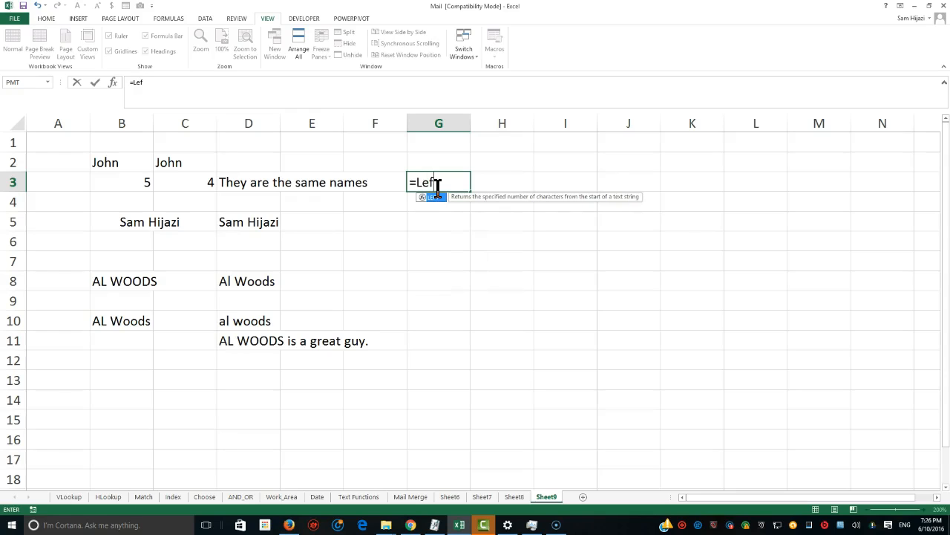
pyautogui.write('t(')
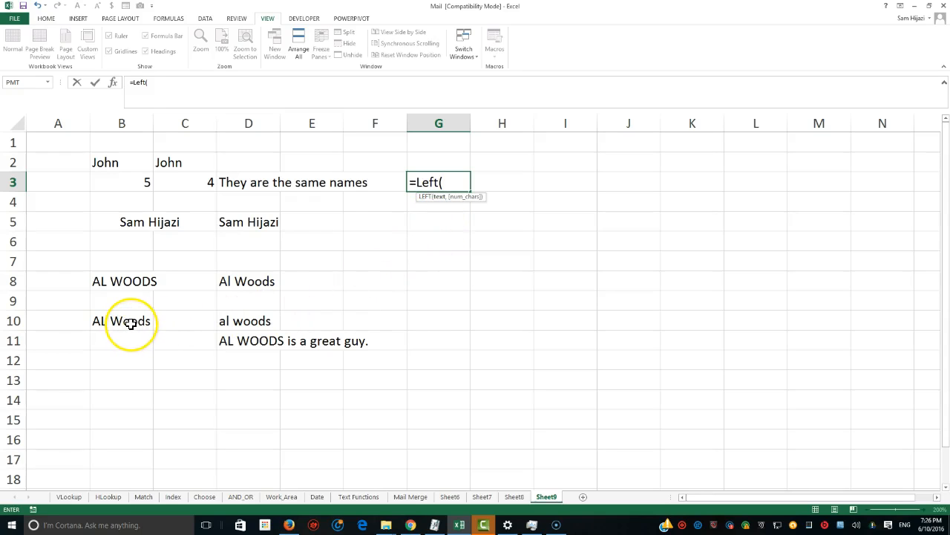
pyautogui.click(122, 320)
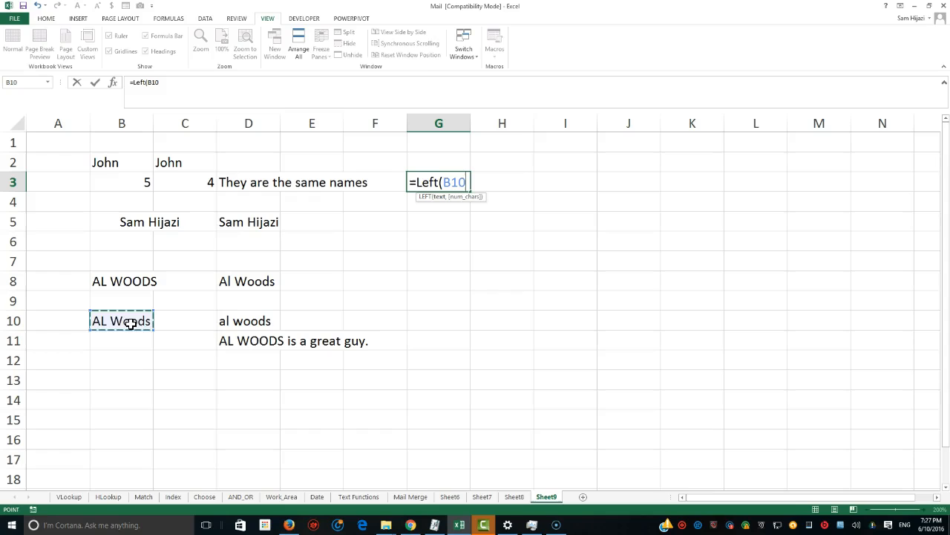
pyautogui.write(',')
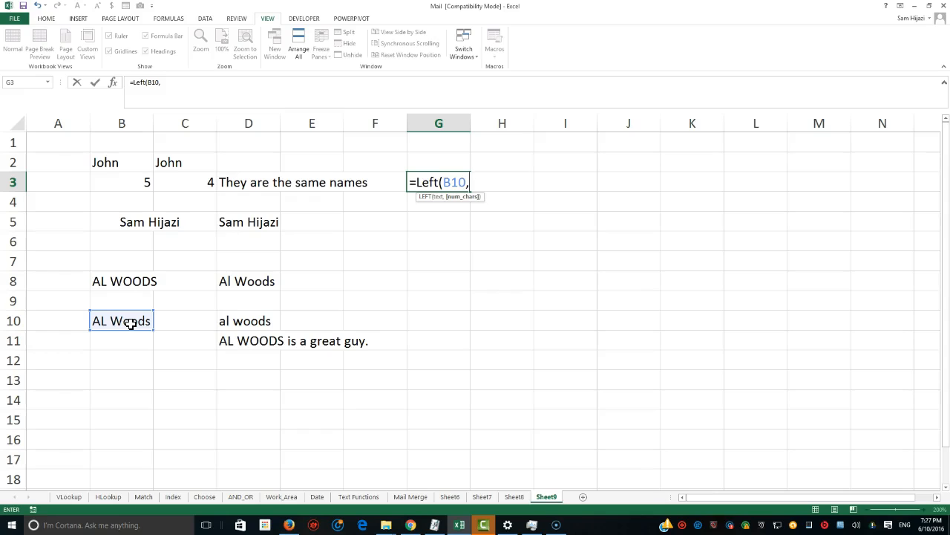
pyautogui.write('2')
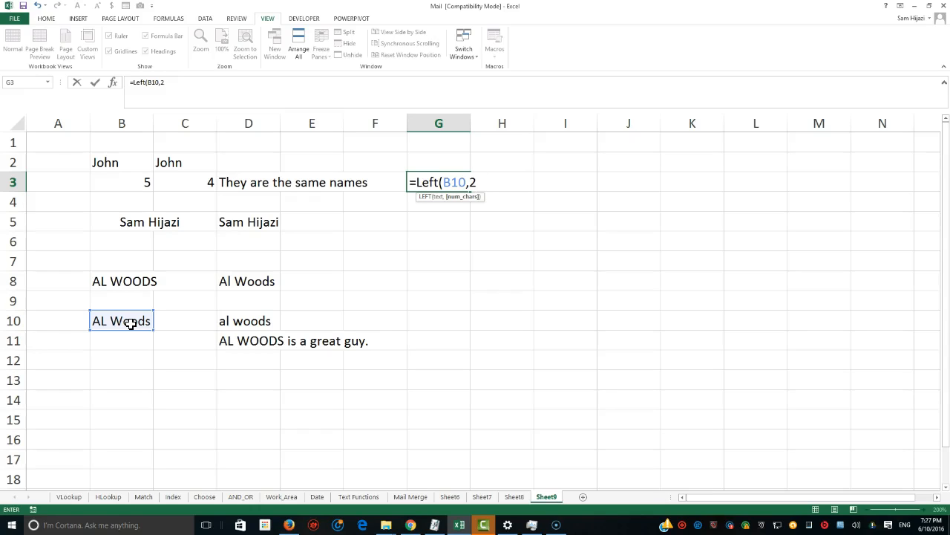
pyautogui.write(')')
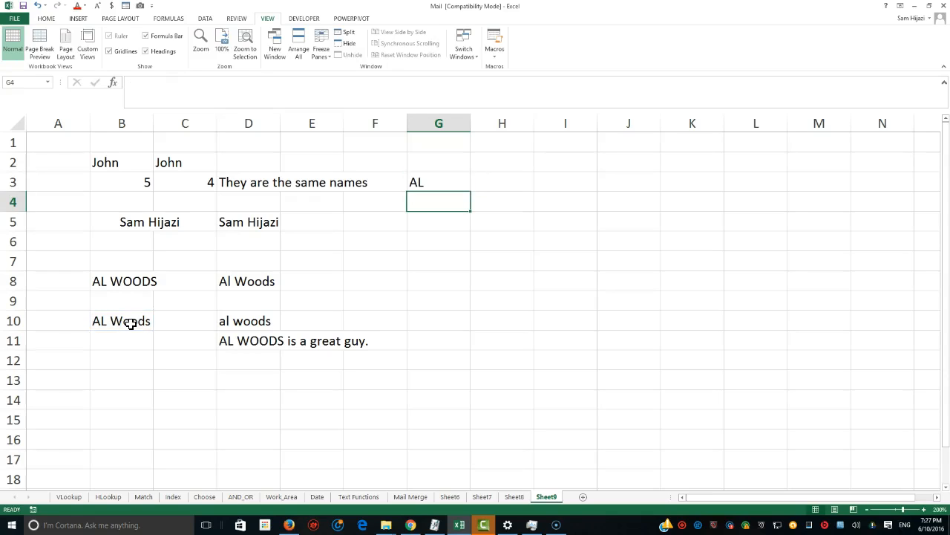
pyautogui.write('=right(')
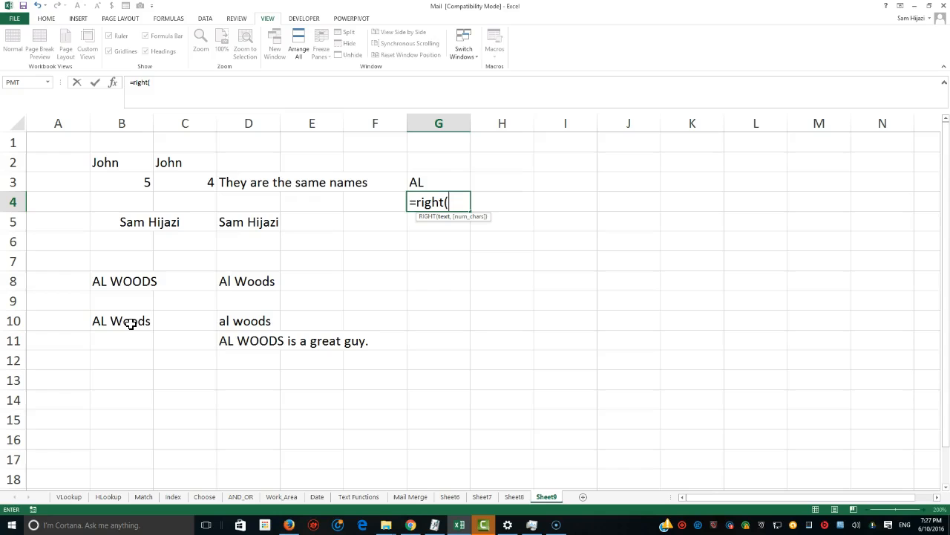
pyautogui.click(121, 320)
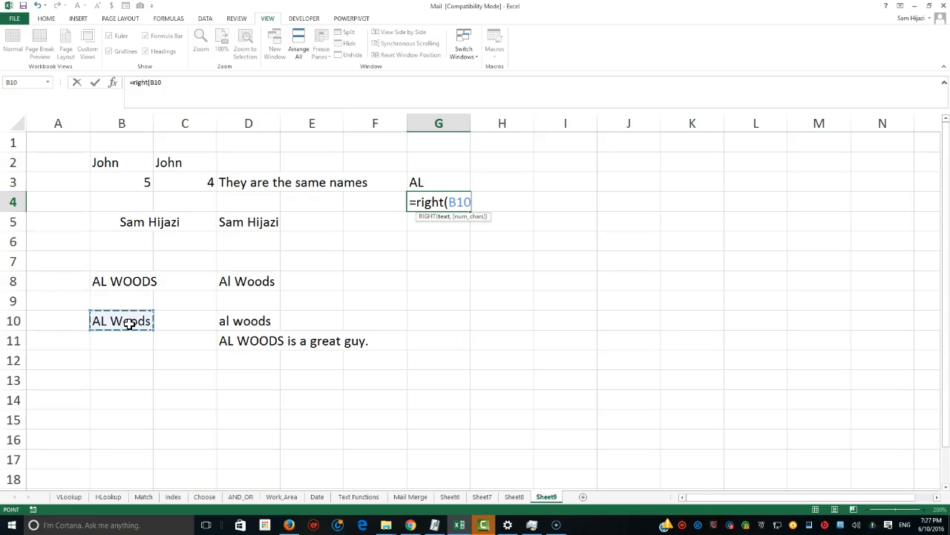
pyautogui.write(',')
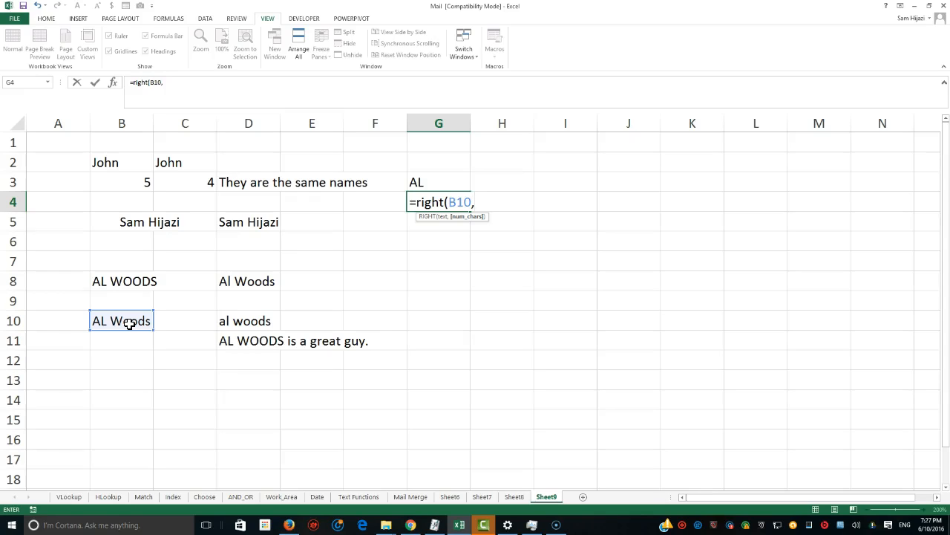
pyautogui.write('5)')
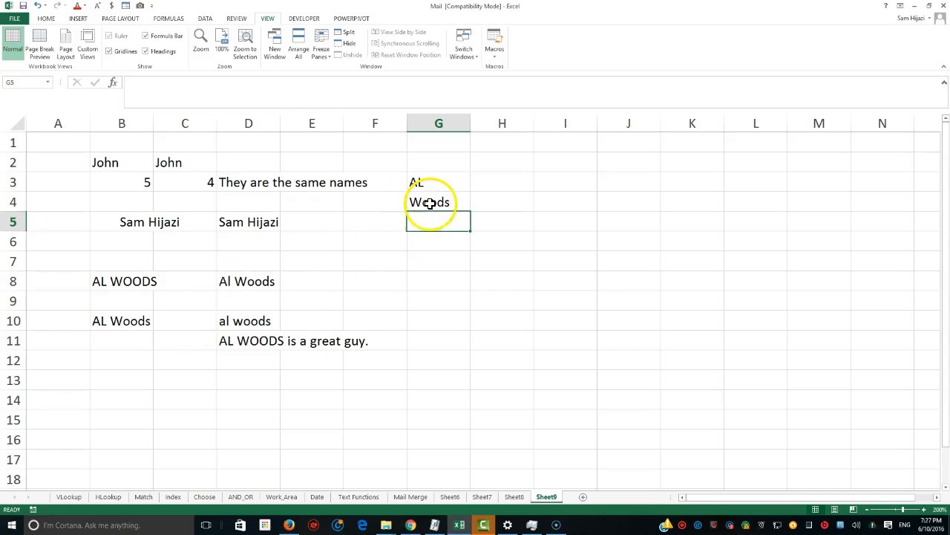
pyautogui.write('=RIGHT(B10,5)')
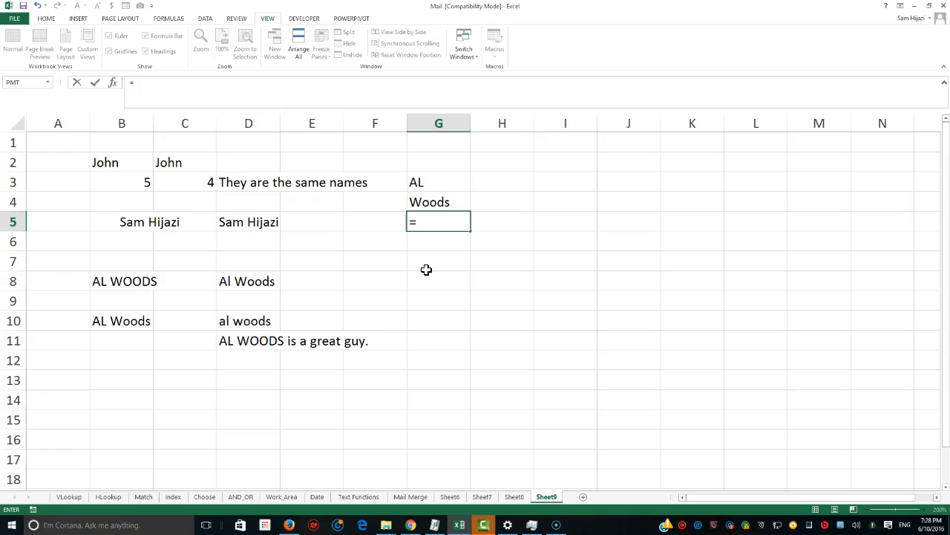
# - Enter =MID(B10,4,5) in G5 to return "Woods" starting at the fourth character
pyautogui.write('m')
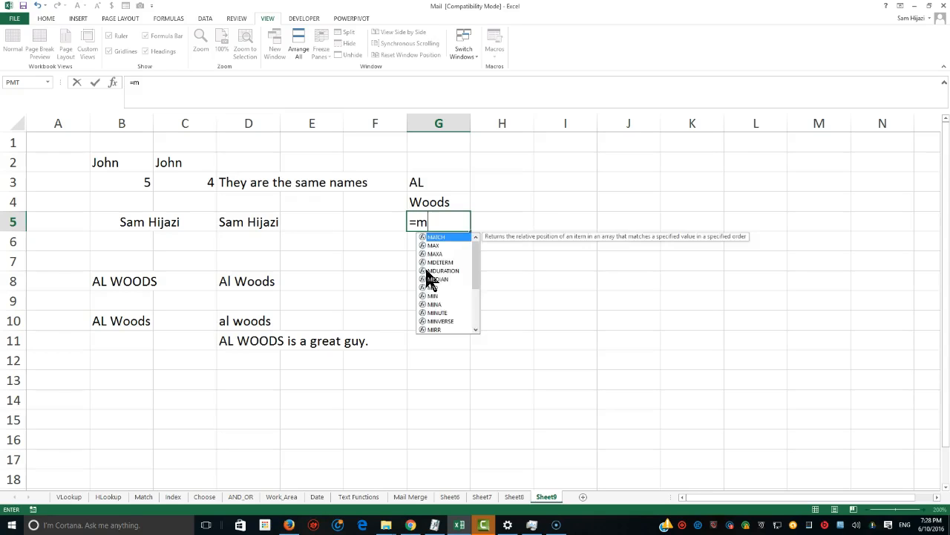
pyautogui.write('id(')
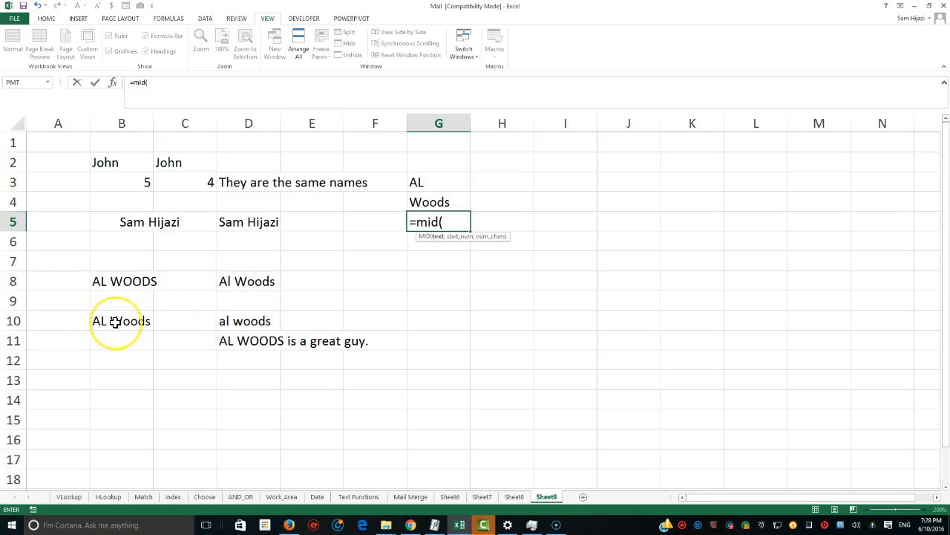
pyautogui.click(122, 320)
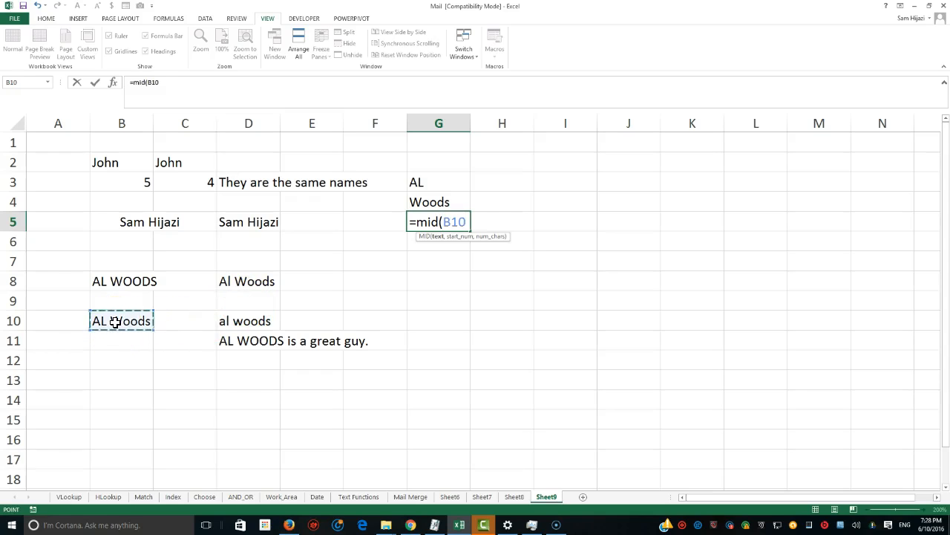
pyautogui.write(',')
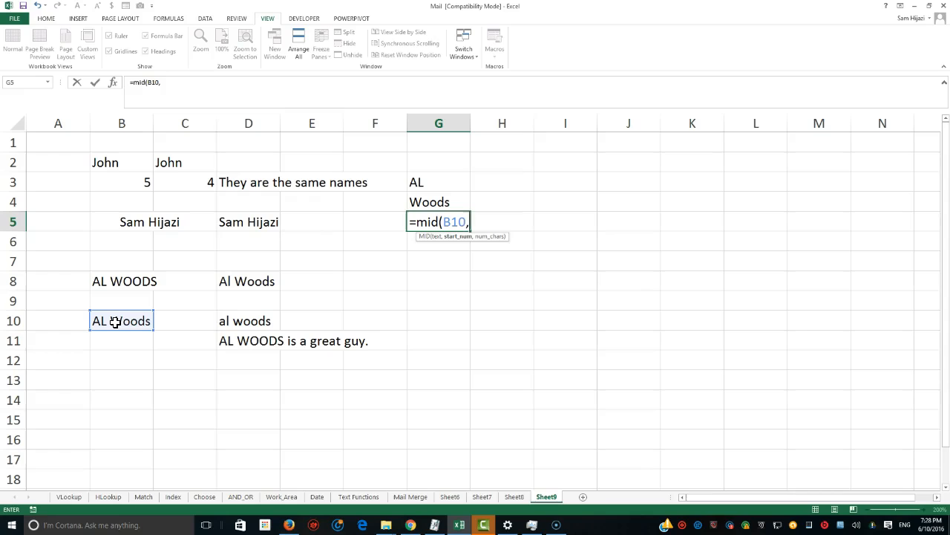
pyautogui.write('4')
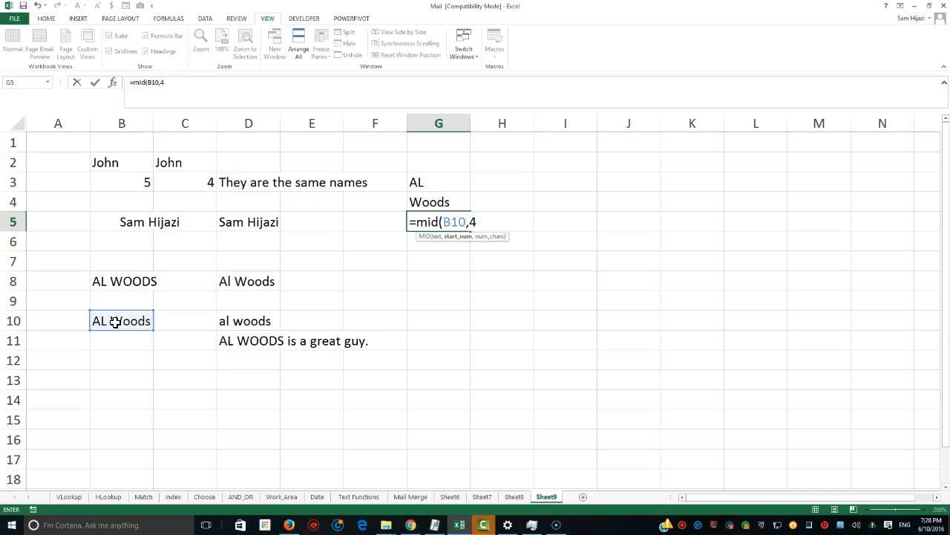
pyautogui.write('5')
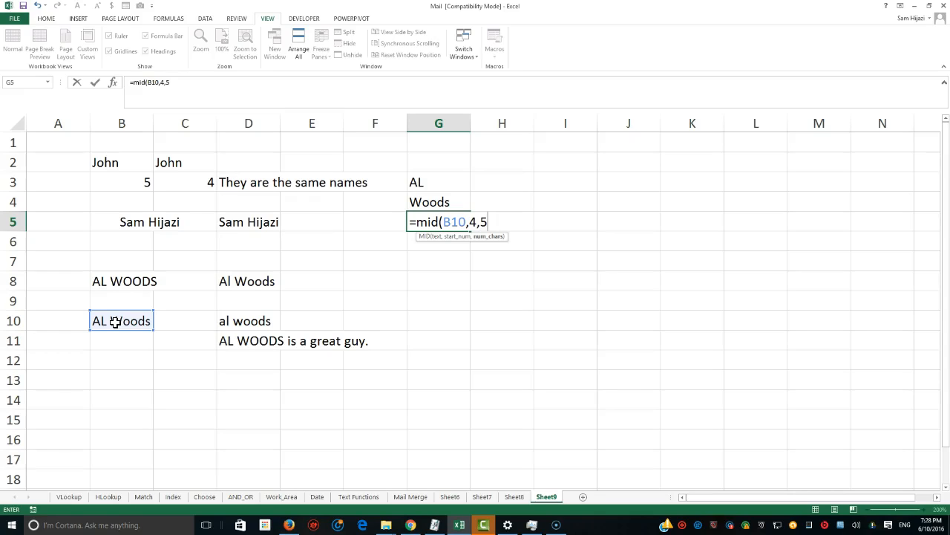
pyautogui.write(')')
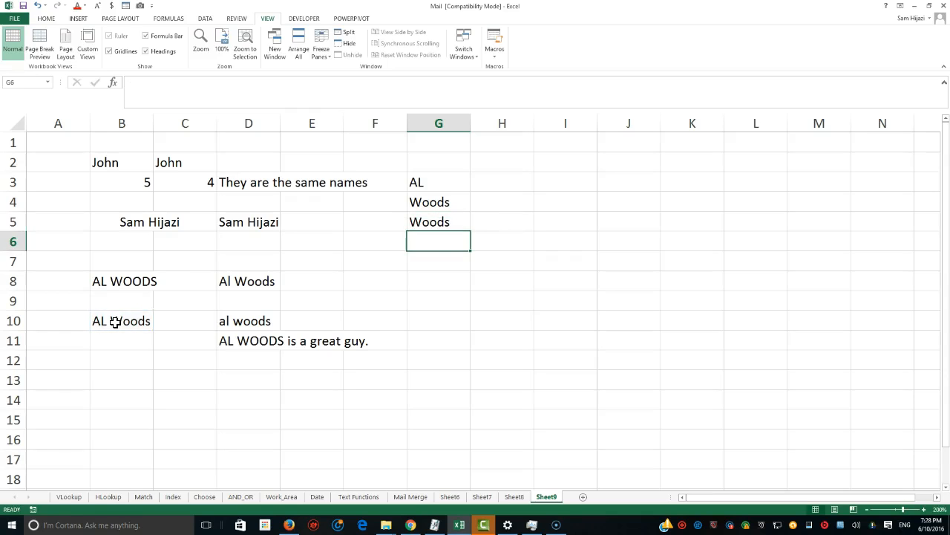
pyautogui.write('=MID(B10,4,5)')
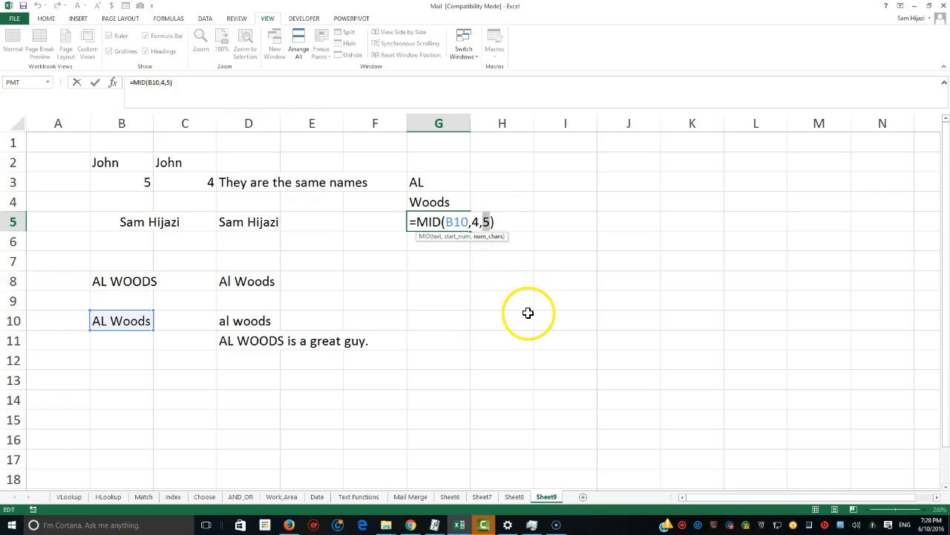
pyautogui.moveTo(494, 222)
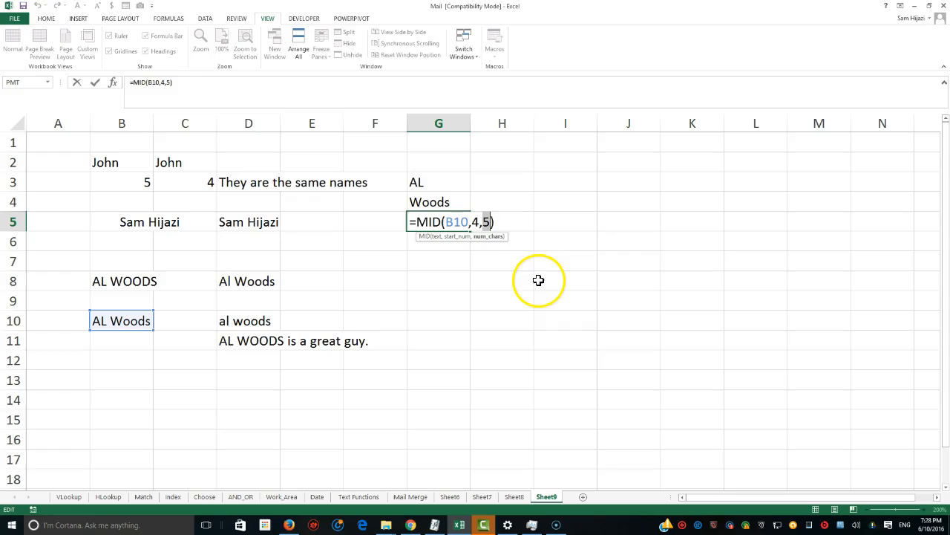
# - Change G5 to =MID(B10,4,LEN(B10)) so the character count comes from LEN
pyautogui.write('Len(')
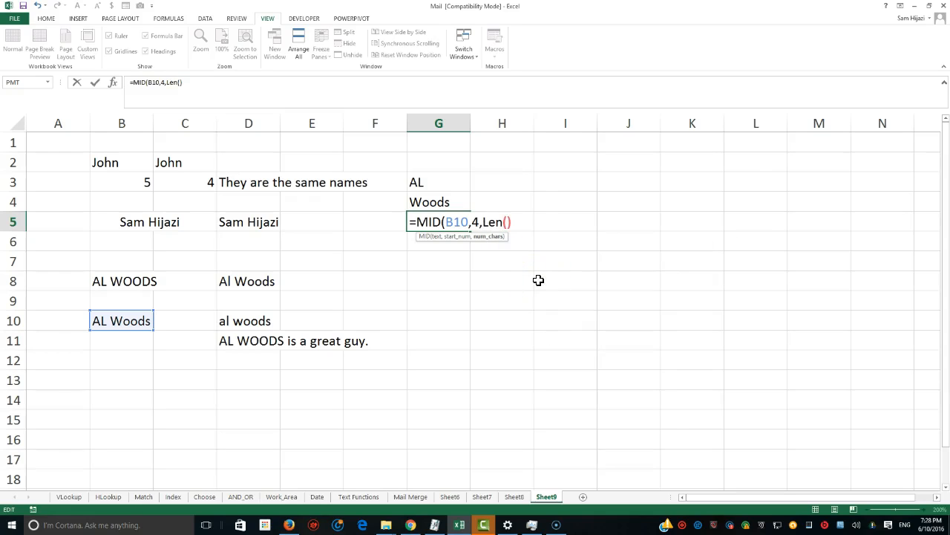
pyautogui.click(121, 320)
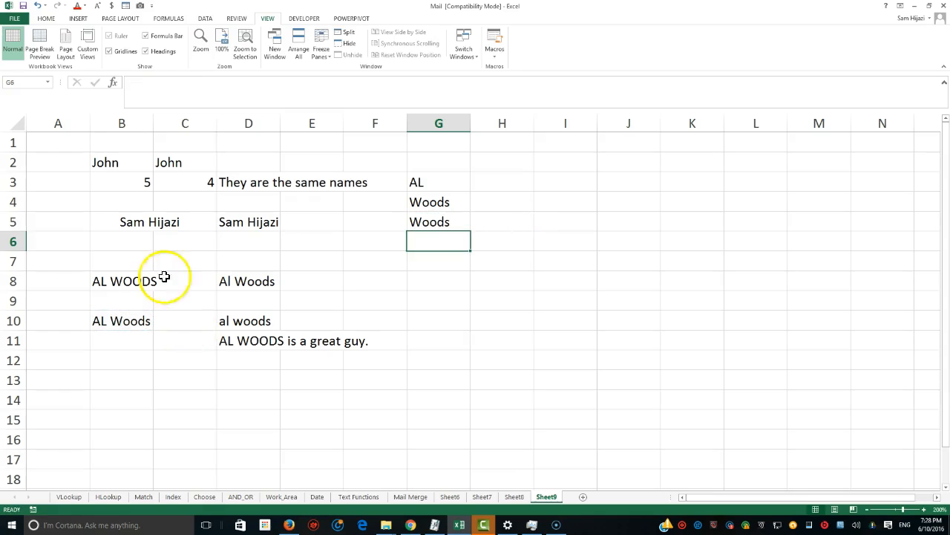
pyautogui.write('=MID(B10,4,LEN(B10))')
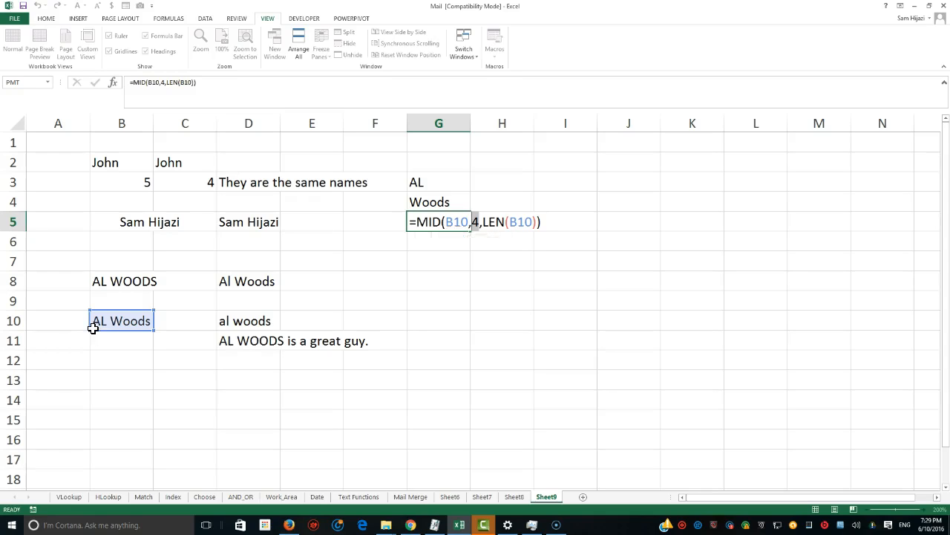
pyautogui.press('enter')
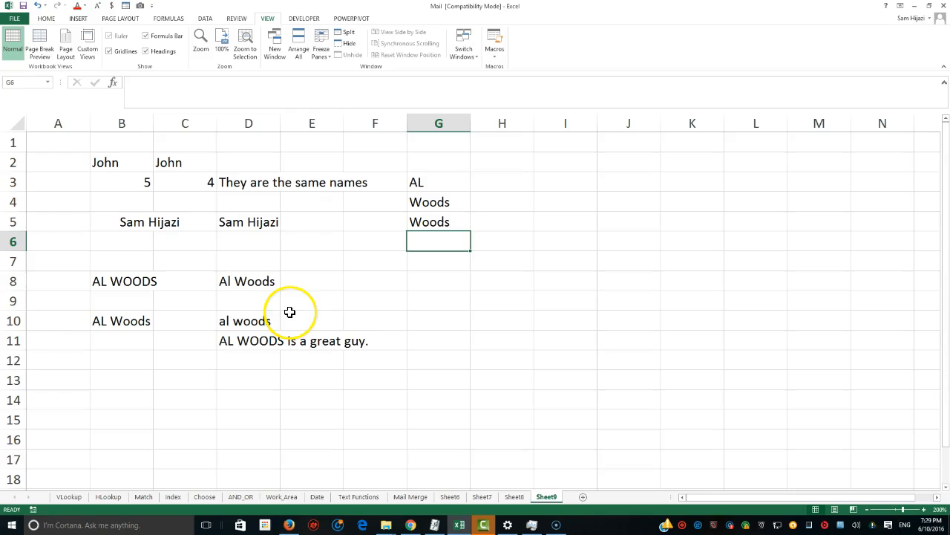
pyautogui.moveTo(388, 329)
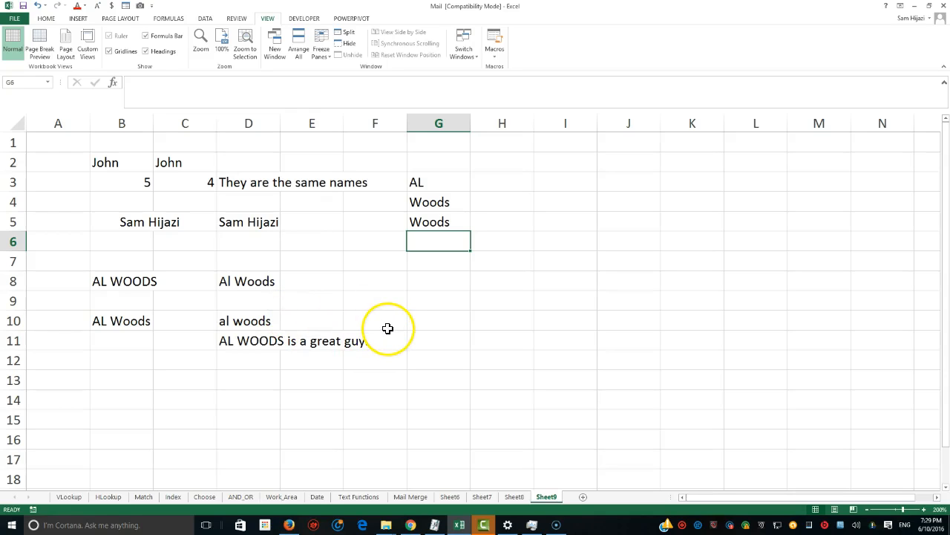
pyautogui.moveTo(387, 329)
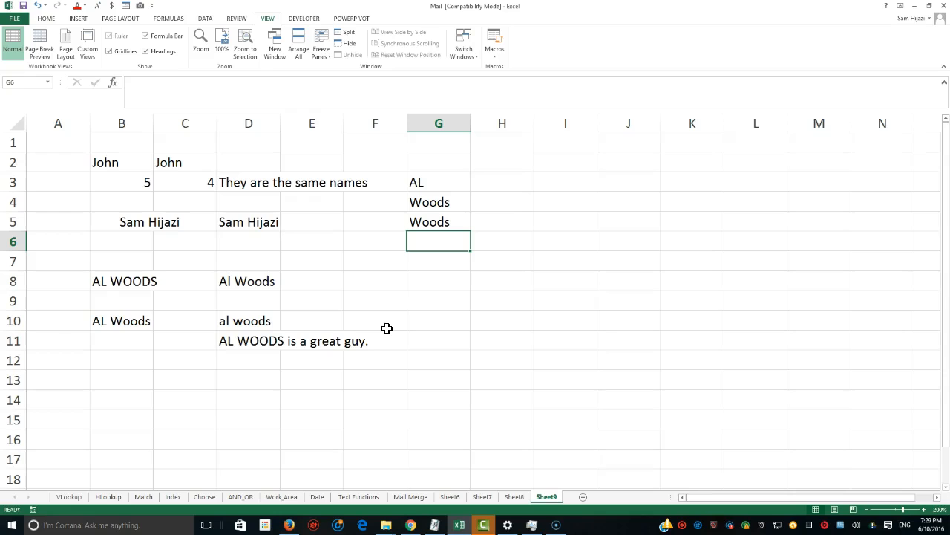
pyautogui.write('=')
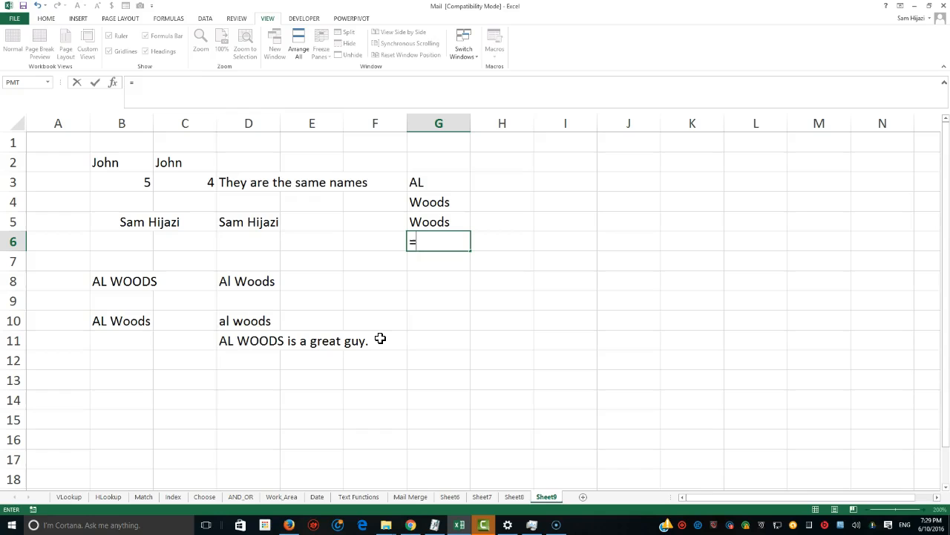
pyautogui.moveTo(113, 320)
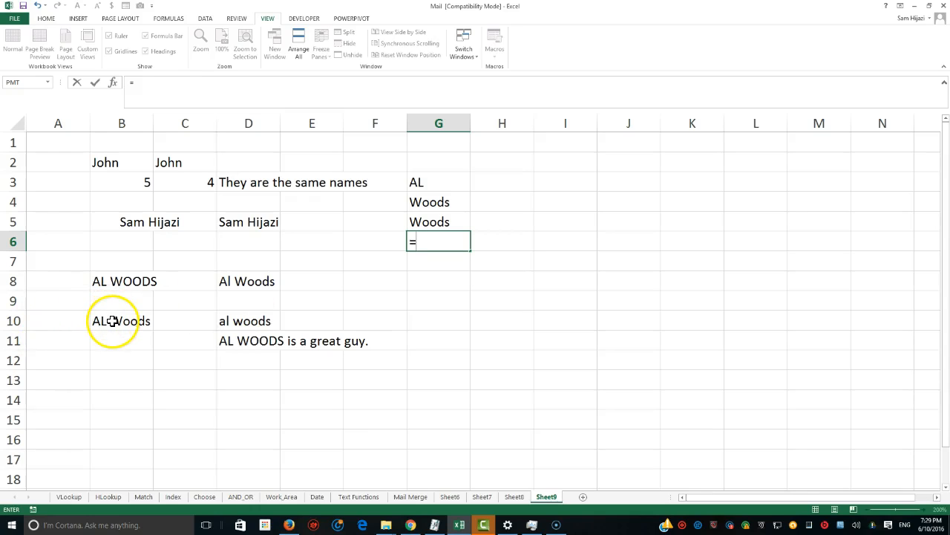
pyautogui.click(122, 320)
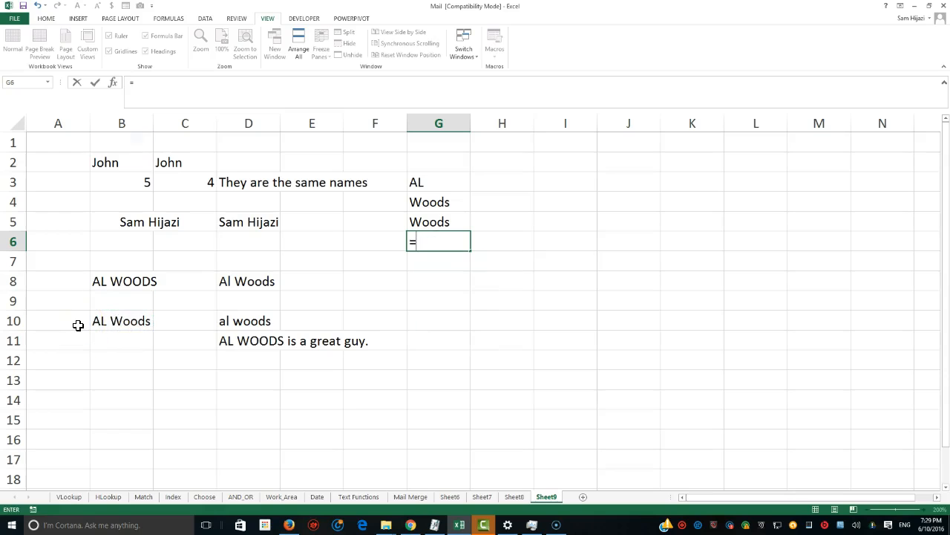
pyautogui.write('find(')
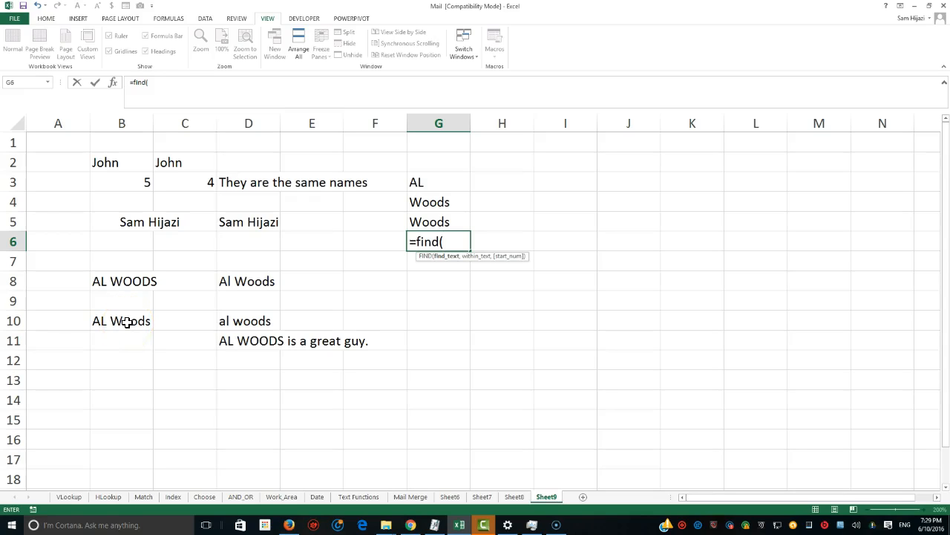
pyautogui.write('"')
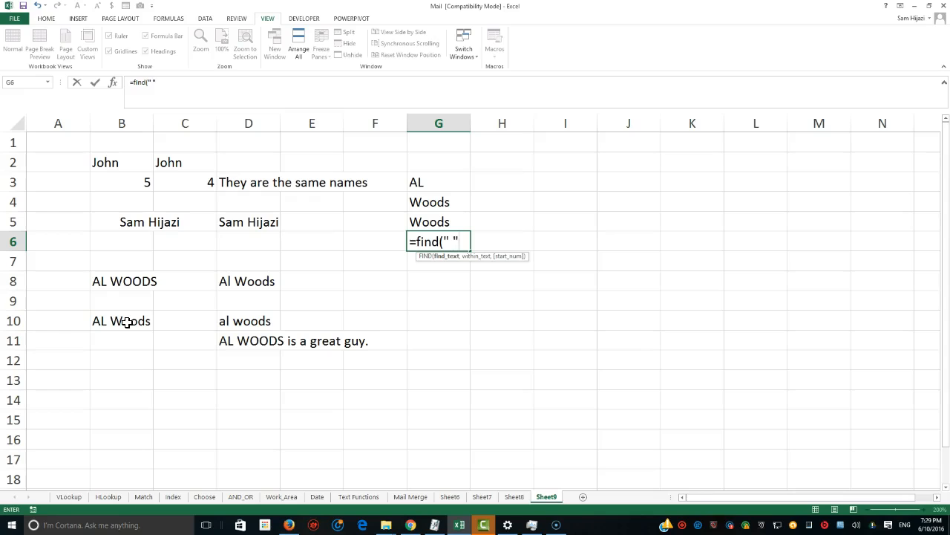
pyautogui.write(',')
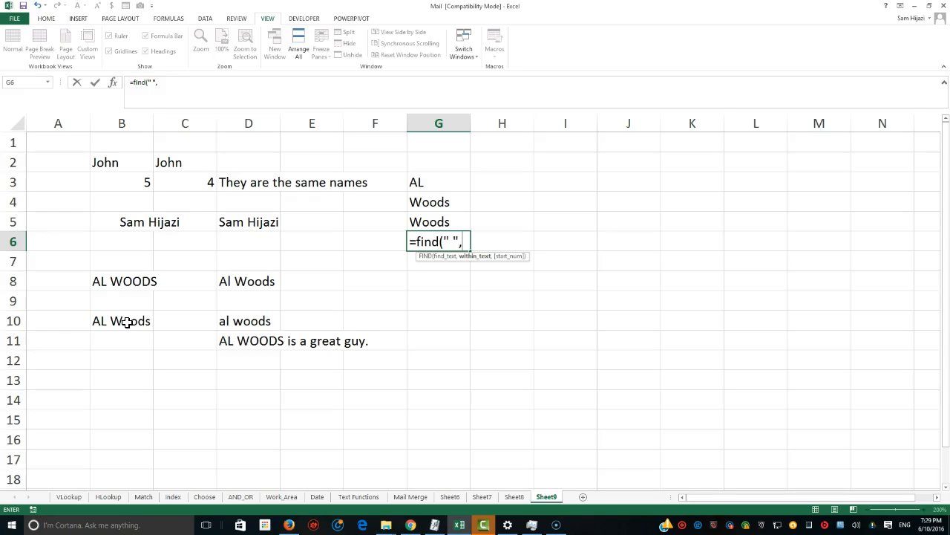
pyautogui.click(121, 320)
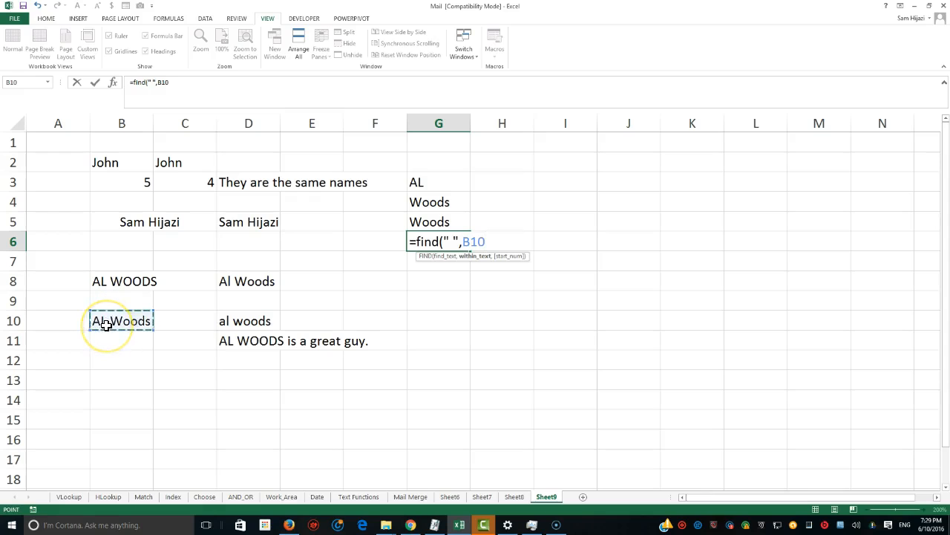
pyautogui.write(')')
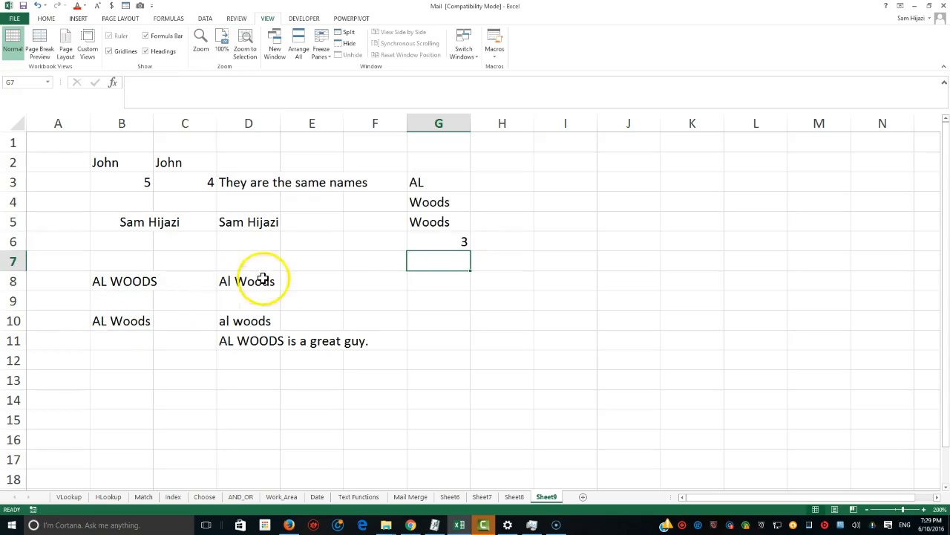
pyautogui.click(438, 240)
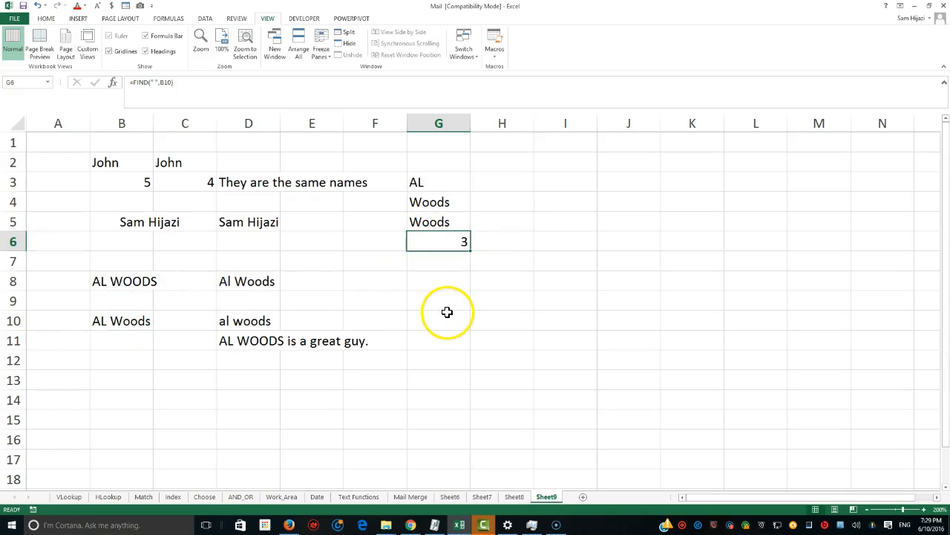
pyautogui.moveTo(431, 252)
pyautogui.write('=')
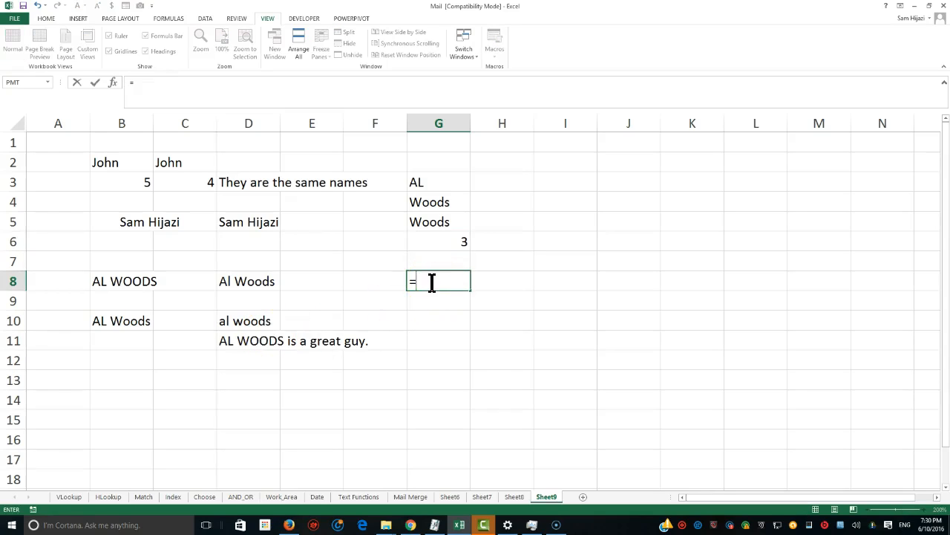
# - Enter =LEFT(B10,G6-1) in G8 to return the first name AL
pyautogui.write('left')
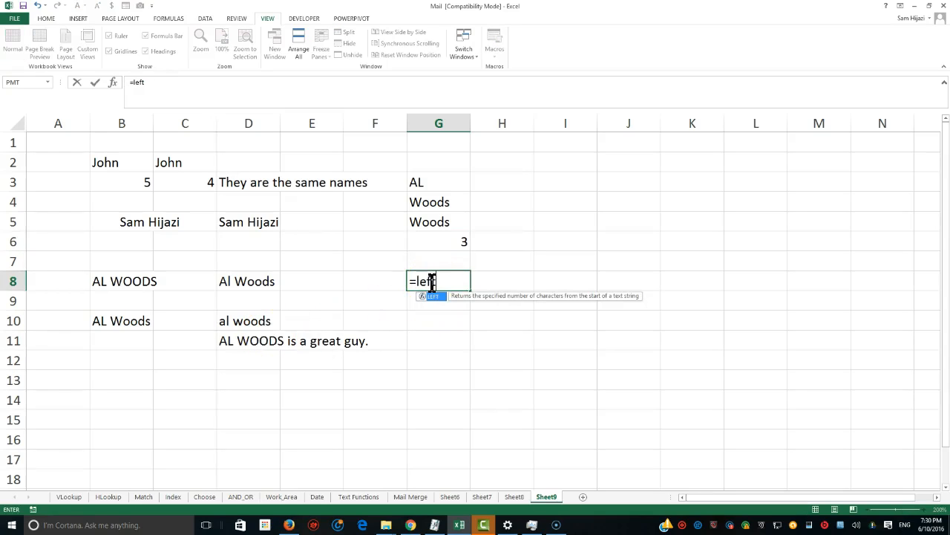
pyautogui.write('(')
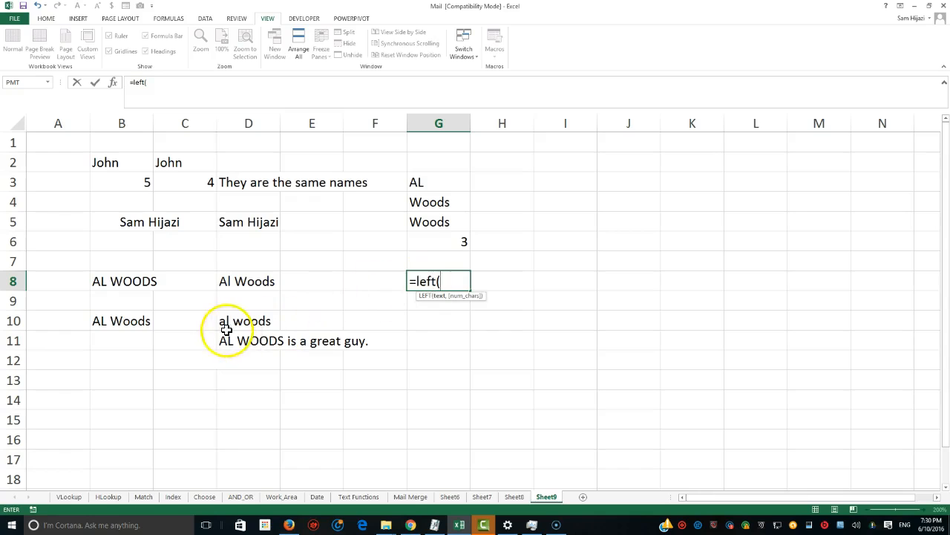
pyautogui.click(121, 320)
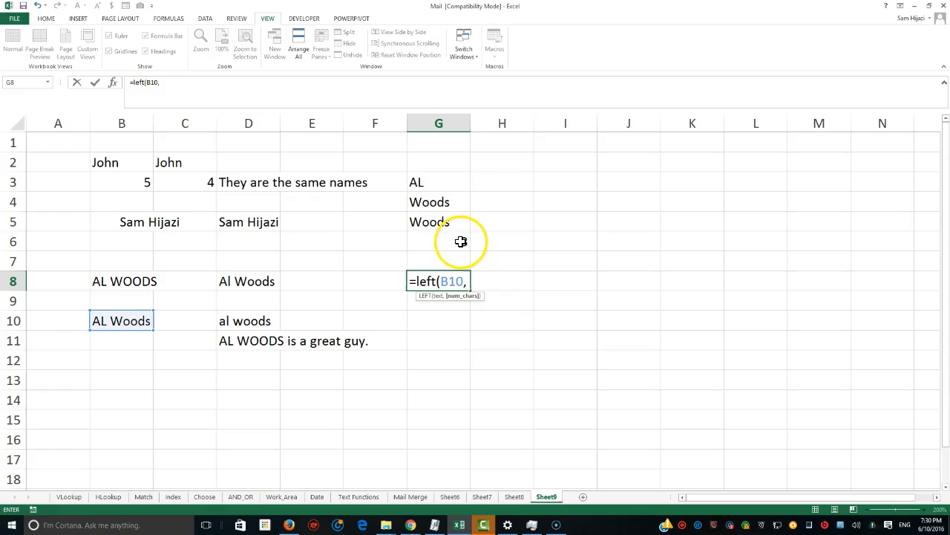
pyautogui.click(438, 241)
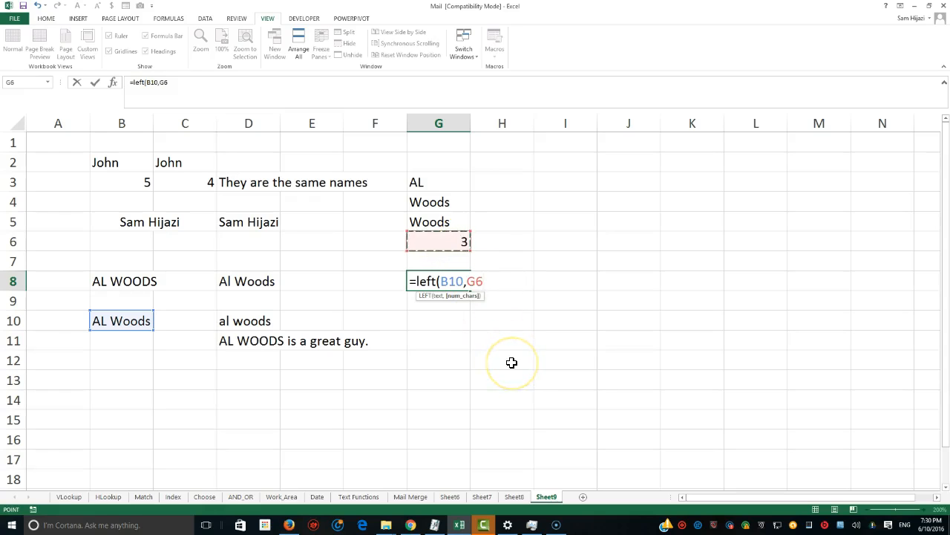
pyautogui.moveTo(503, 366)
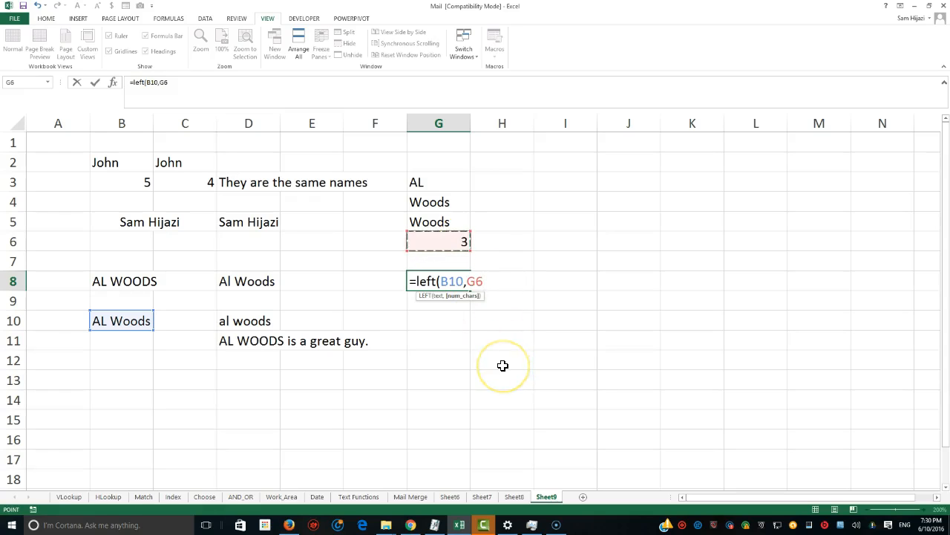
pyautogui.write('-1)')
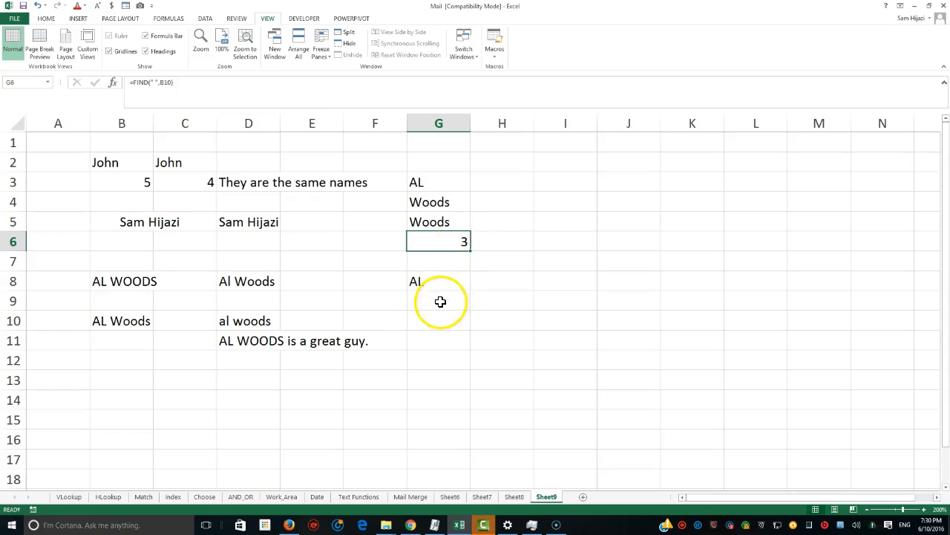
pyautogui.click(439, 300)
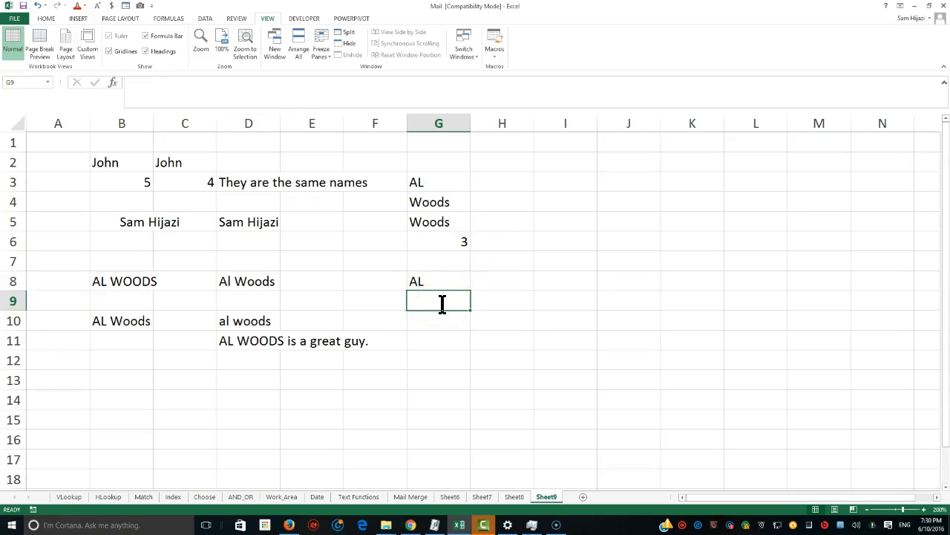
# - Build =MID(B10,G6+1,LEN(B10 in G9 to extract the last name after the space
pyautogui.write('=mid(')
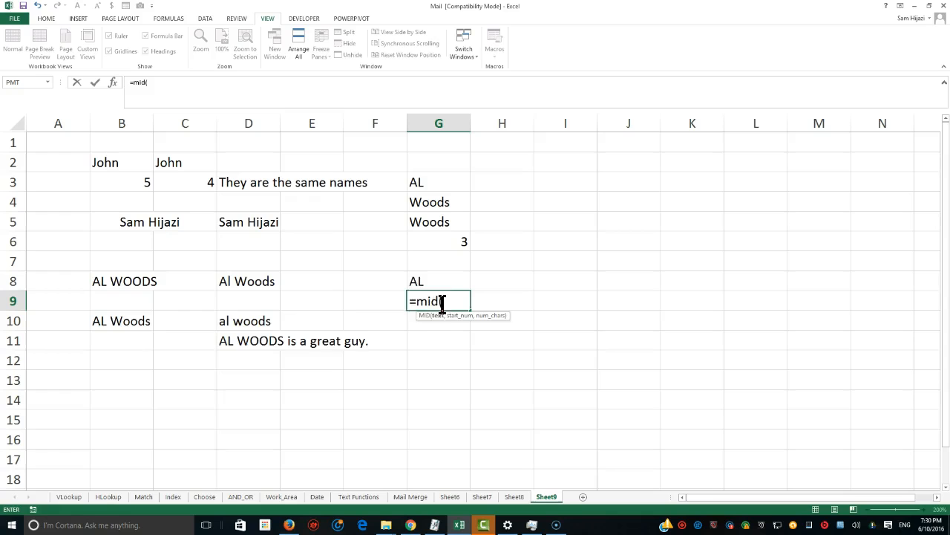
pyautogui.click(121, 320)
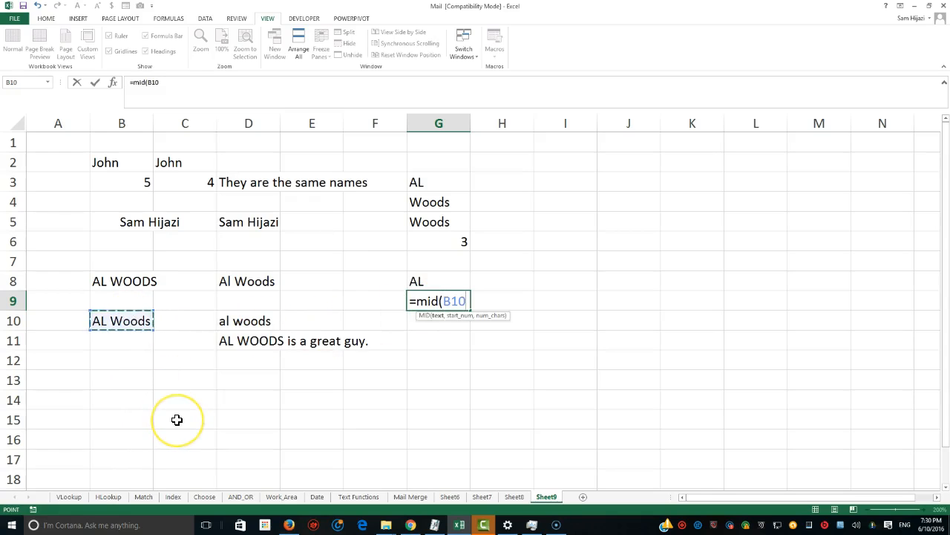
pyautogui.write(',')
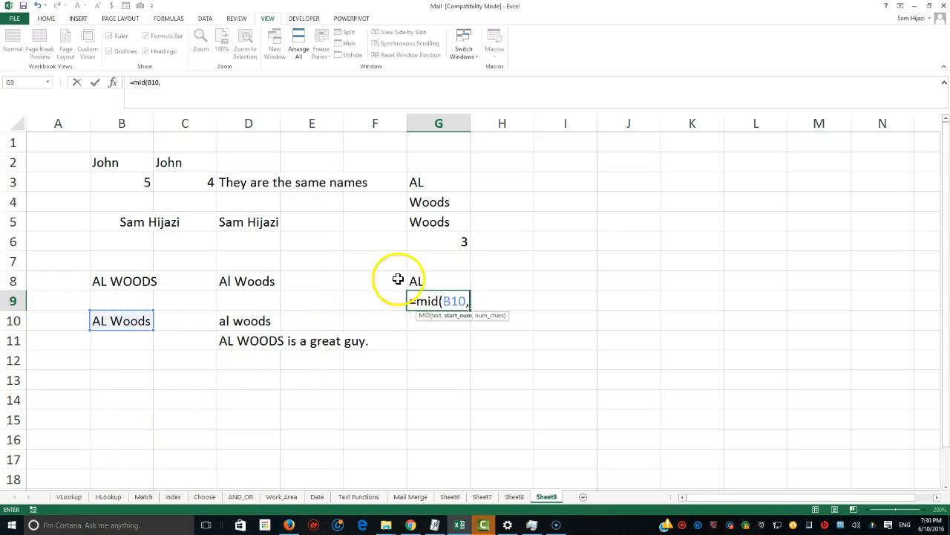
pyautogui.click(438, 241)
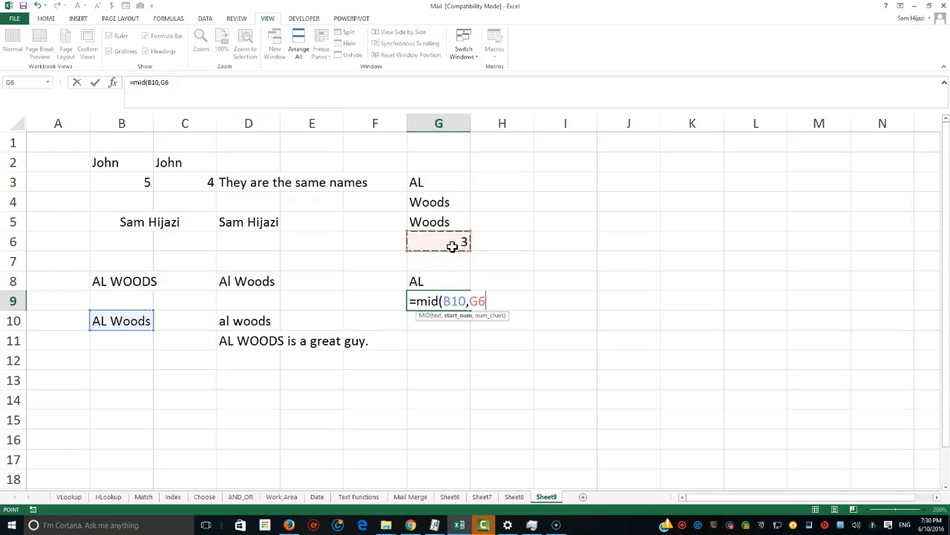
pyautogui.write('+1')
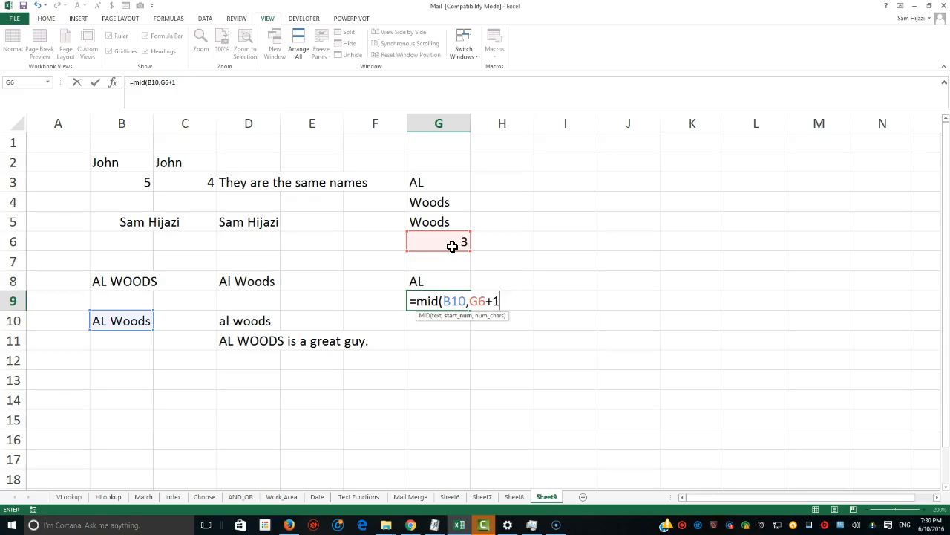
pyautogui.write(',len')
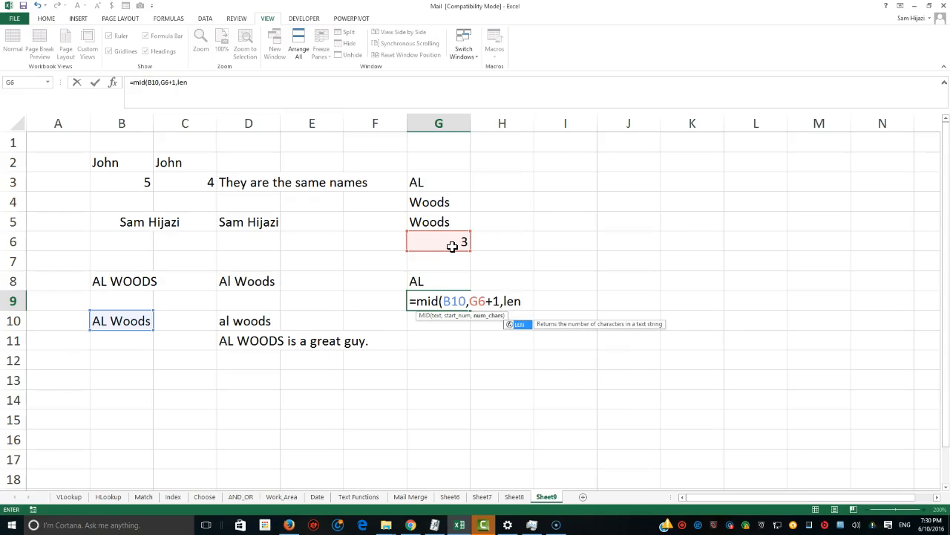
pyautogui.write('(')
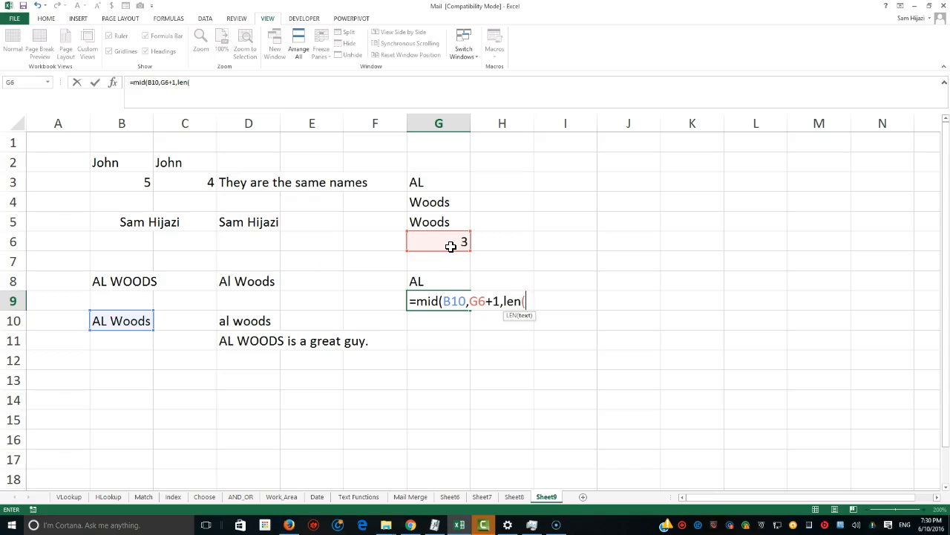
pyautogui.click(121, 320)
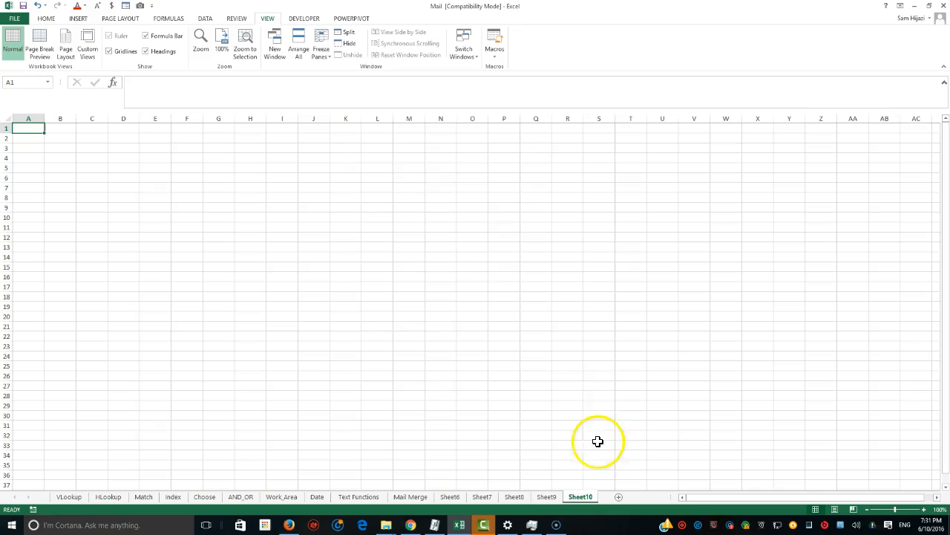
# - Zoom Sheet10 to 200% magnification
pyautogui.click(200, 43)
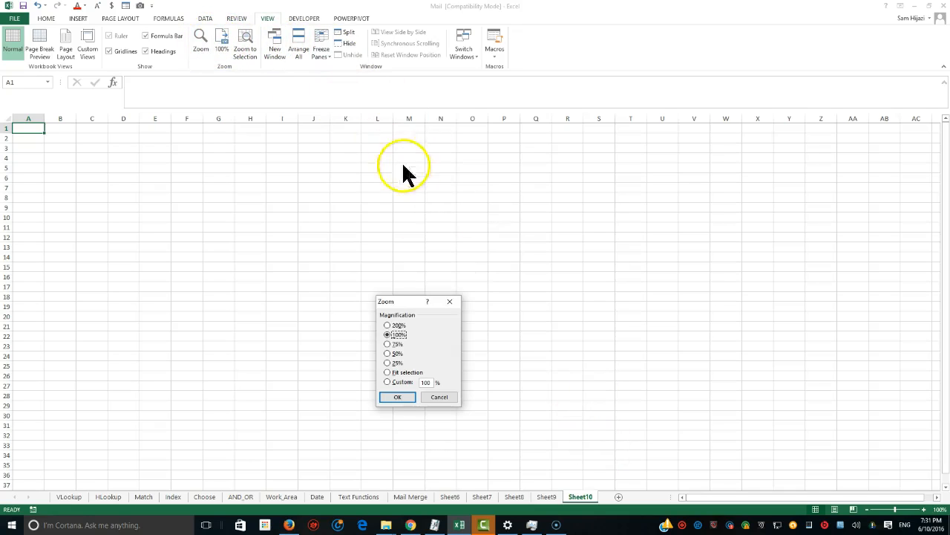
pyautogui.click(387, 325)
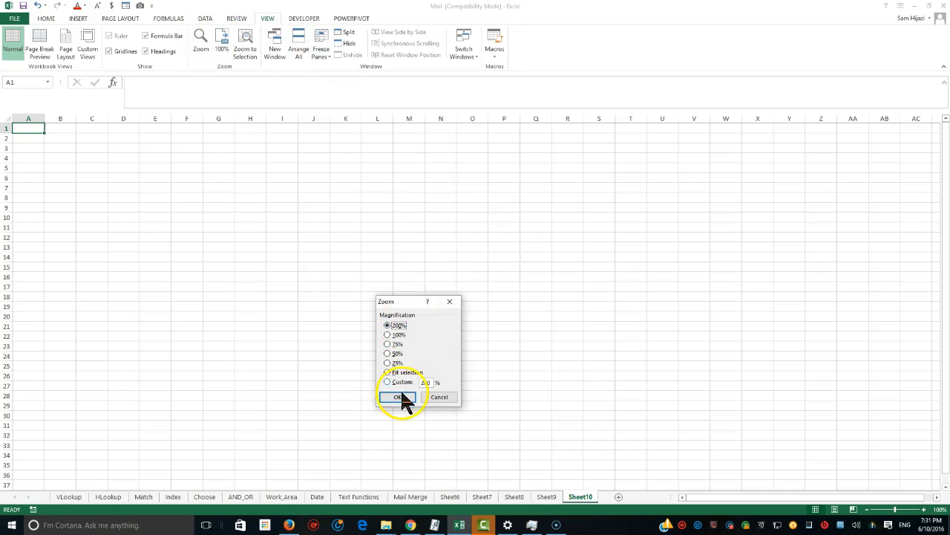
pyautogui.click(399, 397)
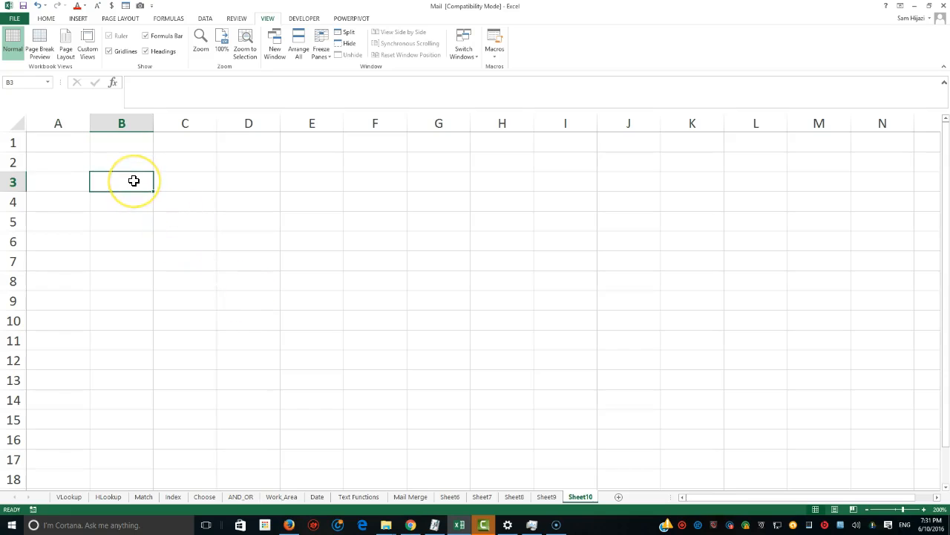
# - Add the headings Full Name, First and Last across row 3
pyautogui.write('Full Name')
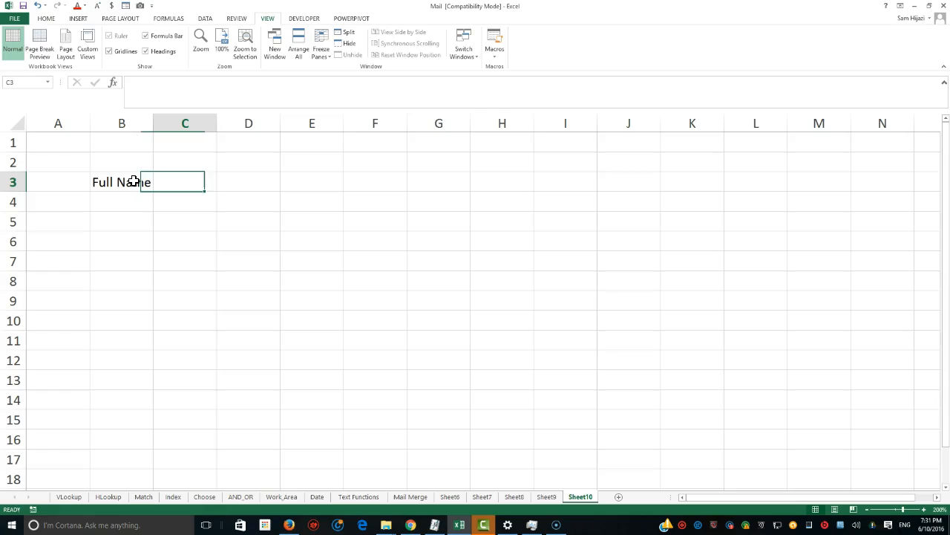
pyautogui.write('L')
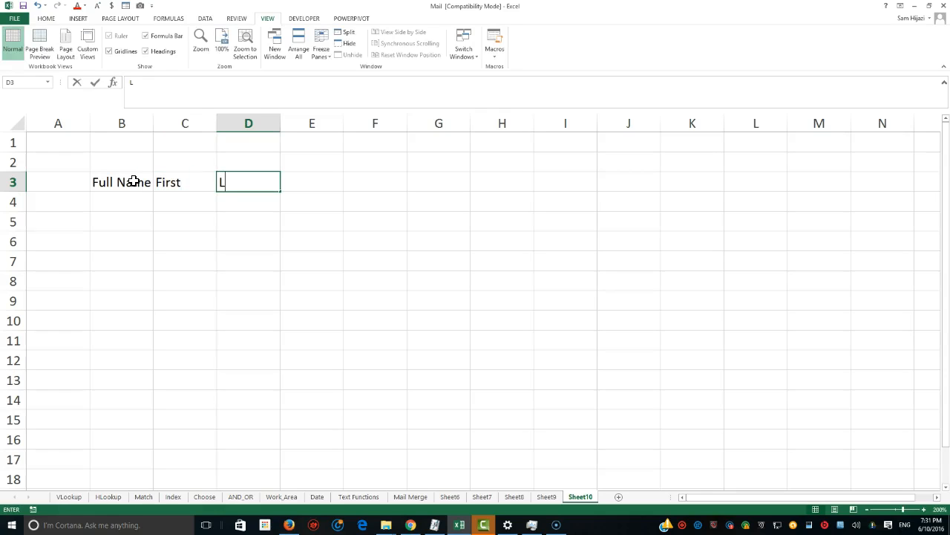
pyautogui.write('ast')
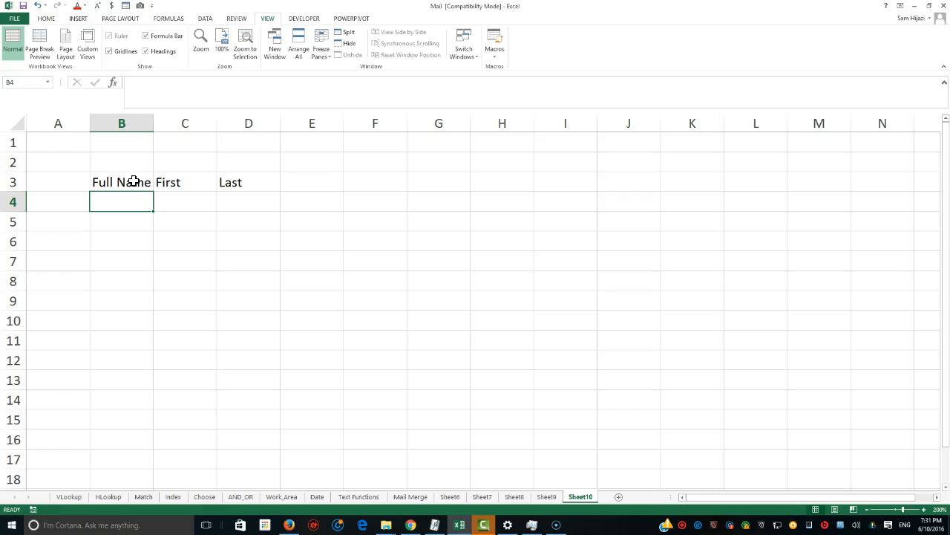
pyautogui.write('Al Wood')
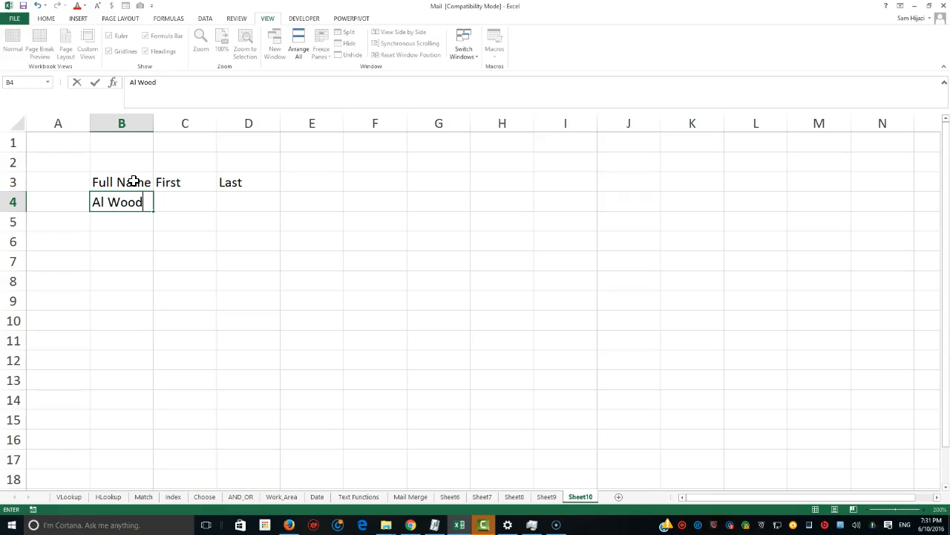
pyautogui.write('Sam Hijazi')
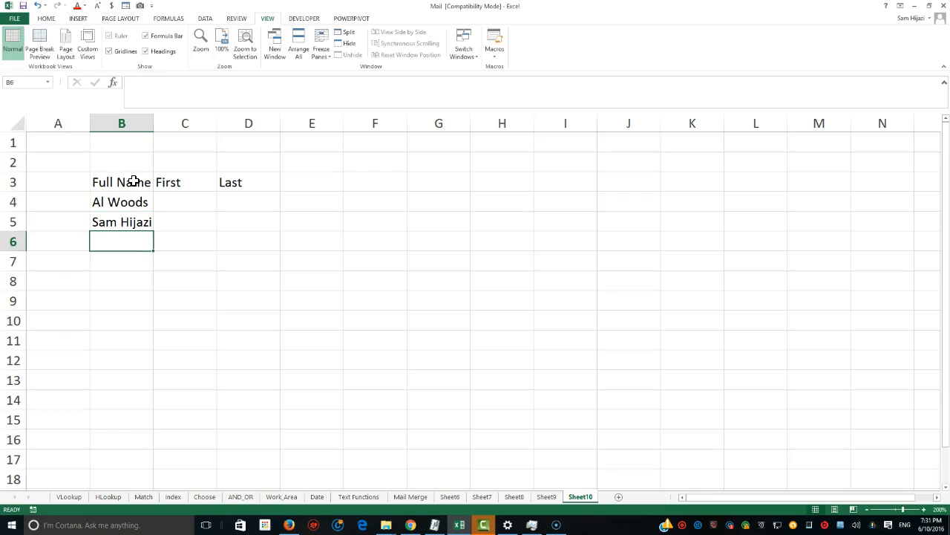
pyautogui.write('Christ')
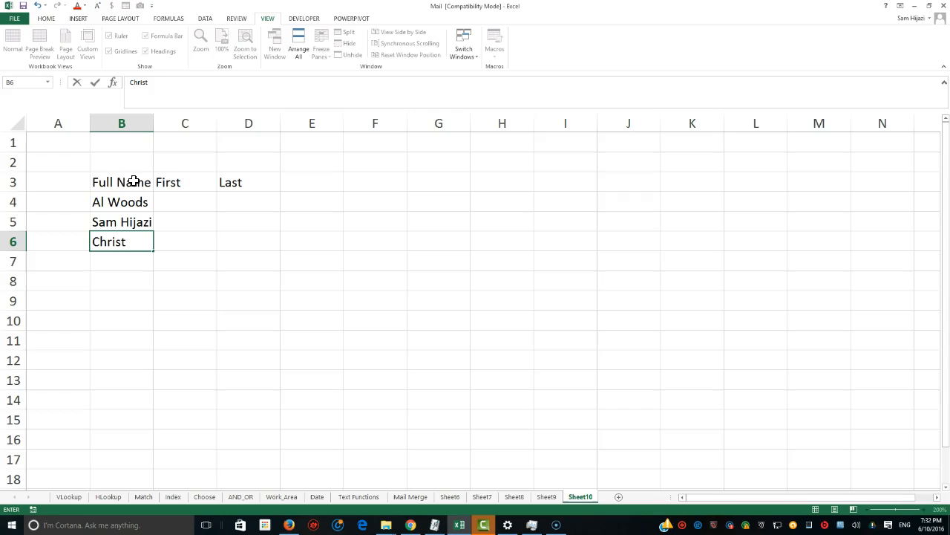
pyautogui.write('pho')
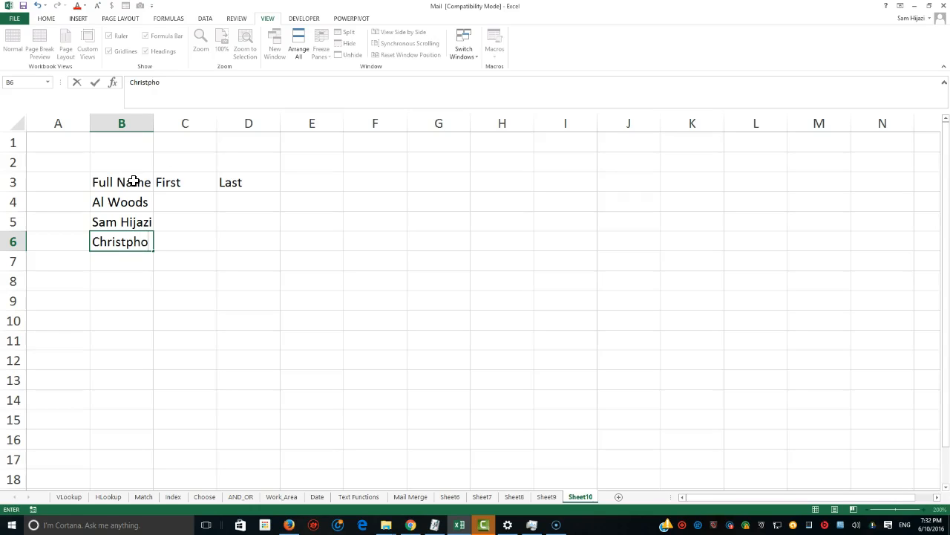
pyautogui.write('re')
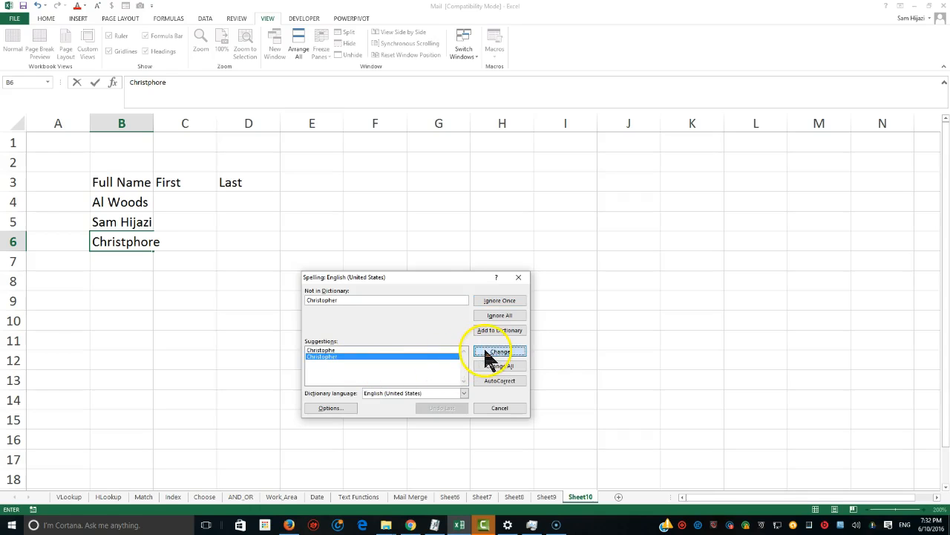
pyautogui.click(499, 351)
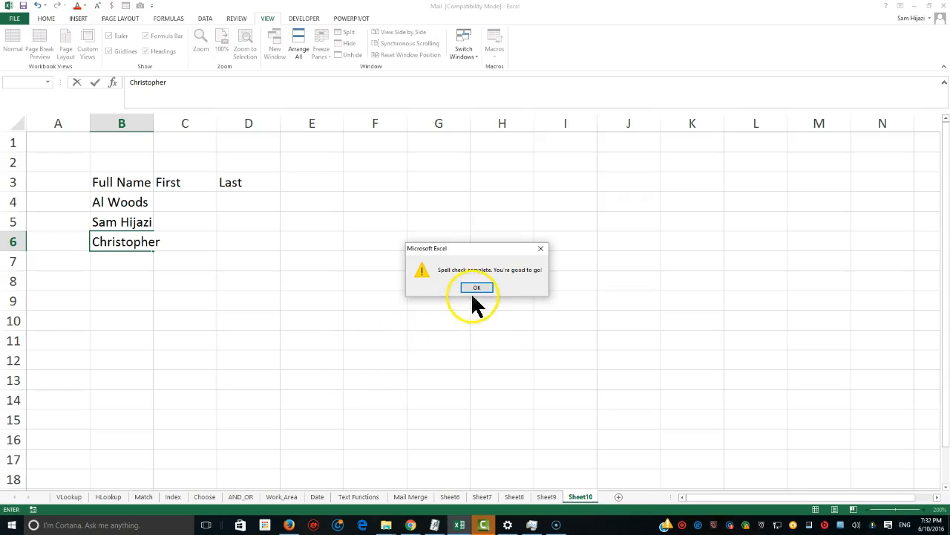
pyautogui.click(477, 288)
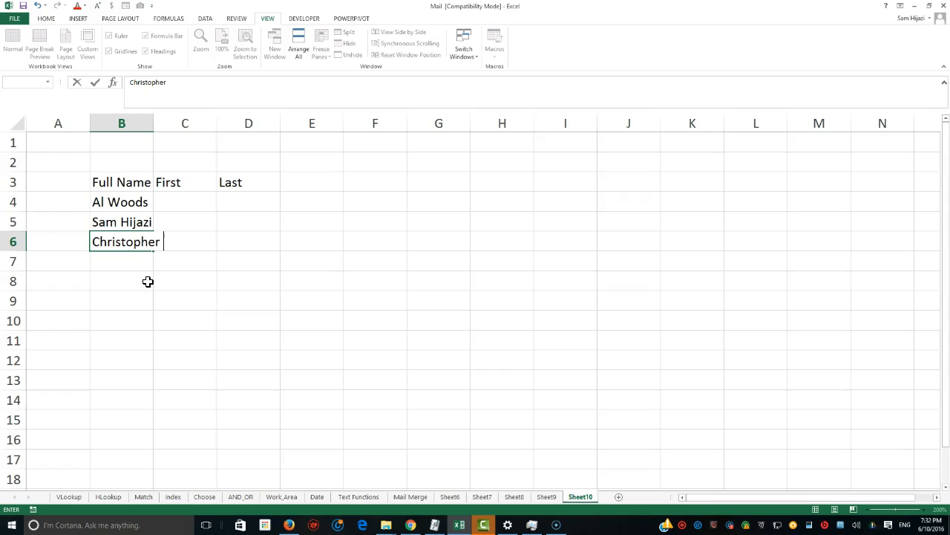
pyautogui.write('Jones')
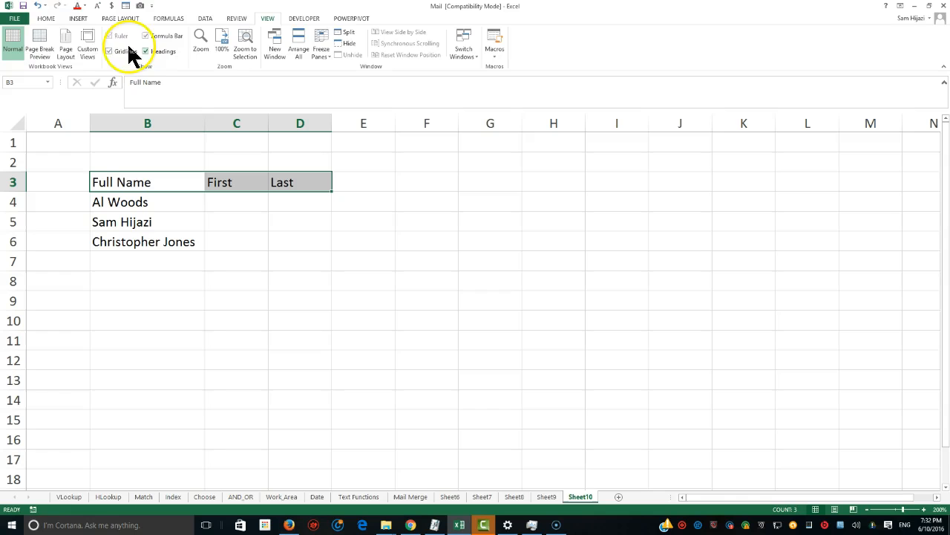
# - Format B3:D6 as a table with a blue style and select C4 under First
pyautogui.click(46, 18)
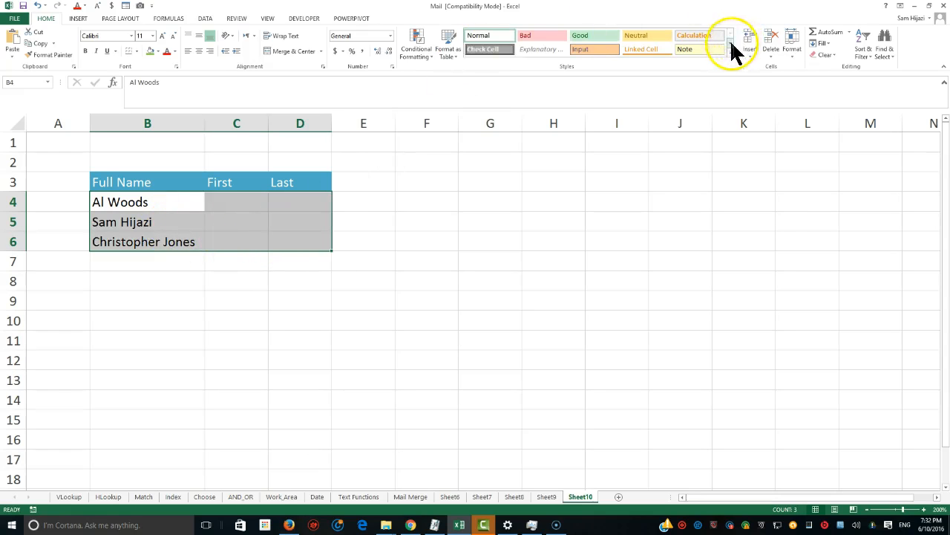
pyautogui.click(730, 35)
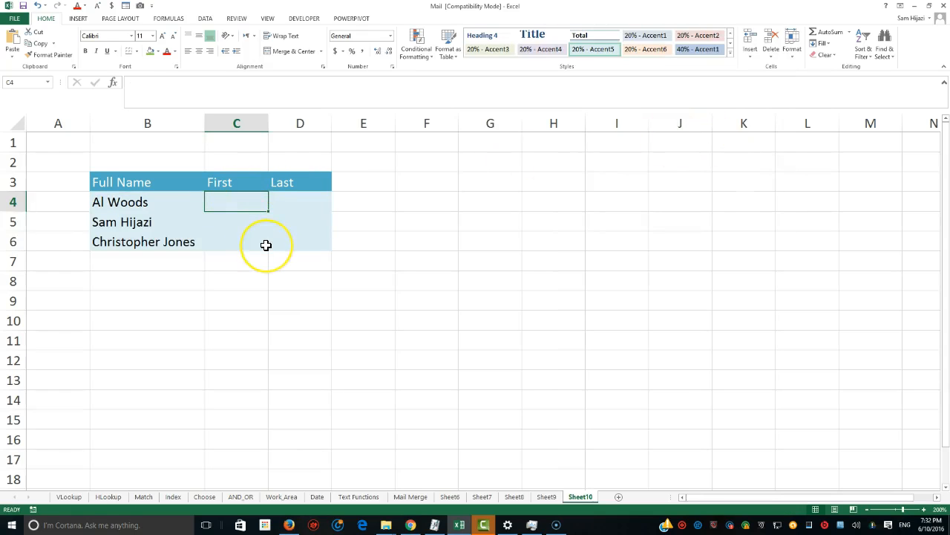
# - Enter =LEFT(B4,FIND(" ",B4)-1) in C4 so it returns Al from Al Woods
pyautogui.write('=')
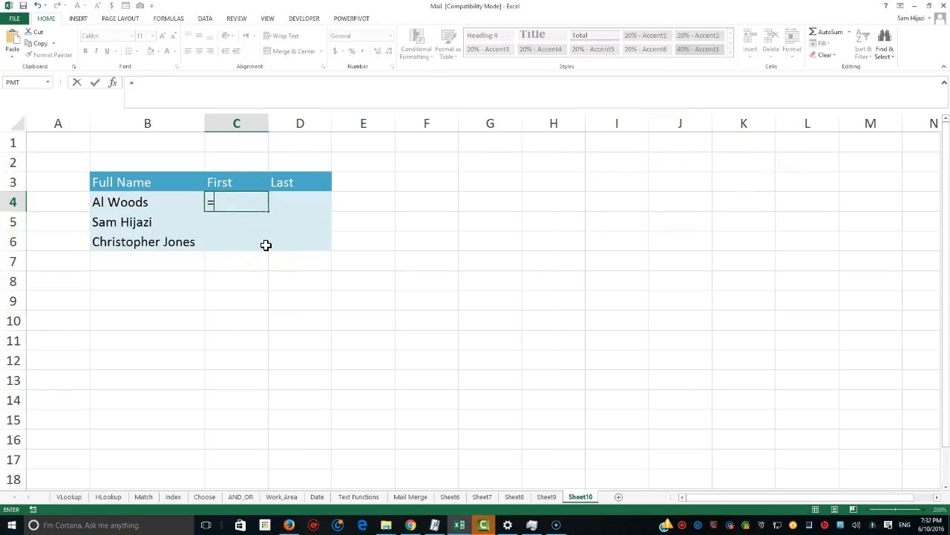
pyautogui.write('Left(')
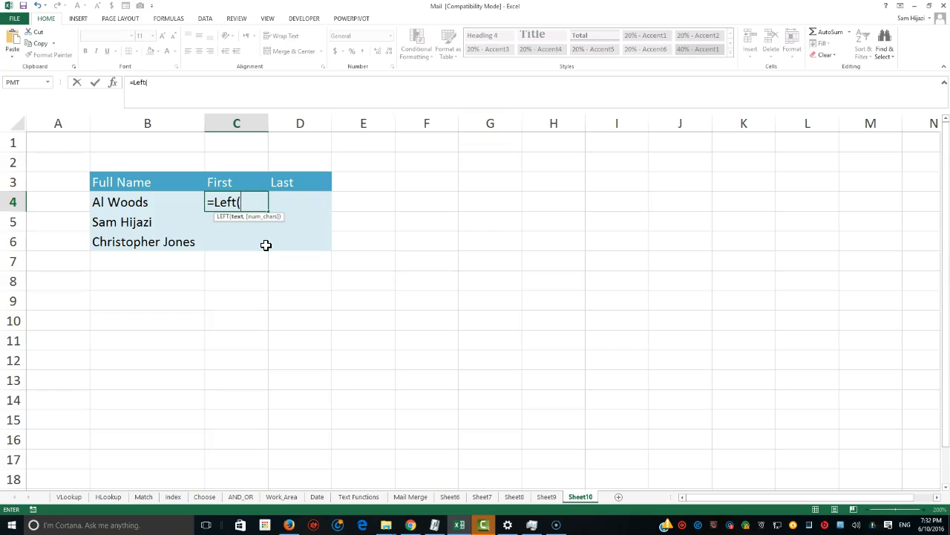
pyautogui.click(137, 201)
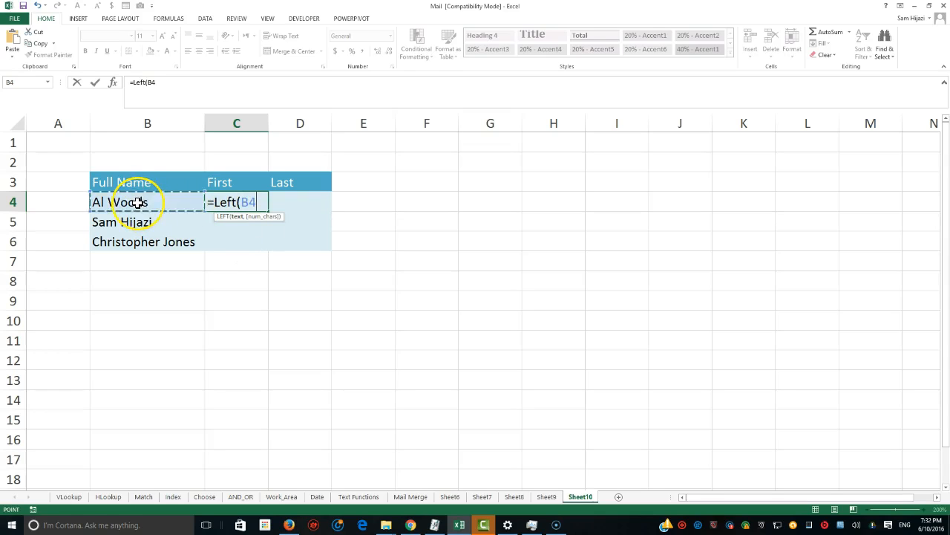
pyautogui.write(',')
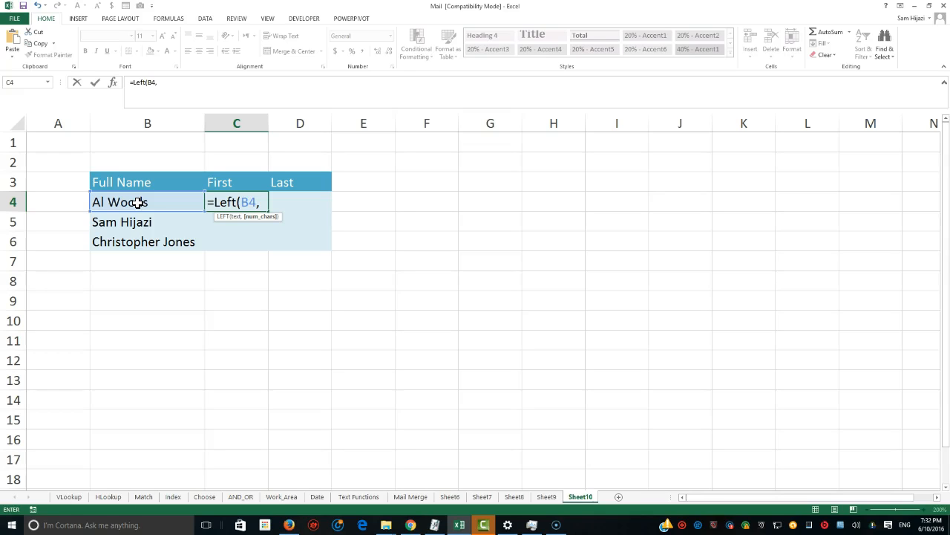
pyautogui.write('f')
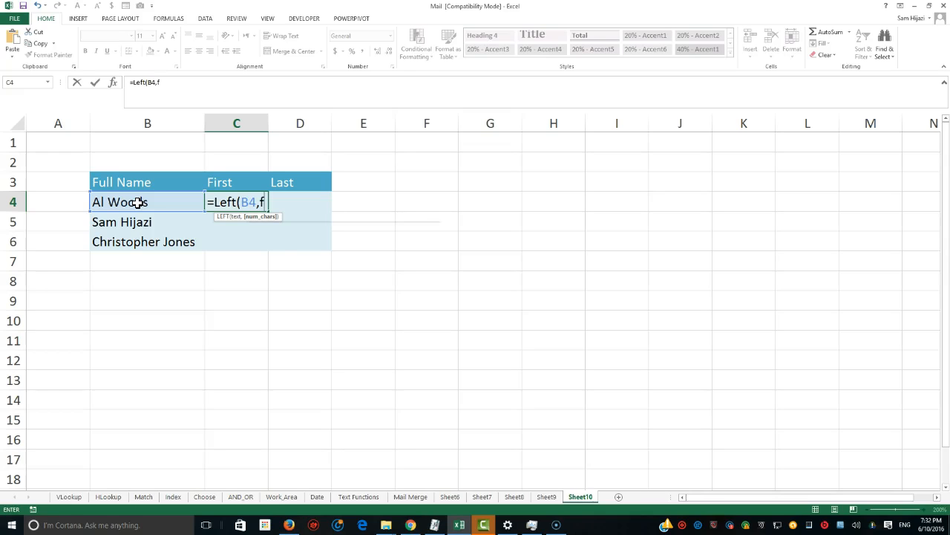
pyautogui.write('ind(')
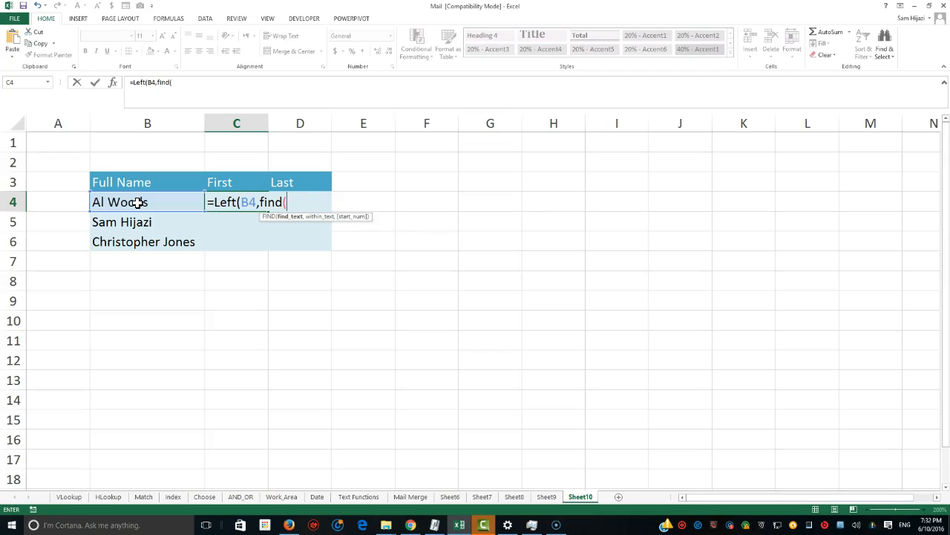
pyautogui.write('" "')
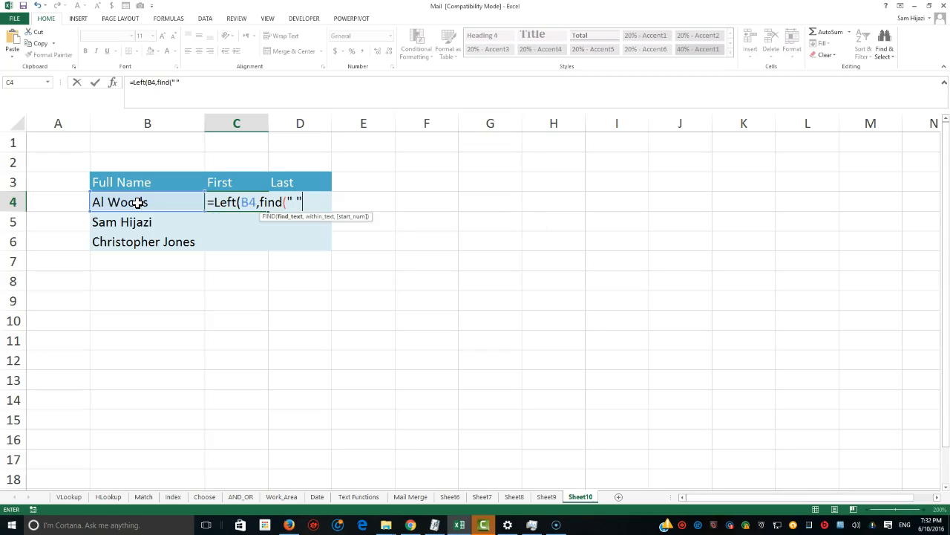
pyautogui.write(',')
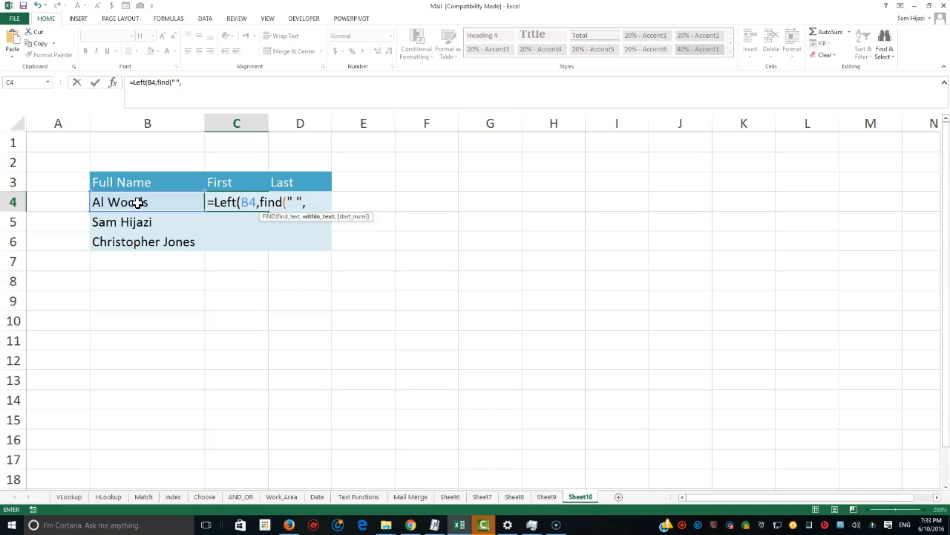
pyautogui.click(120, 201)
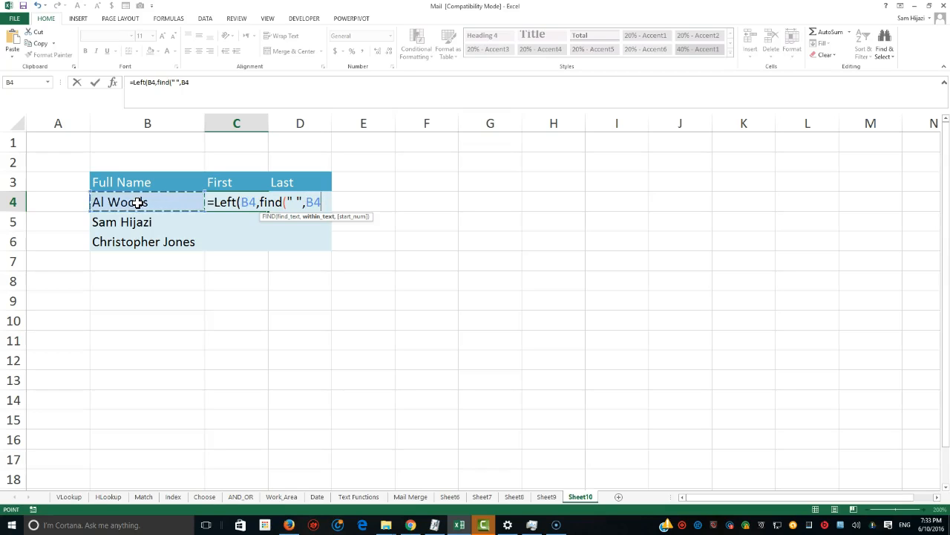
pyautogui.write(')')
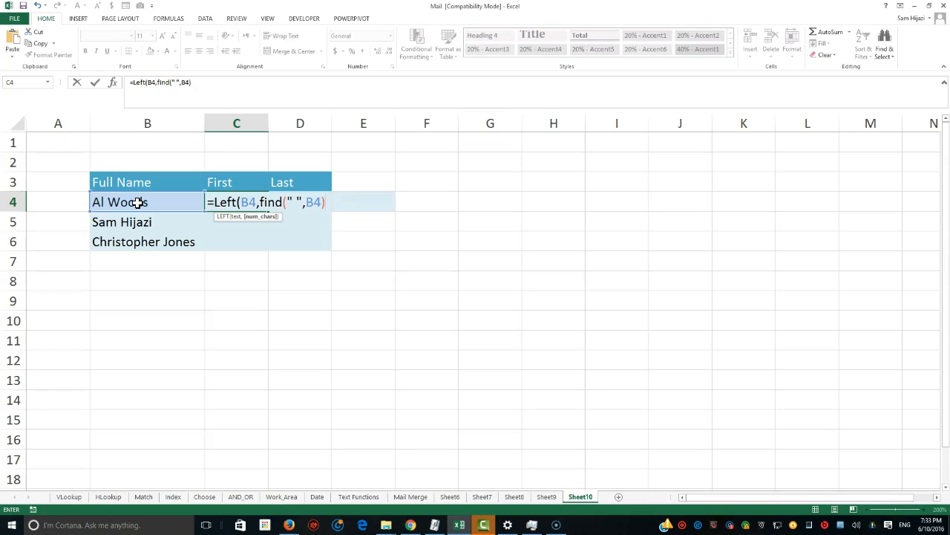
pyautogui.write('-1')
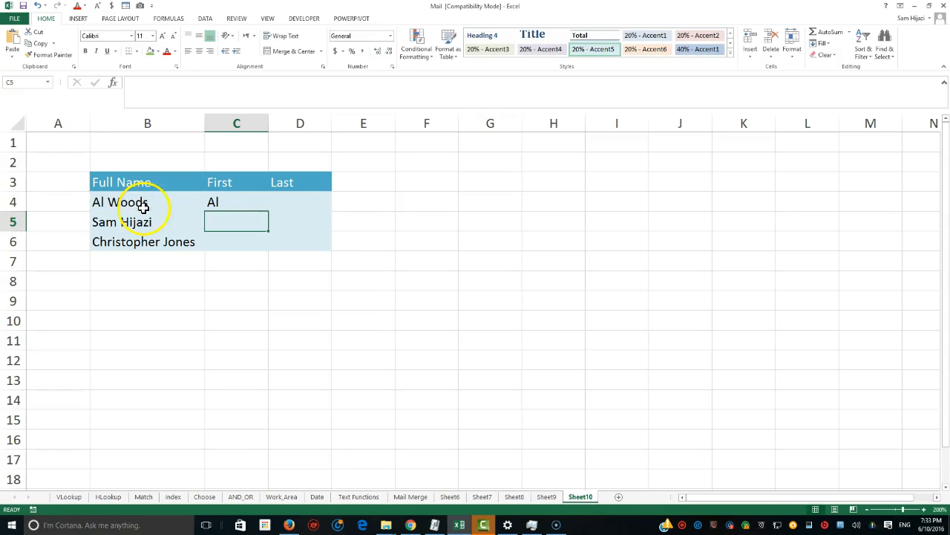
pyautogui.click(236, 202)
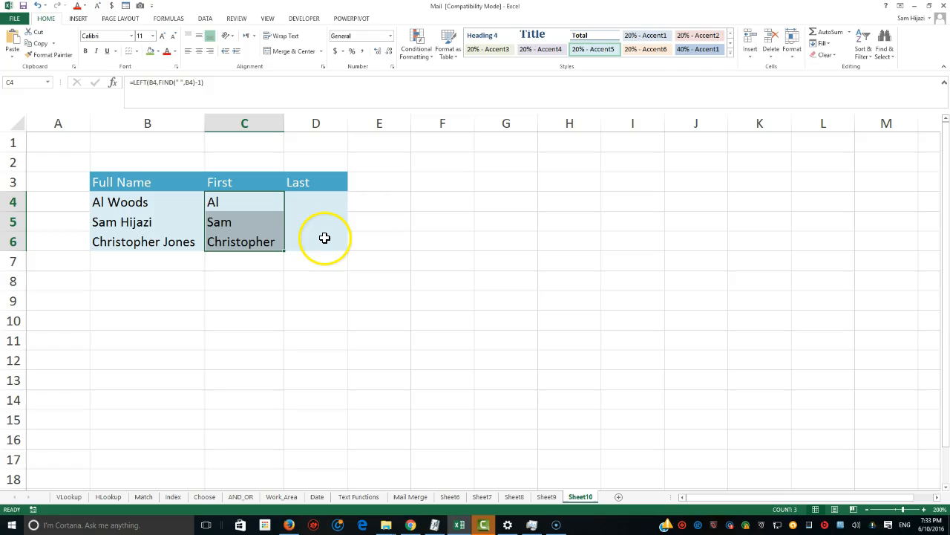
pyautogui.moveTo(279, 258)
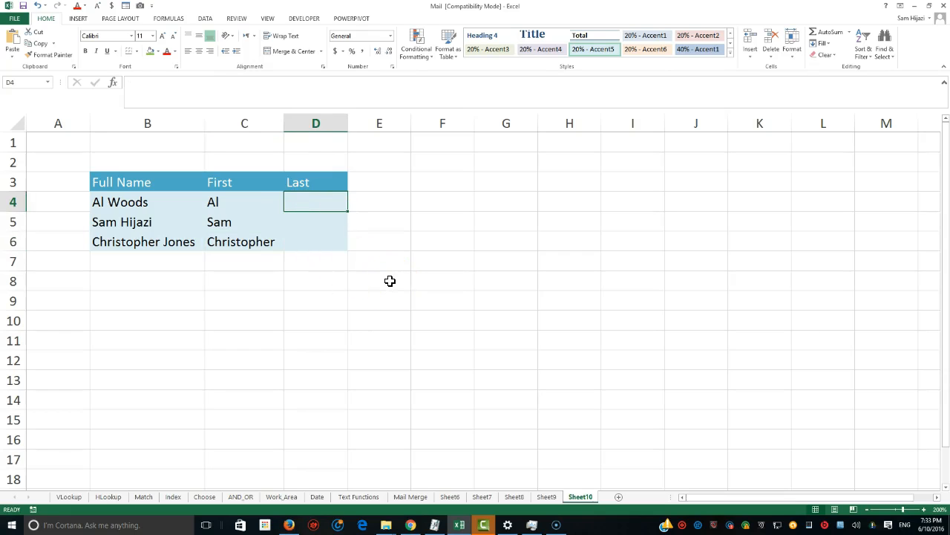
# - Enter =MID(B4,FIND(" ",B4)+1,LEN(B4)) in D4 to return Woods
pyautogui.write('=mid(')
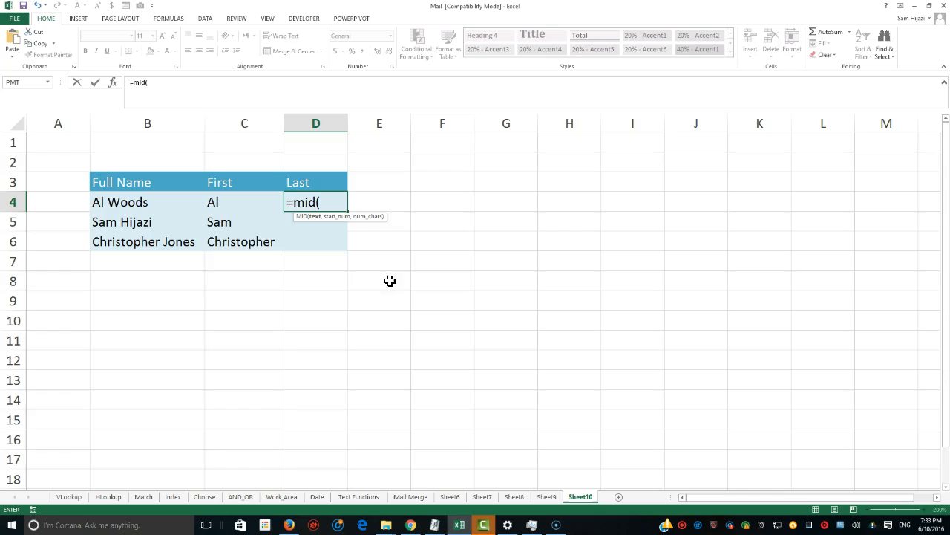
pyautogui.click(119, 201)
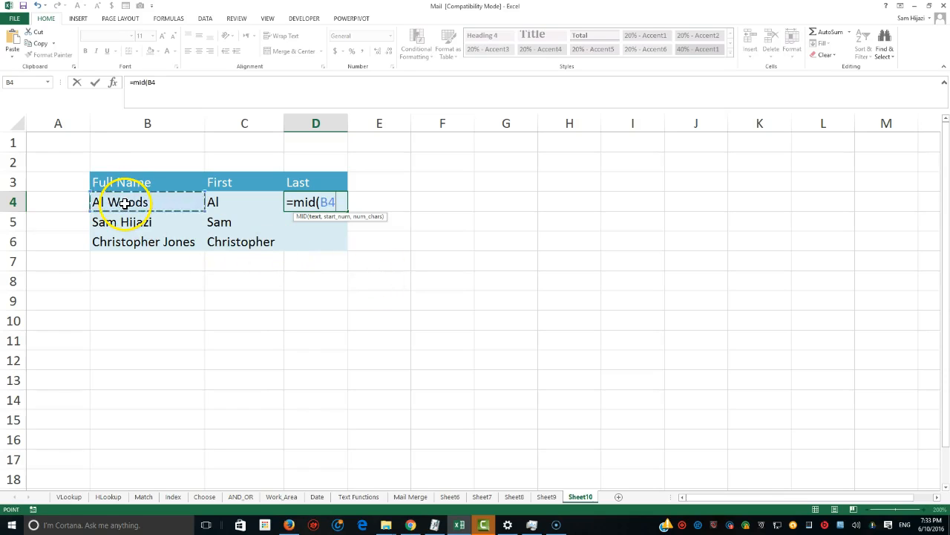
pyautogui.write(',')
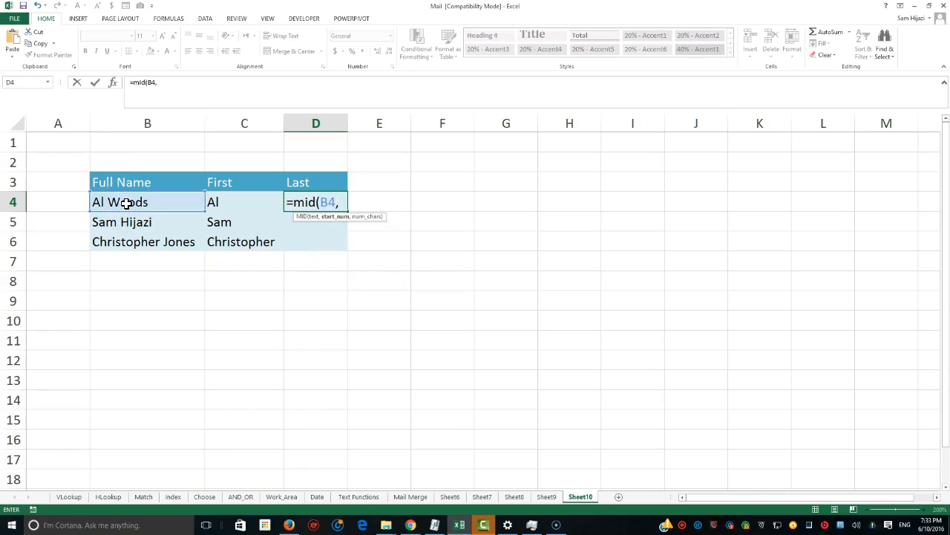
pyautogui.write('find(')
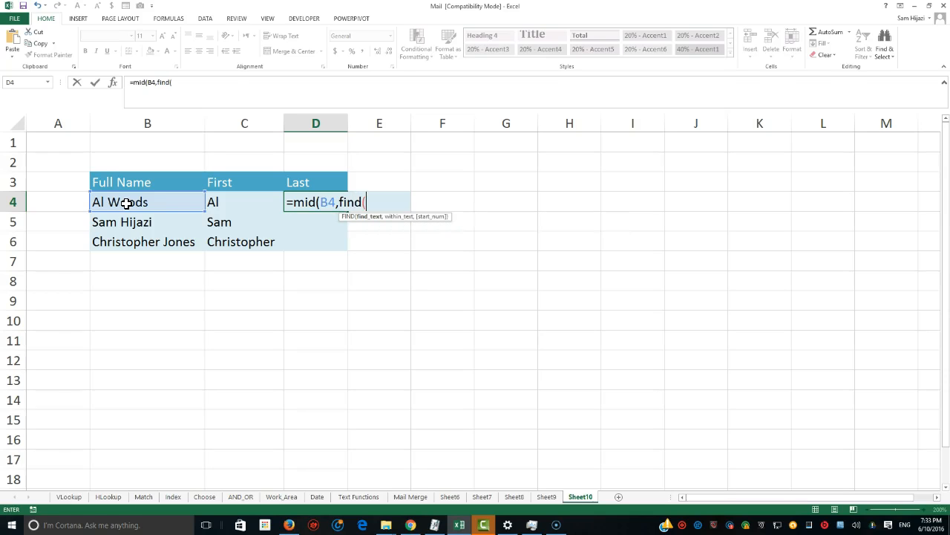
pyautogui.write('" ",')
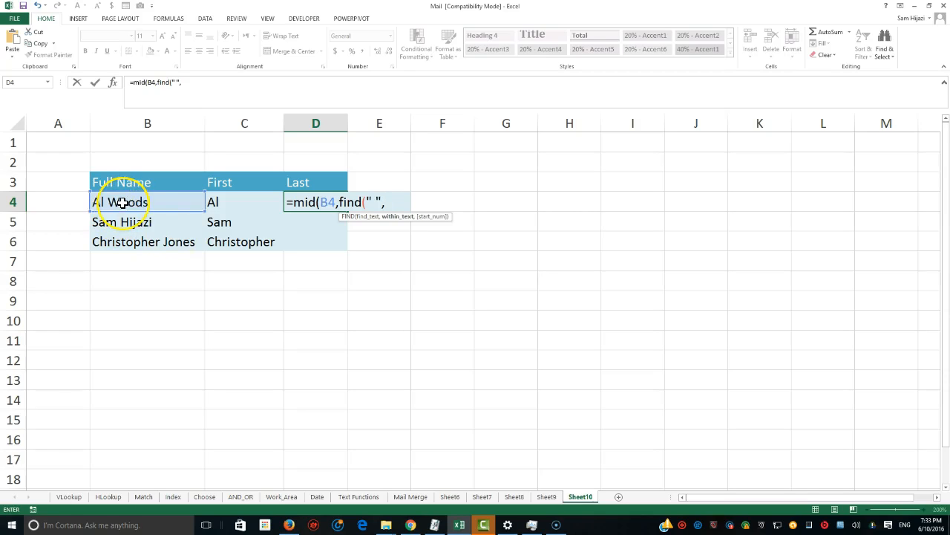
pyautogui.click(120, 201)
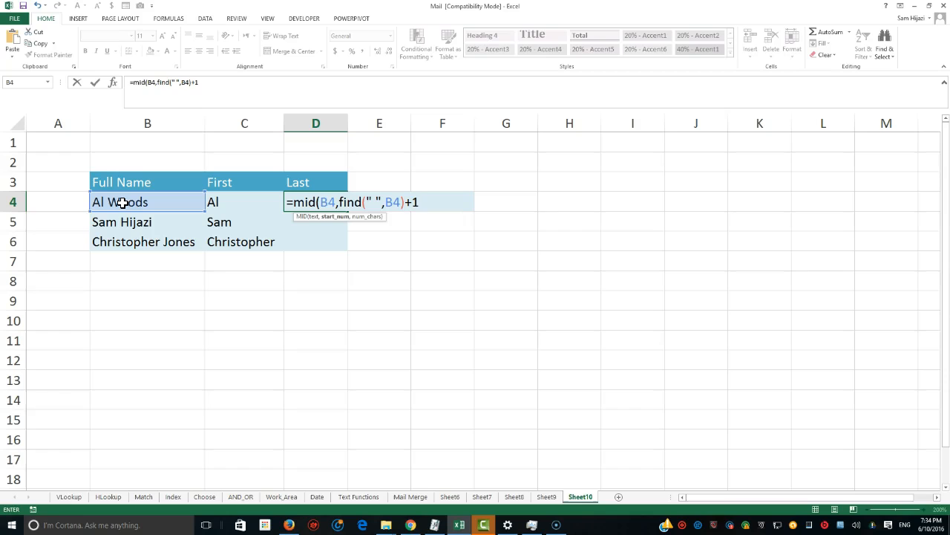
pyautogui.write(',len(B4))')
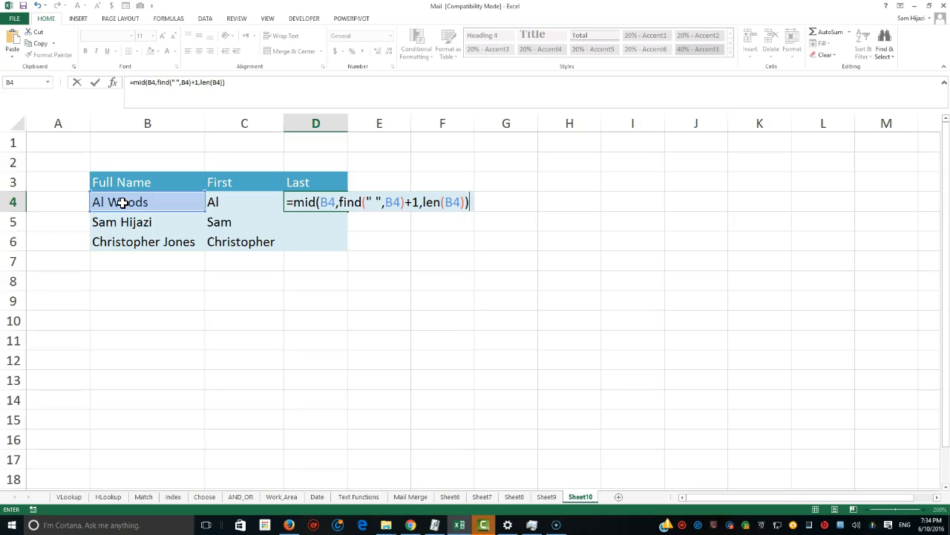
pyautogui.moveTo(375, 231)
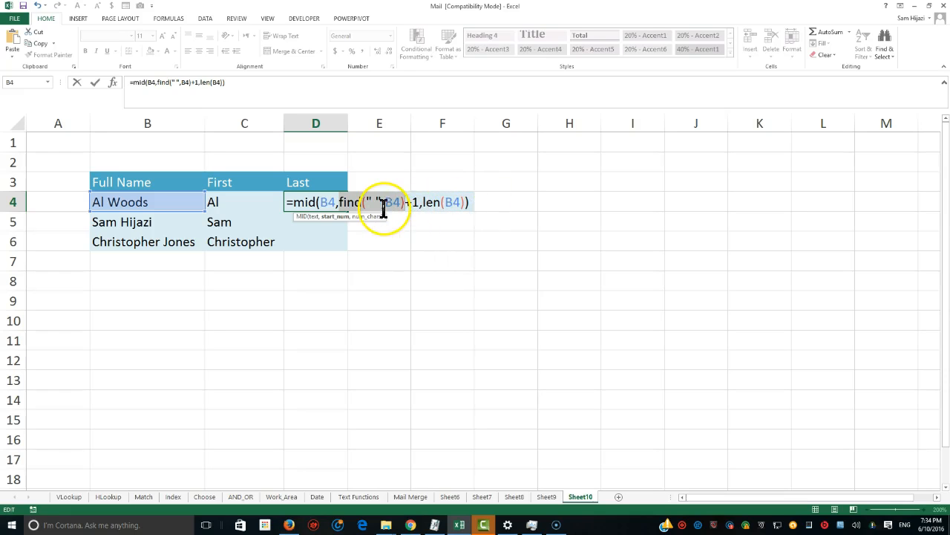
pyautogui.moveTo(496, 206)
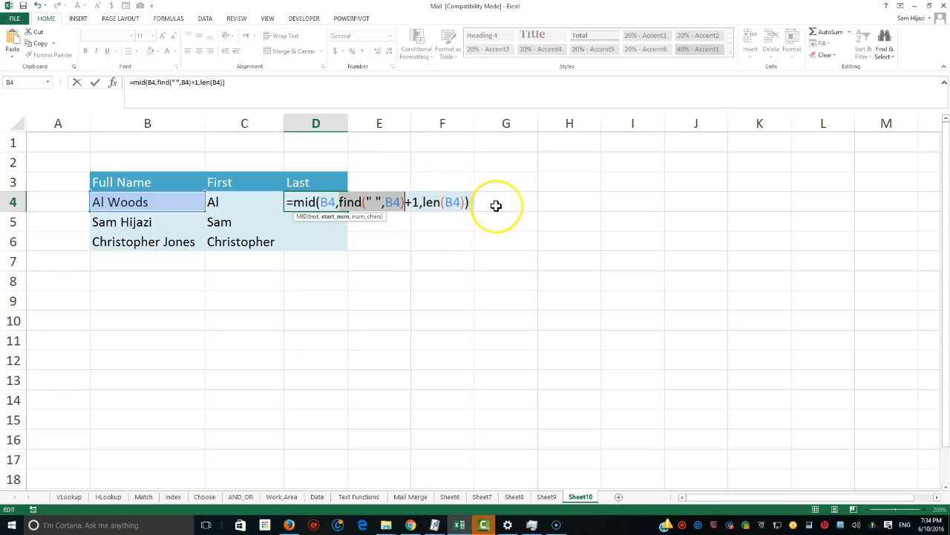
pyautogui.moveTo(505, 207)
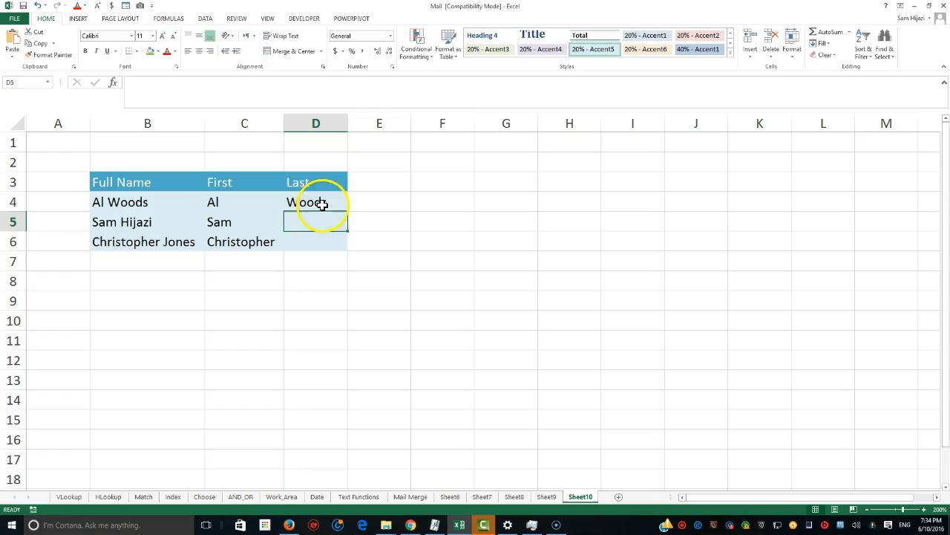
# - Fill the surname formula down through D6, giving Hijazi and Jones
pyautogui.click(315, 201)
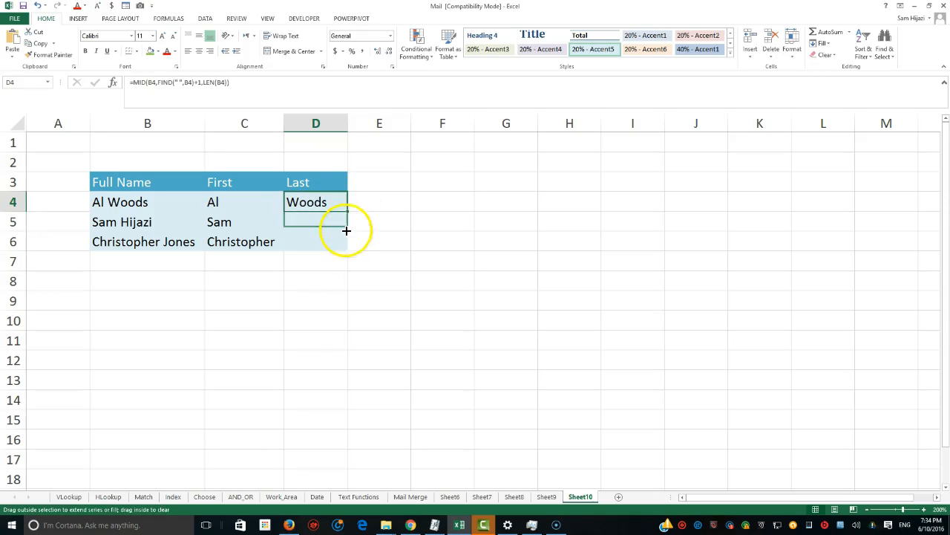
pyautogui.moveTo(345, 209); pyautogui.dragTo(345, 242)
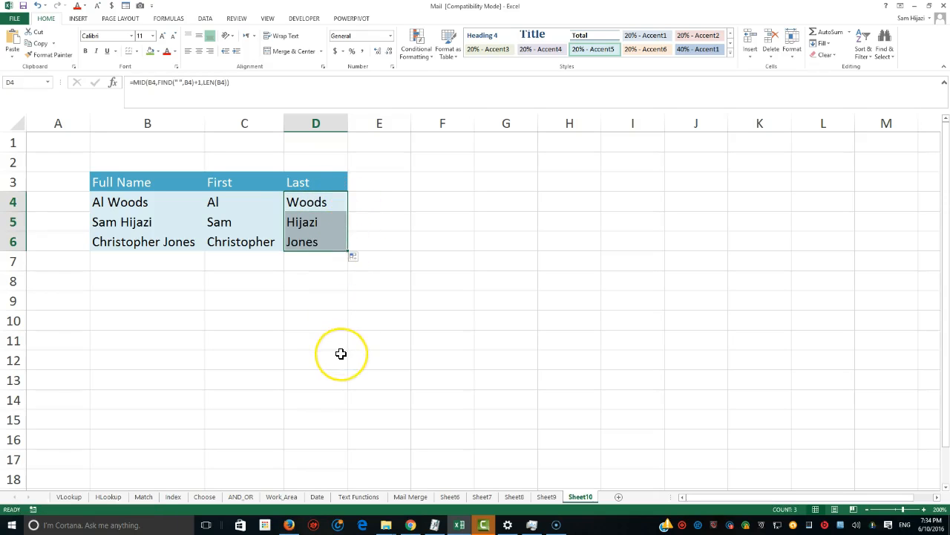
pyautogui.moveTo(322, 351)
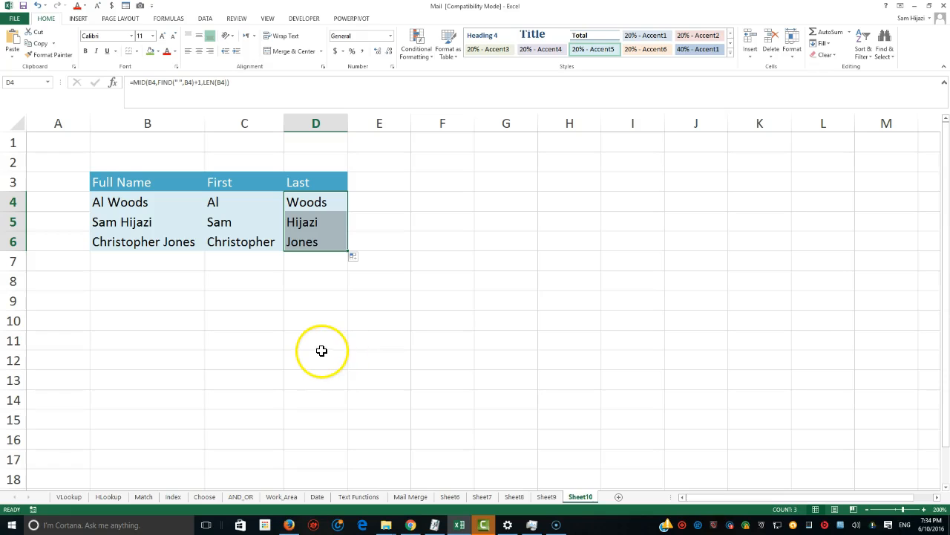
pyautogui.moveTo(313, 276)
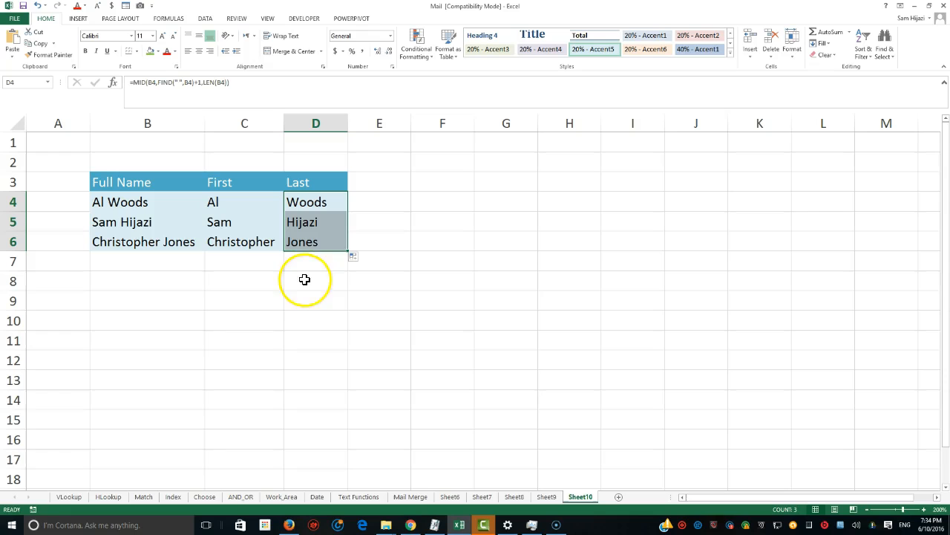
pyautogui.moveTo(120, 239)
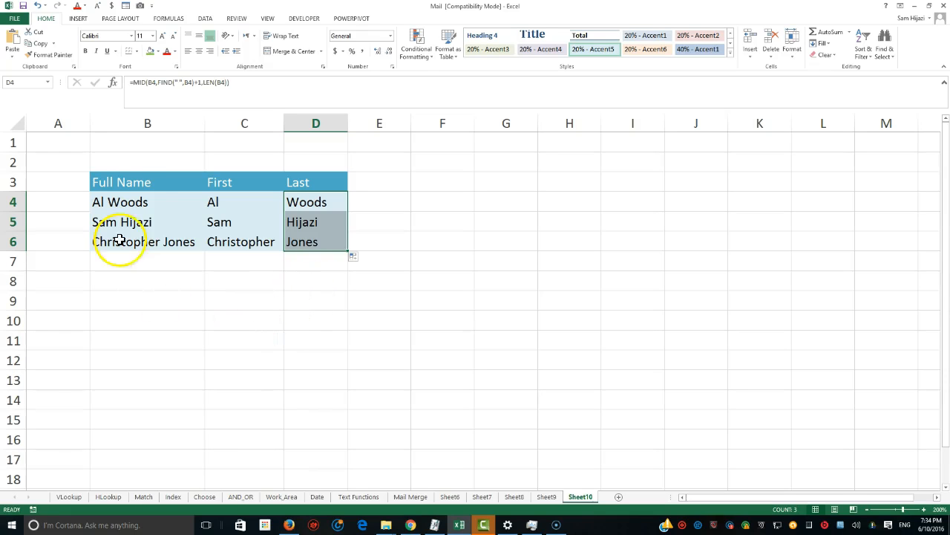
pyautogui.moveTo(115, 177)
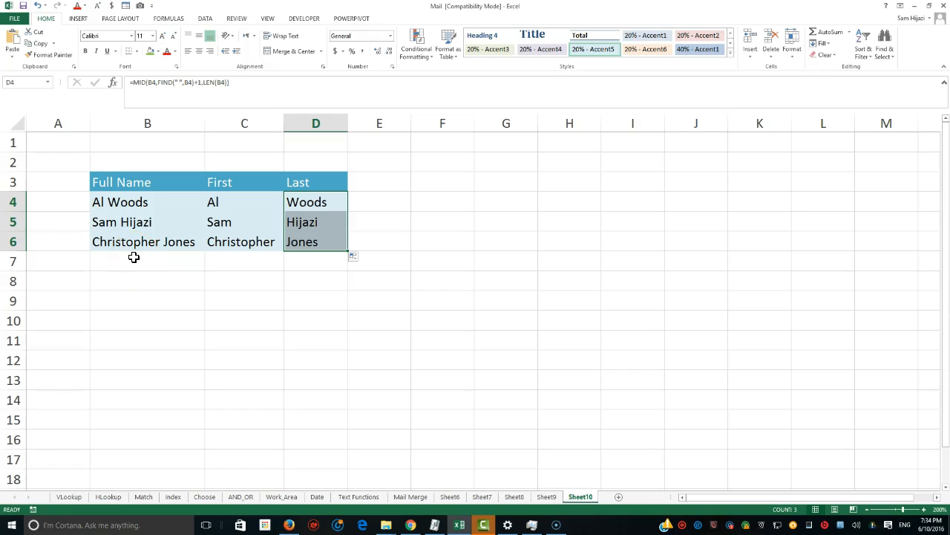
pyautogui.moveTo(185, 195)
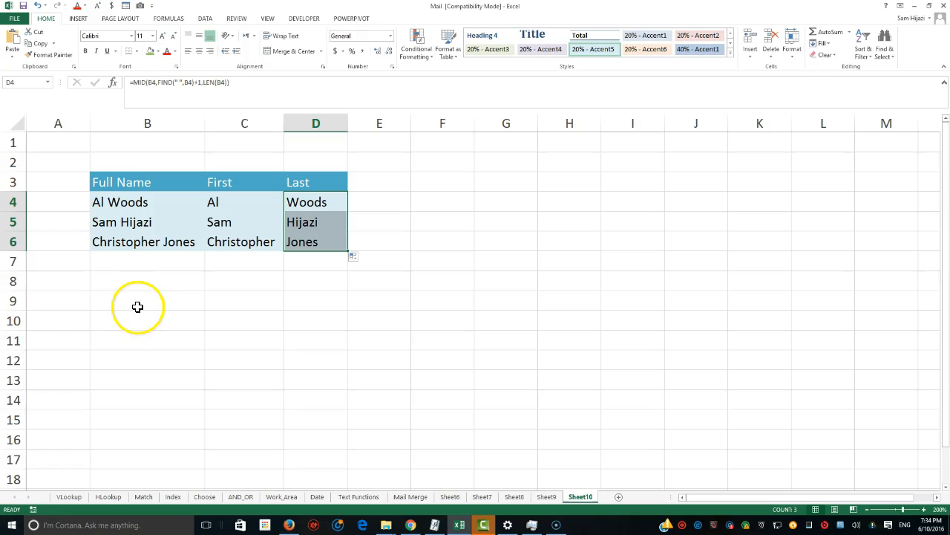
pyautogui.moveTo(171, 297)
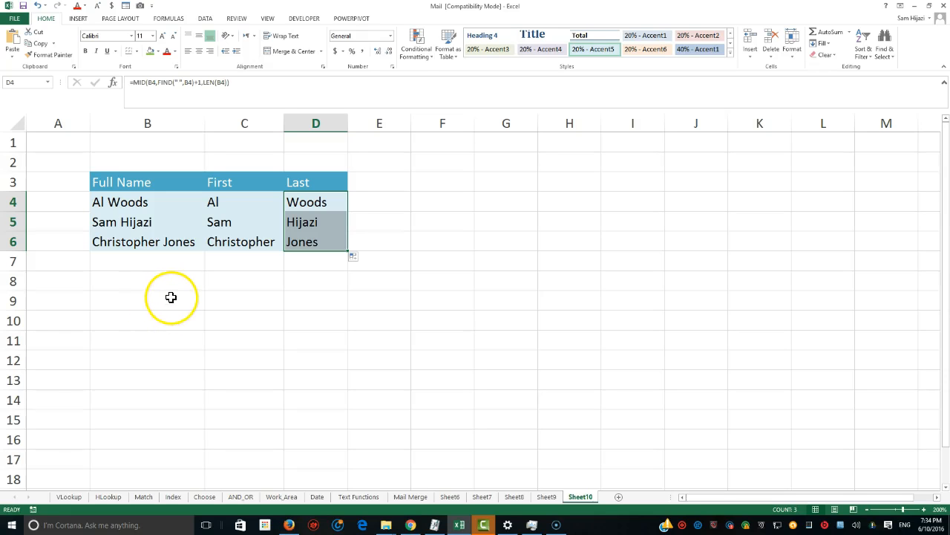
pyautogui.moveTo(176, 287)
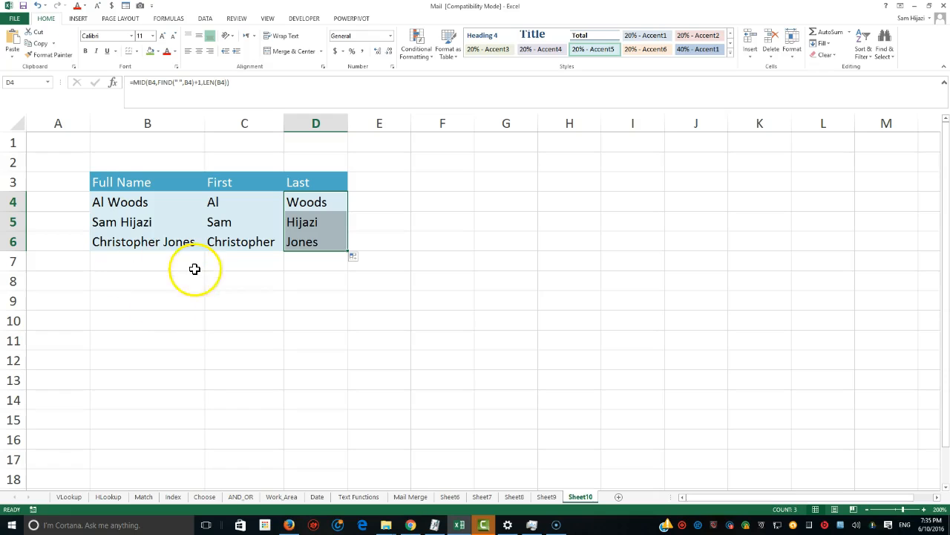
pyautogui.moveTo(214, 306)
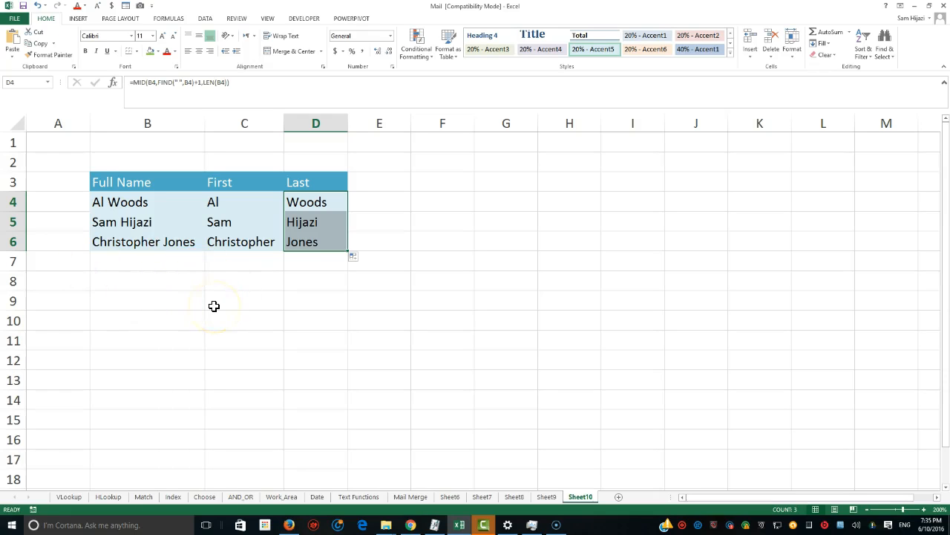
pyautogui.moveTo(215, 260)
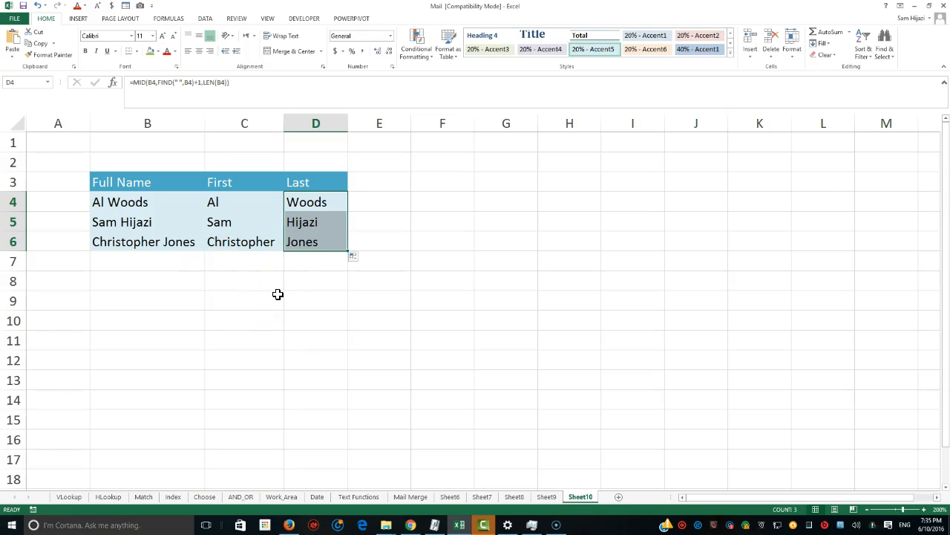
pyautogui.moveTo(262, 290)
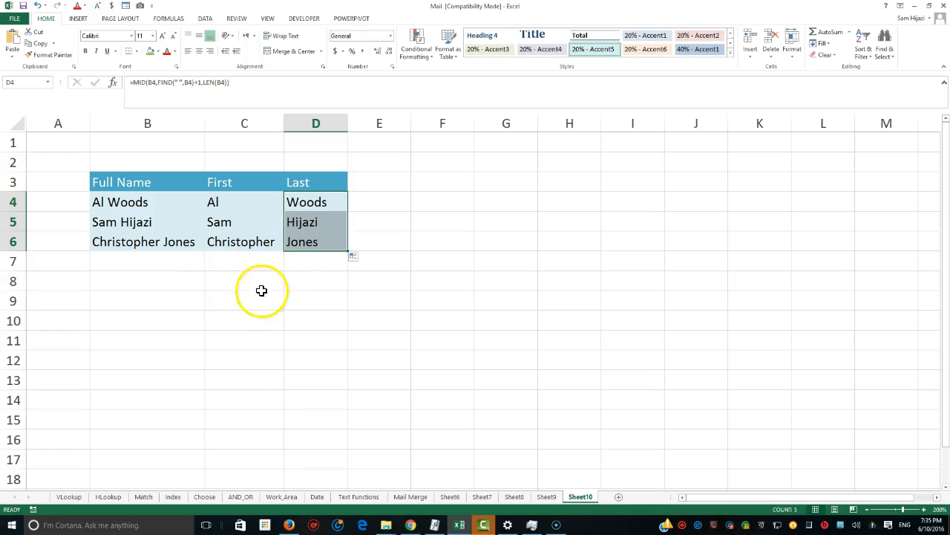
pyautogui.moveTo(288, 52)
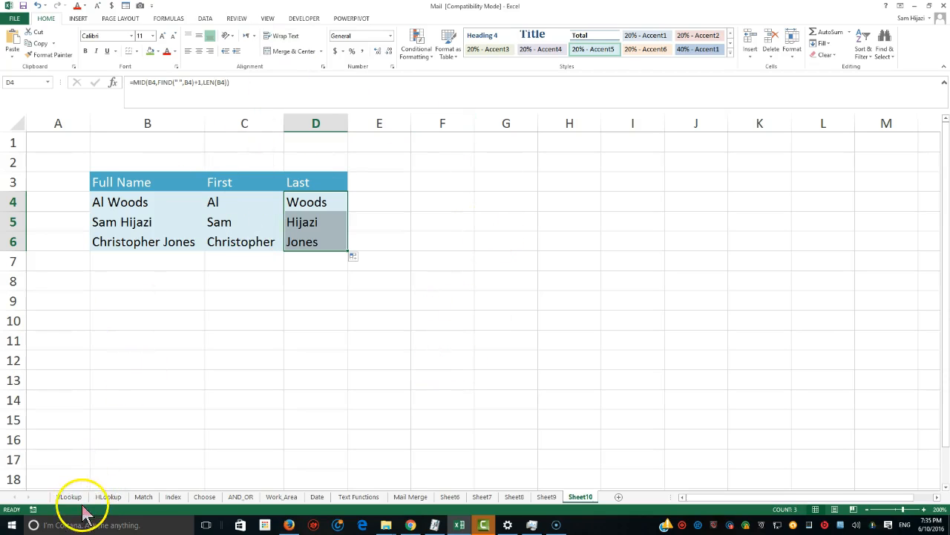
pyautogui.moveTo(26, 520)
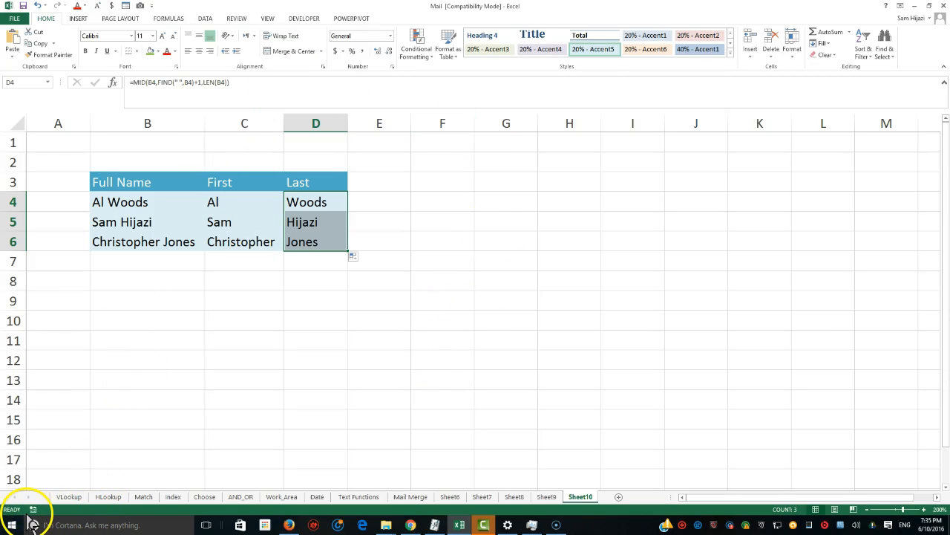